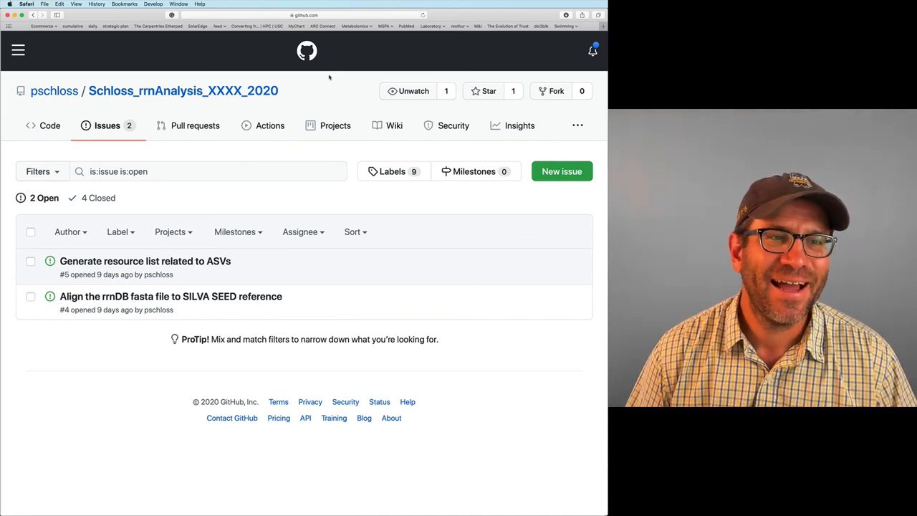
pyautogui.moveTo(229, 313)
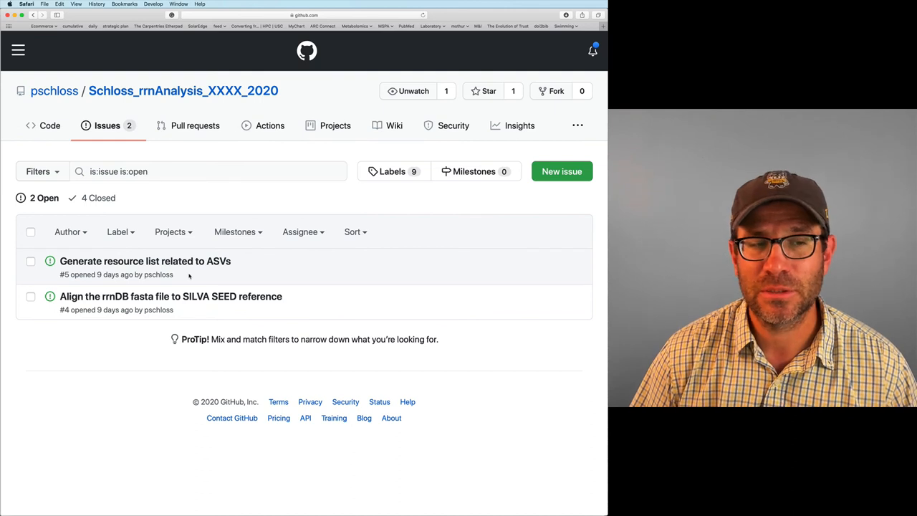
pyautogui.moveTo(562, 172)
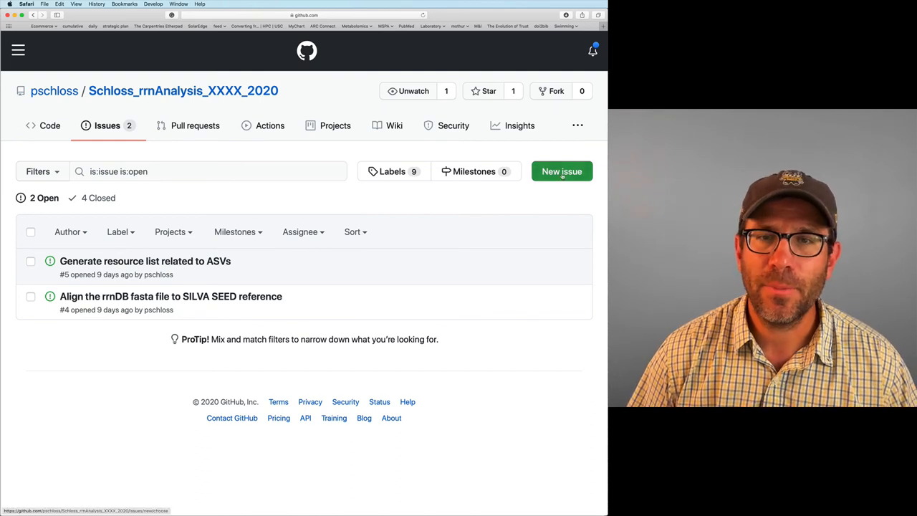
# Start a new issue titled "Format README files to make use of markdown formatting"
pyautogui.click(562, 172)
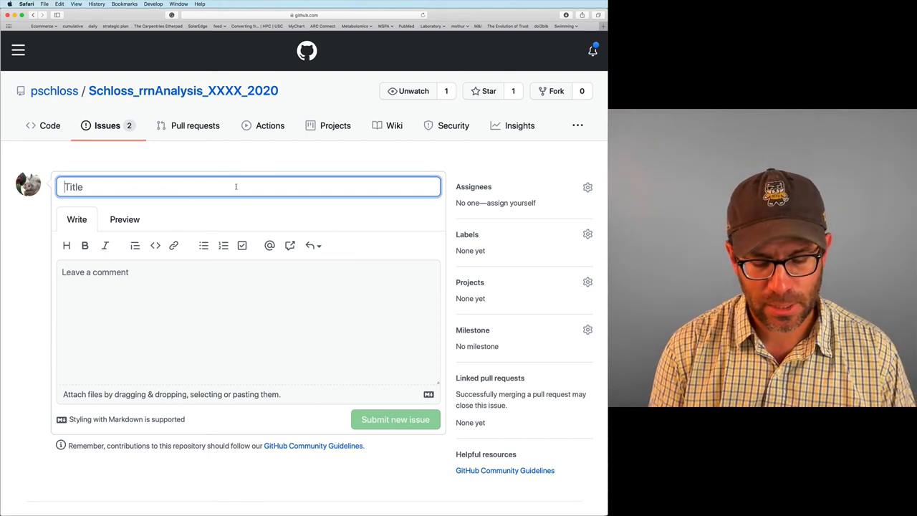
pyautogui.write('Format README files to')
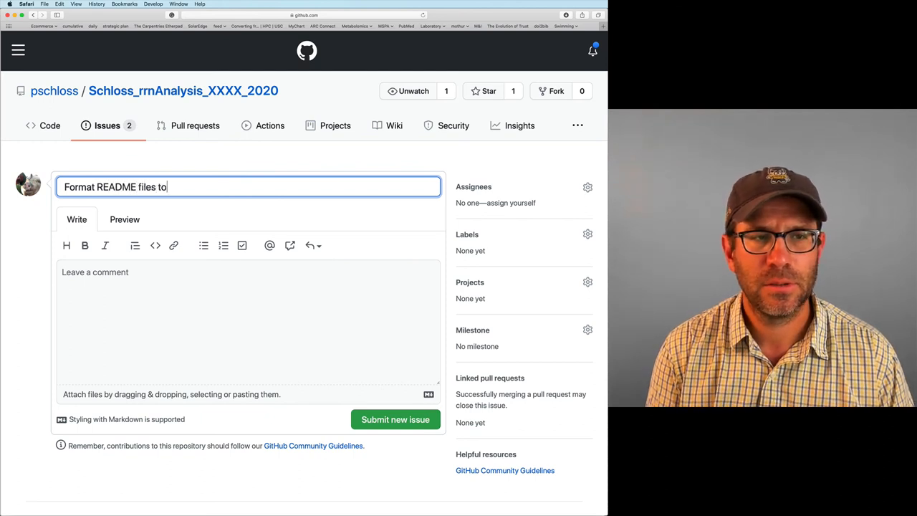
pyautogui.write('make use of')
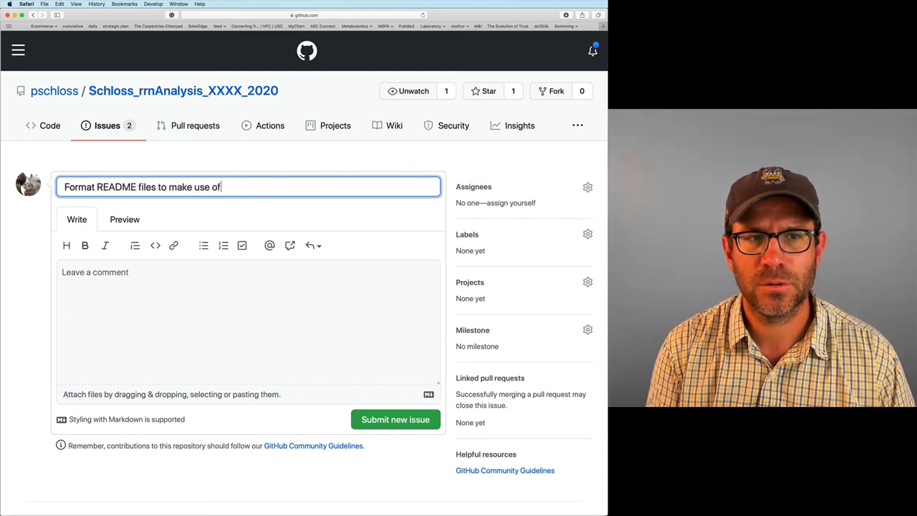
pyautogui.write('markdown')
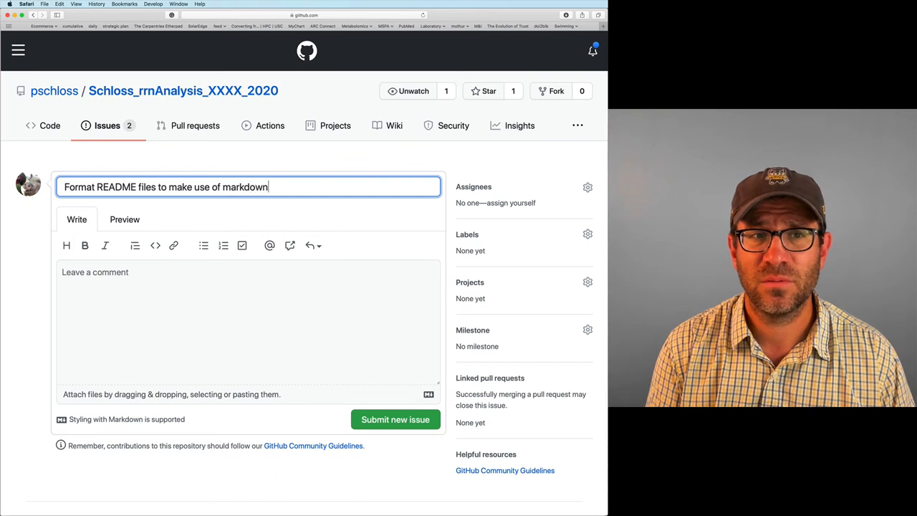
pyautogui.write('formatting')
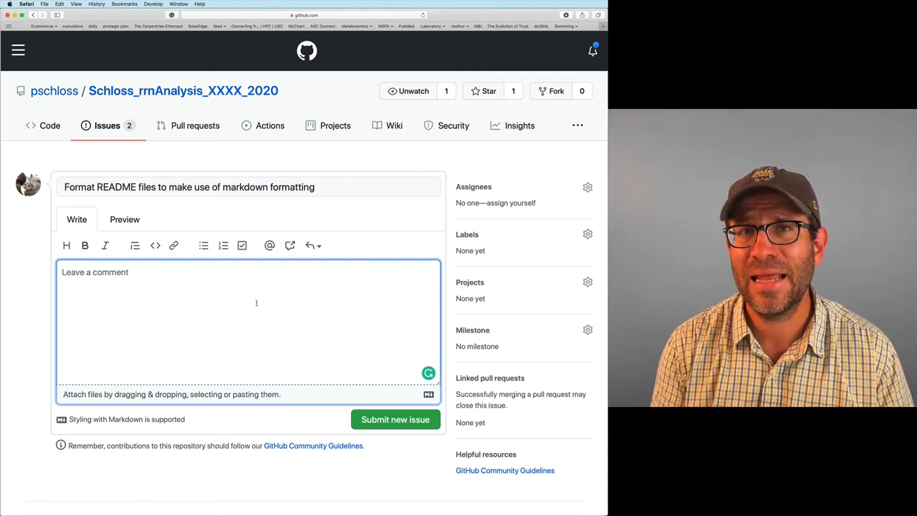
# Add a top level heading line "# This is a top level heading" to the issue body
pyautogui.write('#')
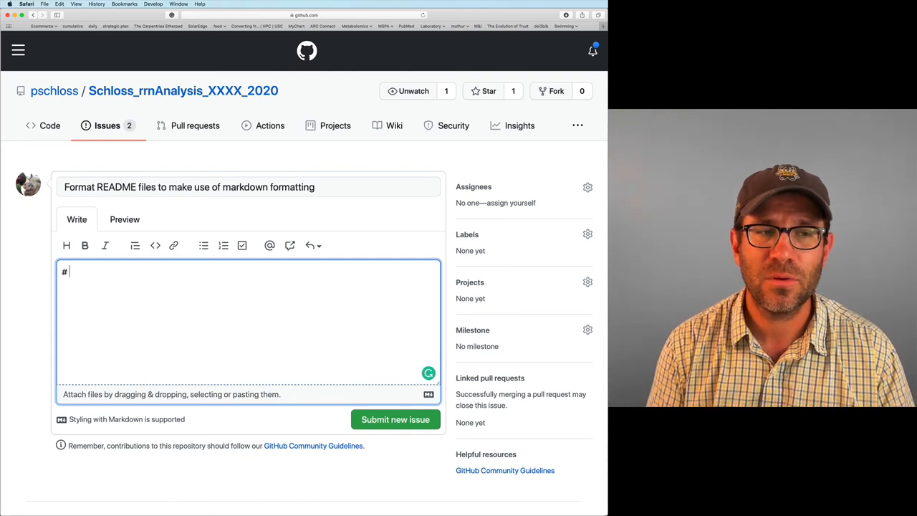
pyautogui.write('This')
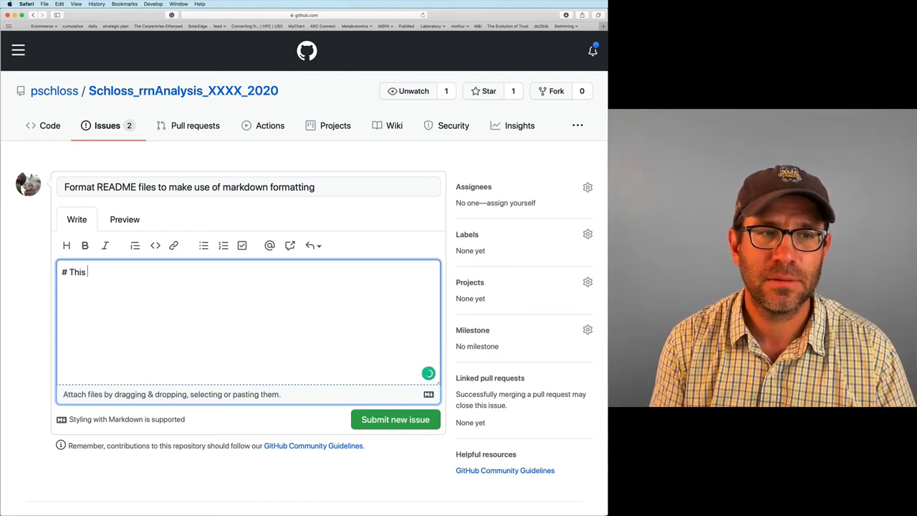
pyautogui.write('is a top level')
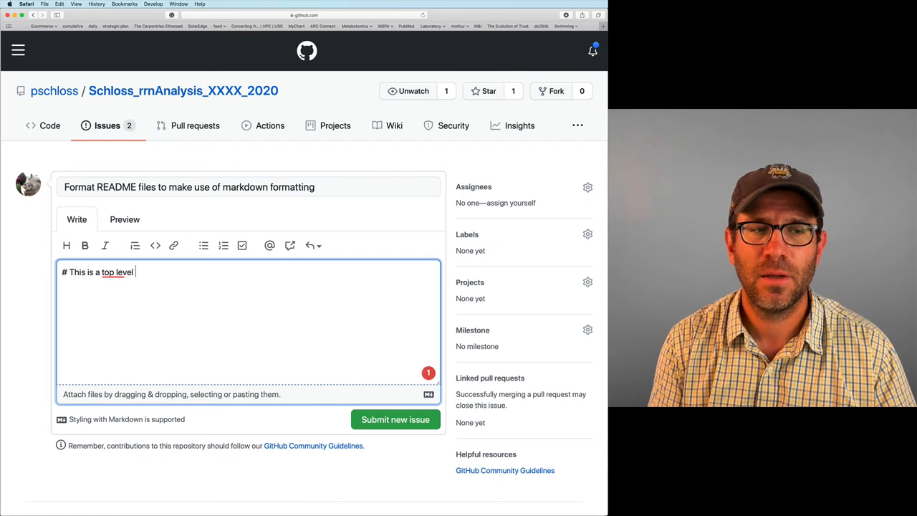
pyautogui.write('heading')
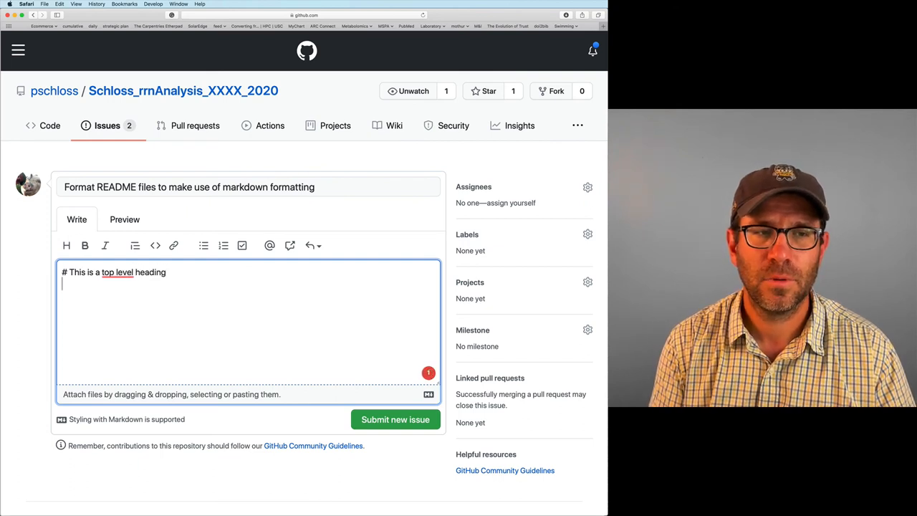
# Add second level (##) and third level (###) heading lines below it
pyautogui.write('##')
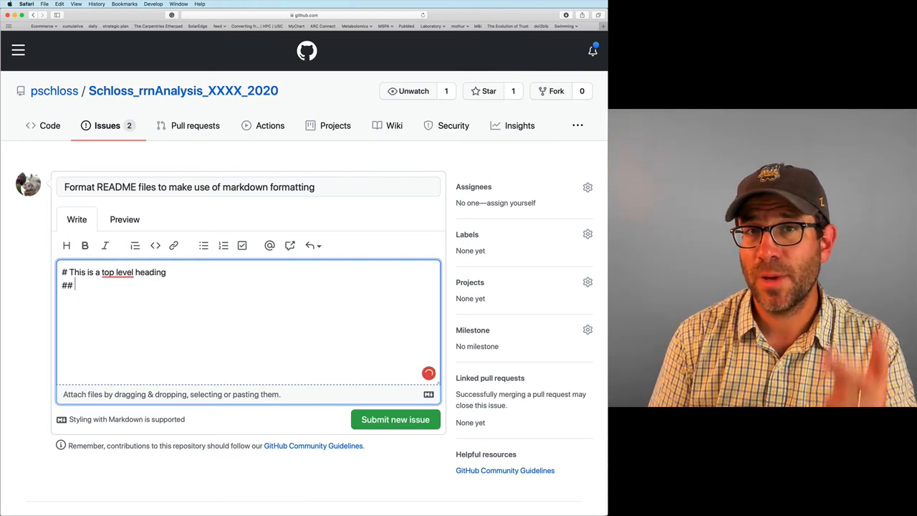
pyautogui.write('This is a')
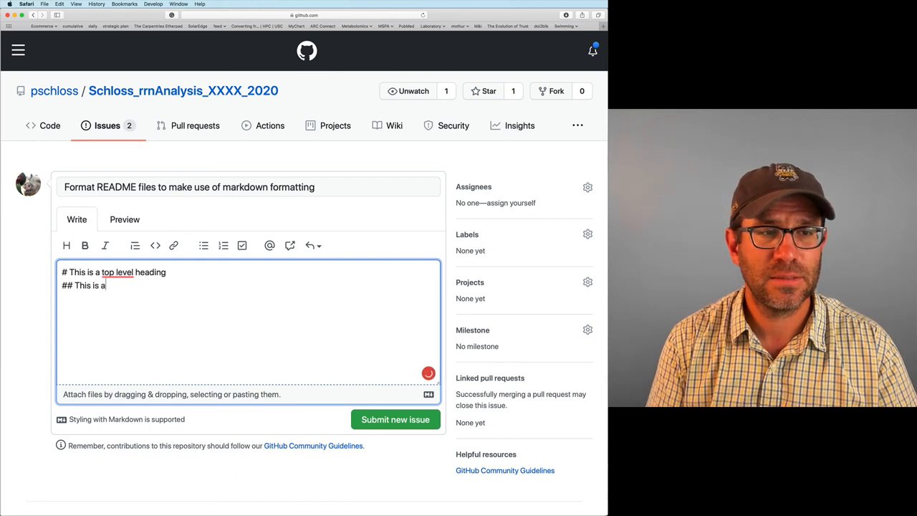
pyautogui.write('second level heading')
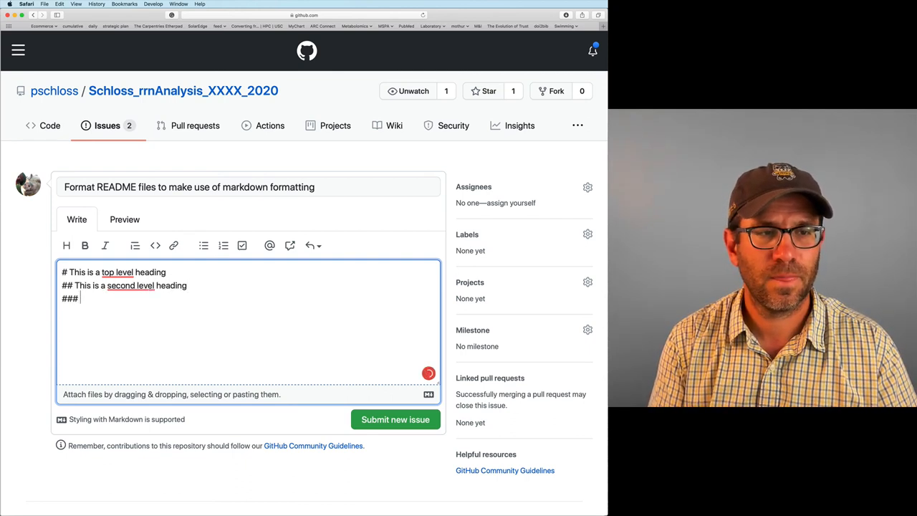
pyautogui.write('This is a')
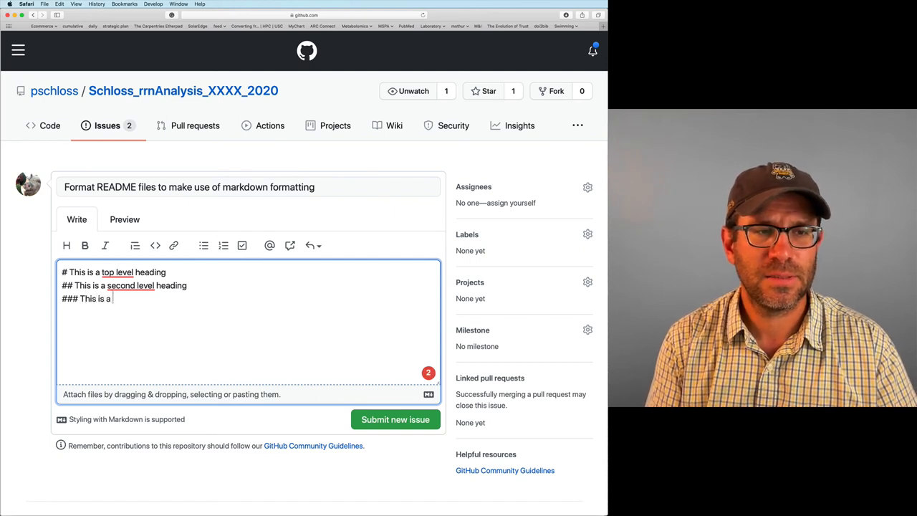
pyautogui.write('third level heading')
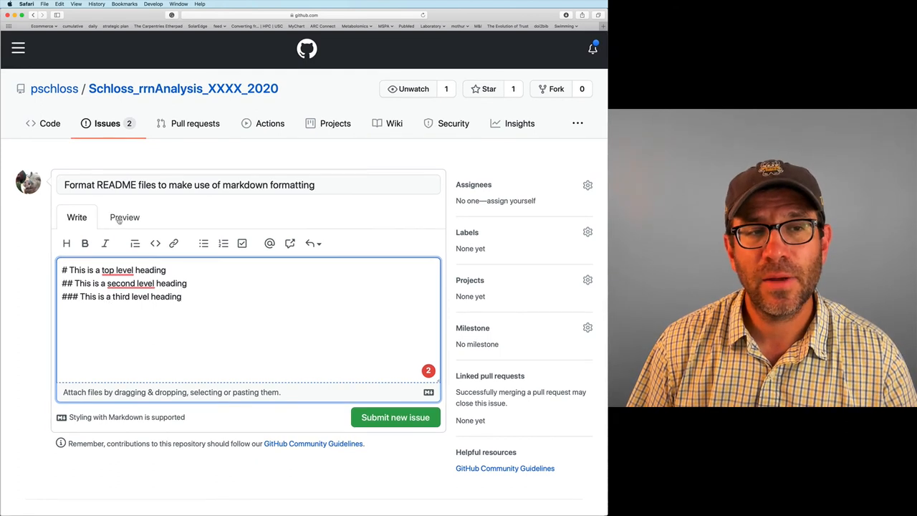
pyautogui.click(123, 218)
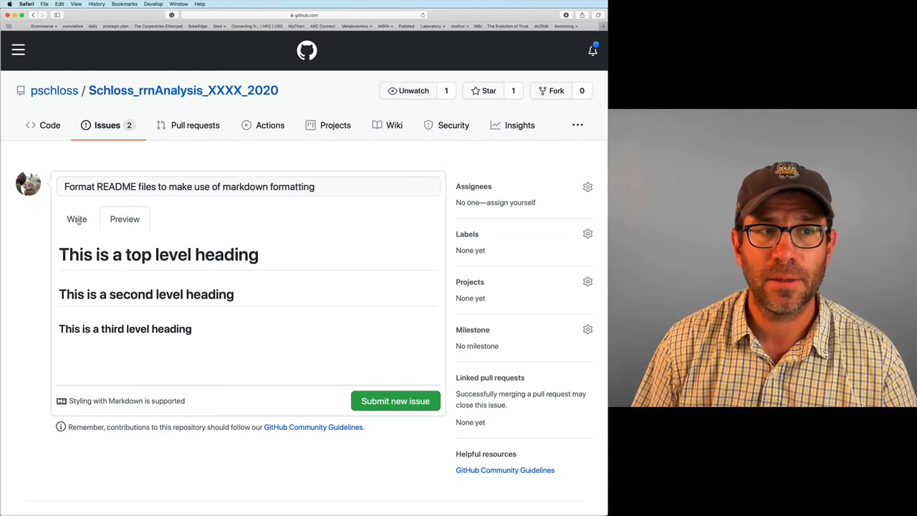
pyautogui.click(78, 217)
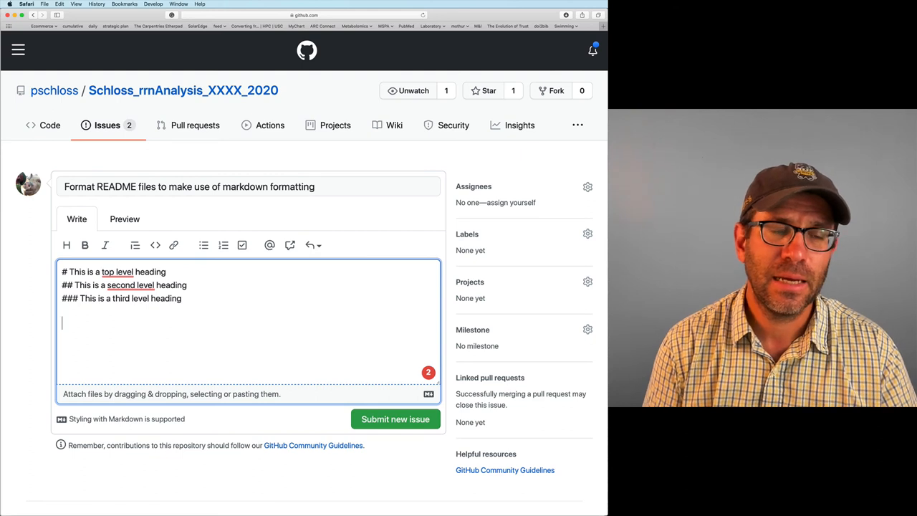
# Write a sentence about liking Markdown and writing the next conference abstract, bolding "like" with **
pyautogui.write('I like lea')
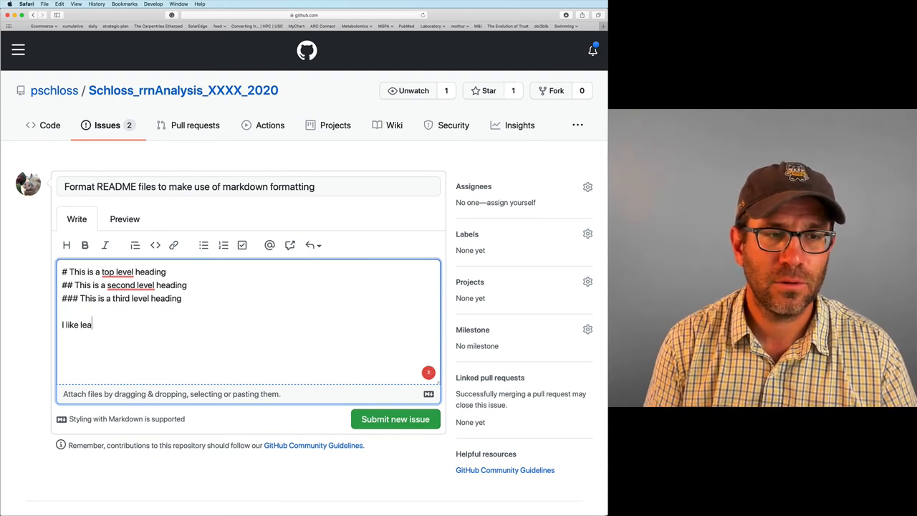
pyautogui.write('rning about')
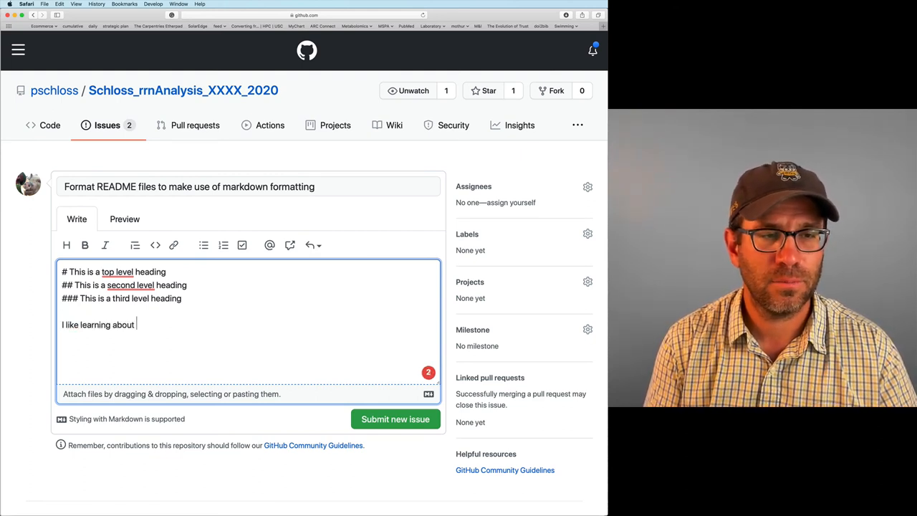
pyautogui.write('Markdown, I will try to us')
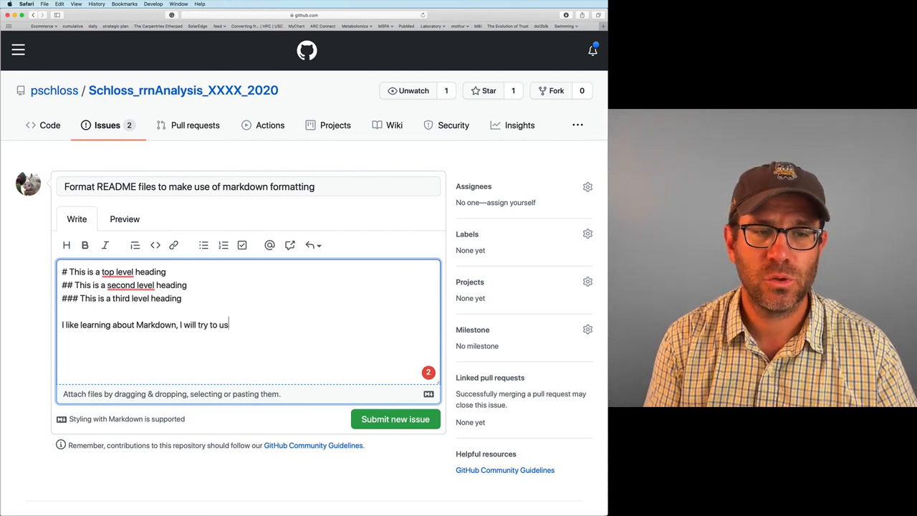
pyautogui.write('write')
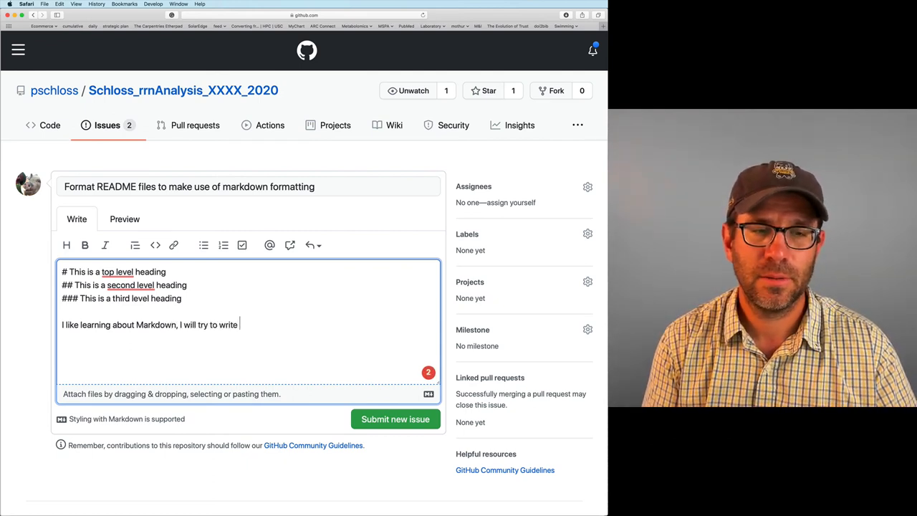
pyautogui.write('my next')
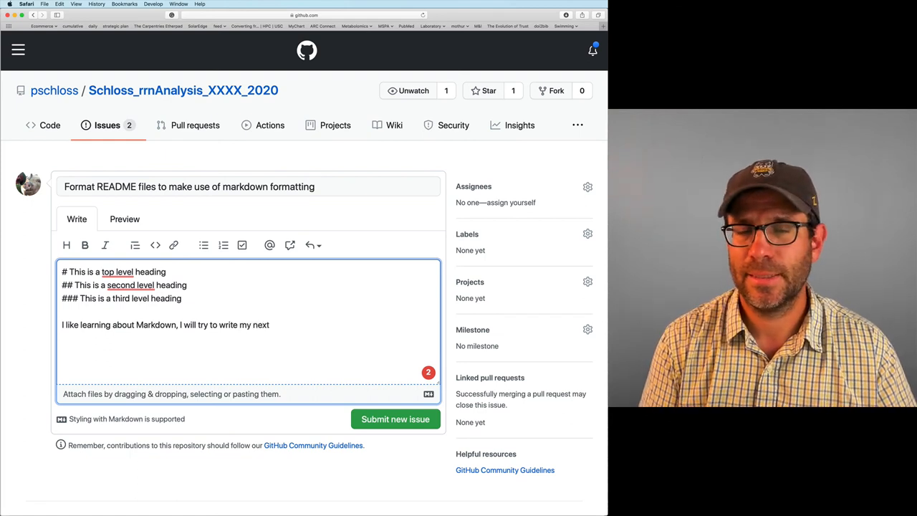
pyautogui.write('confe')
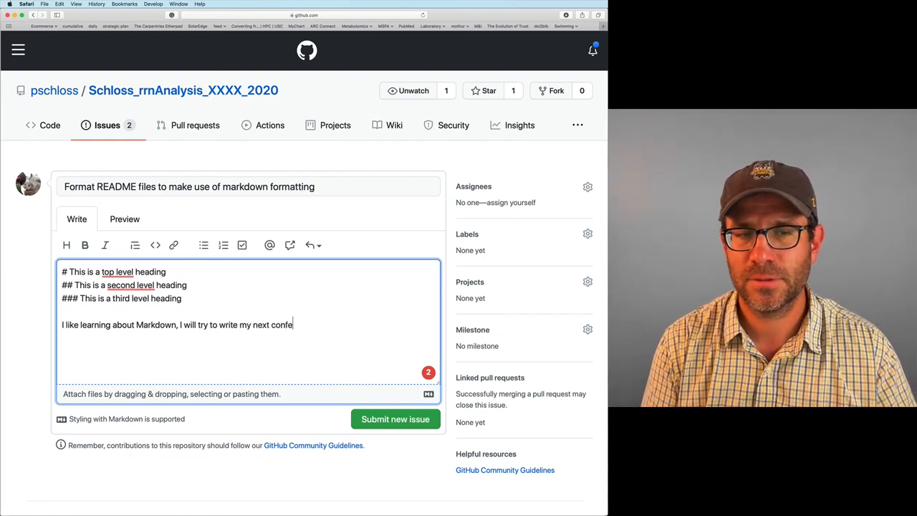
pyautogui.write('rence abstract in Markdo')
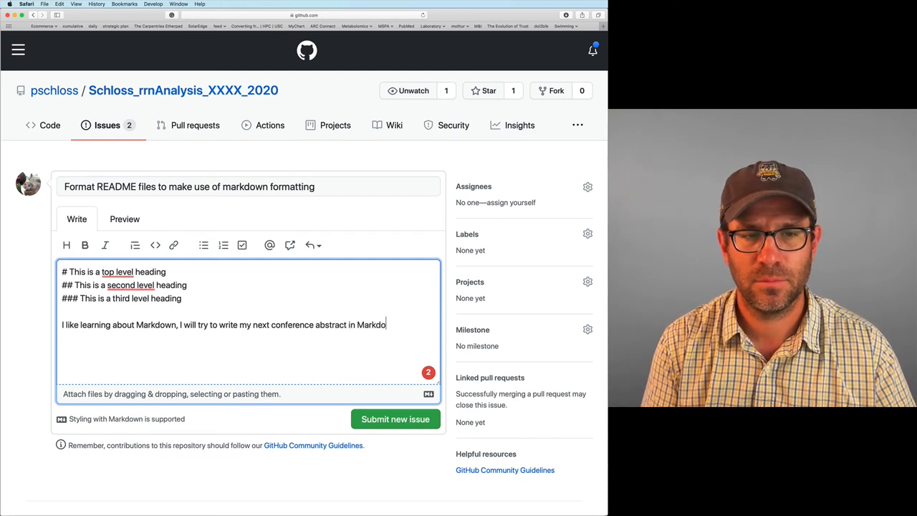
pyautogui.write('wn.')
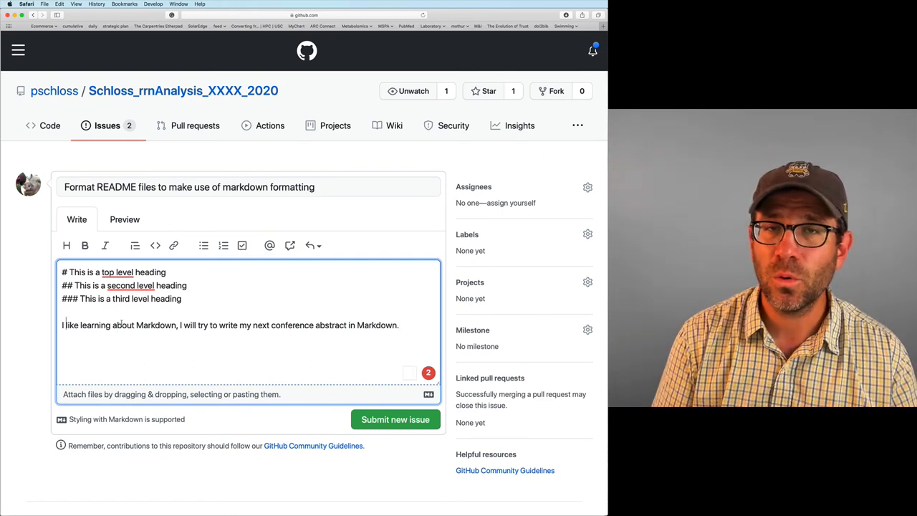
pyautogui.write('**')
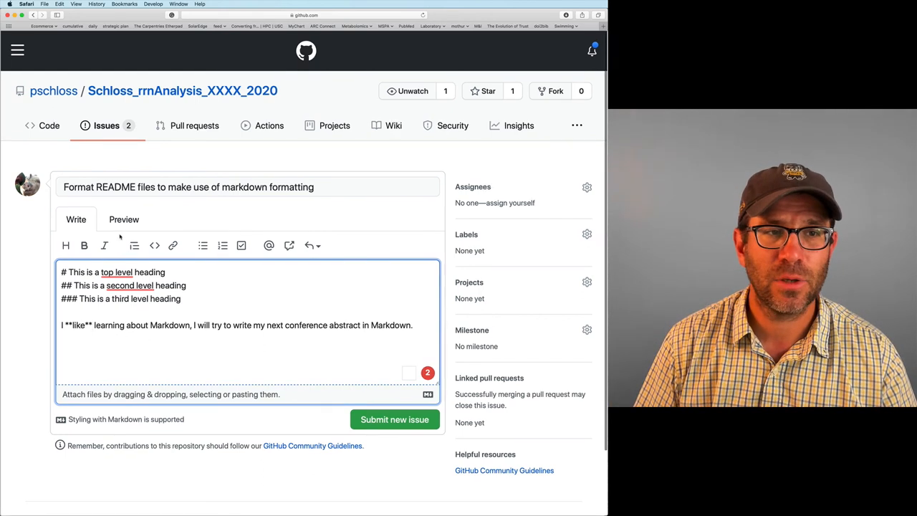
# Check the bold rendering in Preview and italicize "Markdown" with single asterisks
pyautogui.click(123, 219)
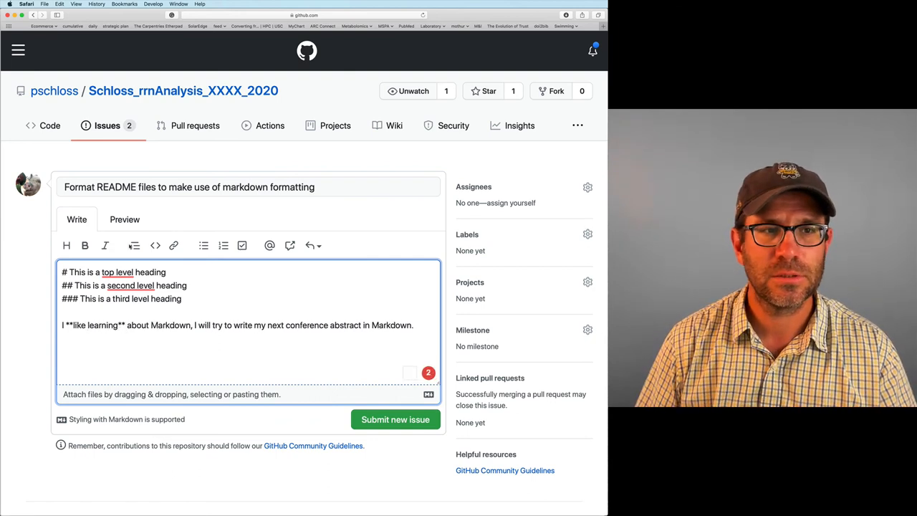
pyautogui.click(125, 219)
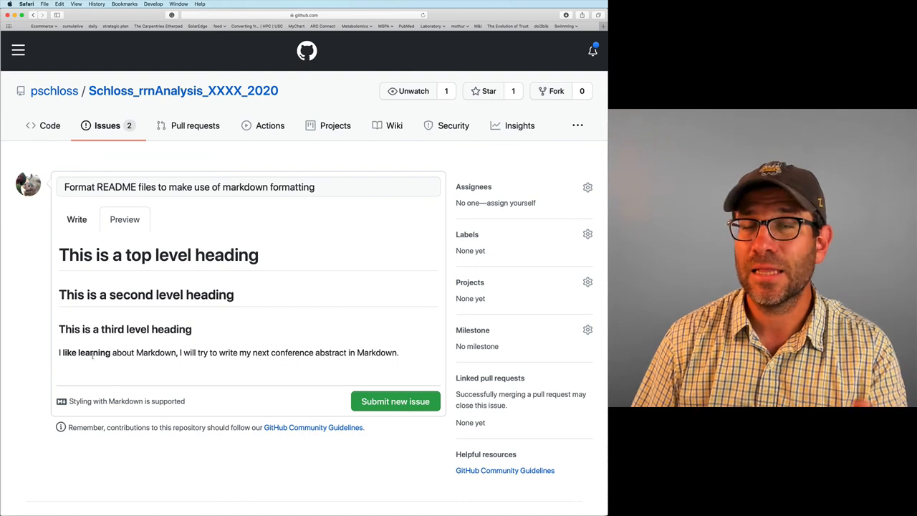
pyautogui.click(78, 219)
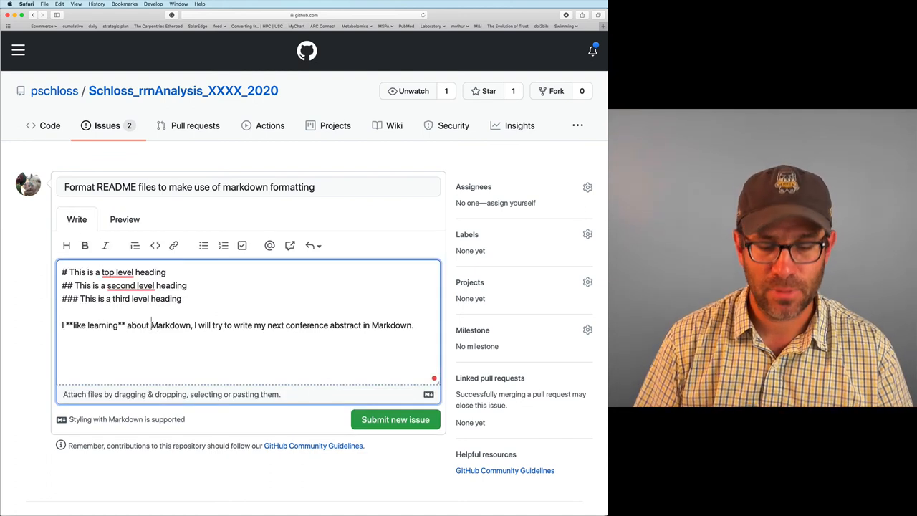
pyautogui.write('*Markdown*')
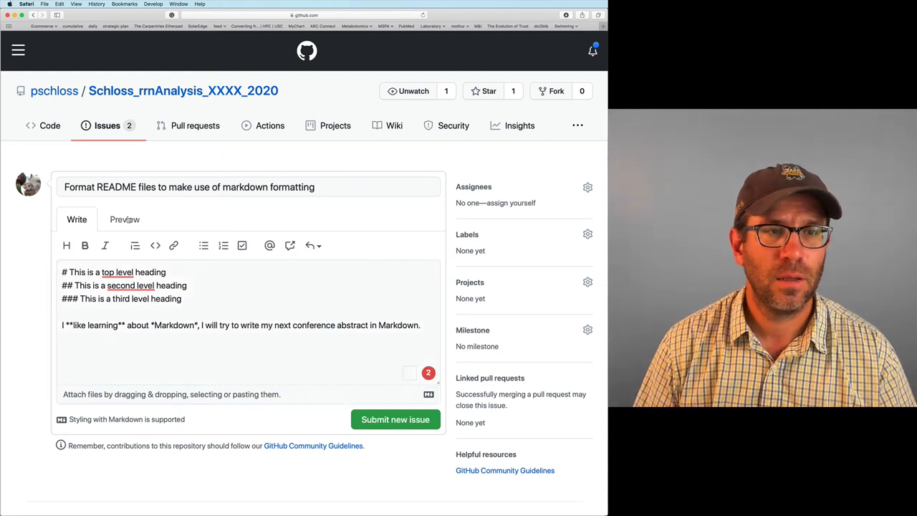
# Bold-italicize "next conference" with *** and check the rendered preview
pyautogui.click(123, 219)
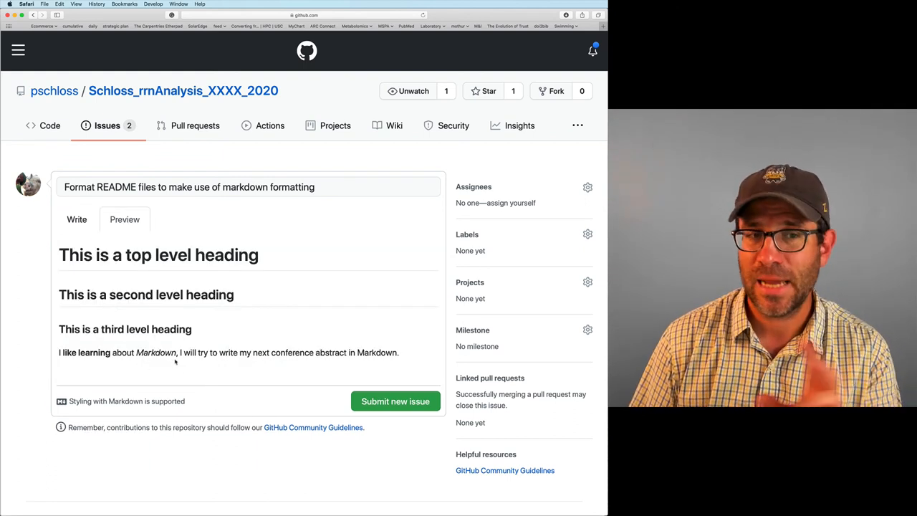
pyautogui.click(77, 219)
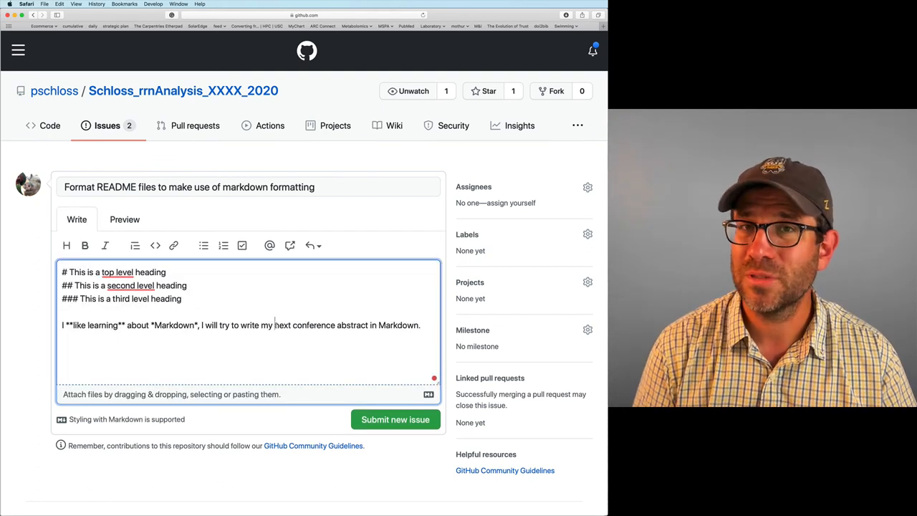
pyautogui.write('***')
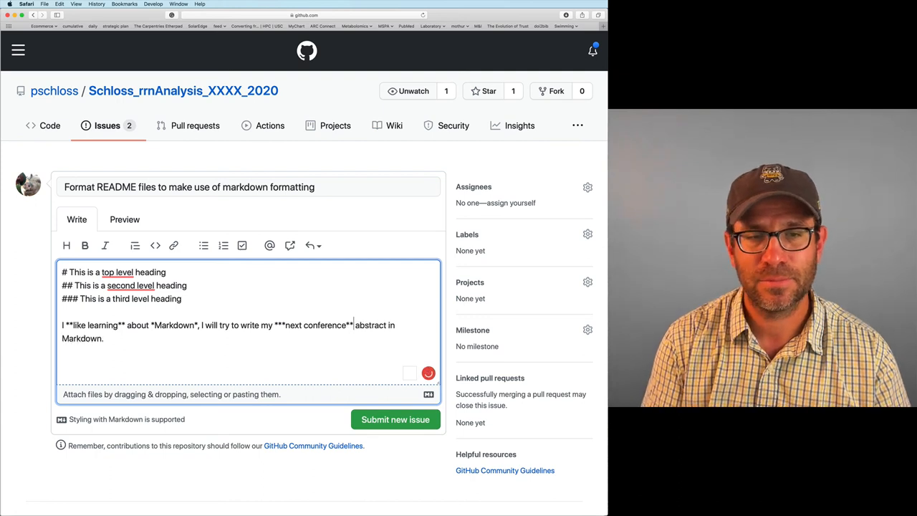
pyautogui.click(123, 220)
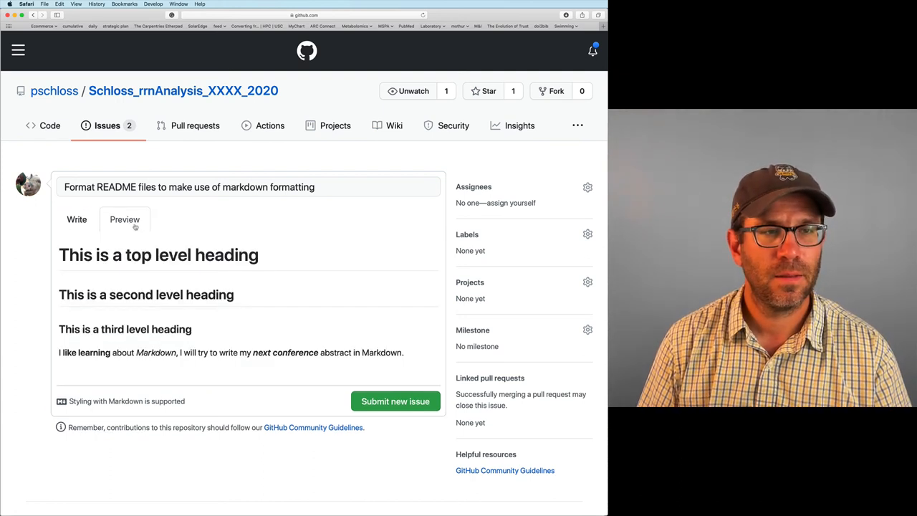
pyautogui.doubleClick(285, 352)
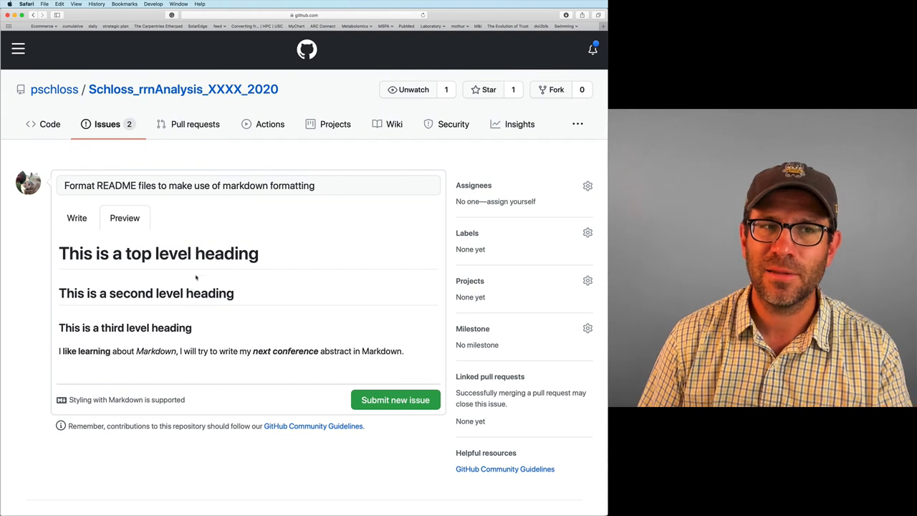
# Review the rendered preview once more and return to the Write editor for the markdown source
pyautogui.click(78, 218)
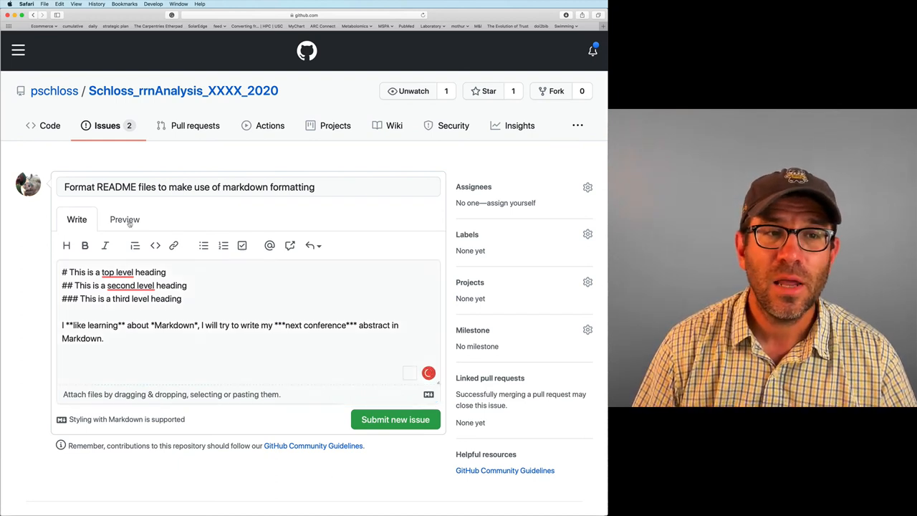
pyautogui.click(125, 219)
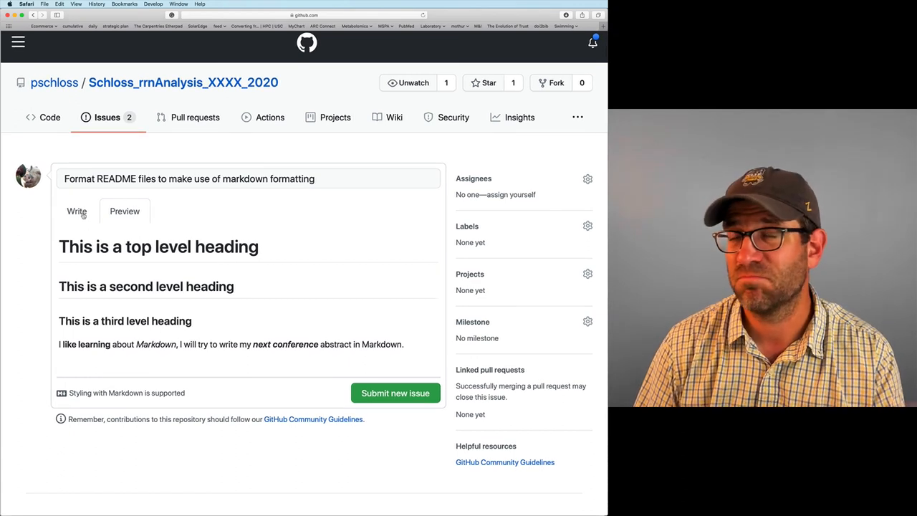
pyautogui.click(78, 212)
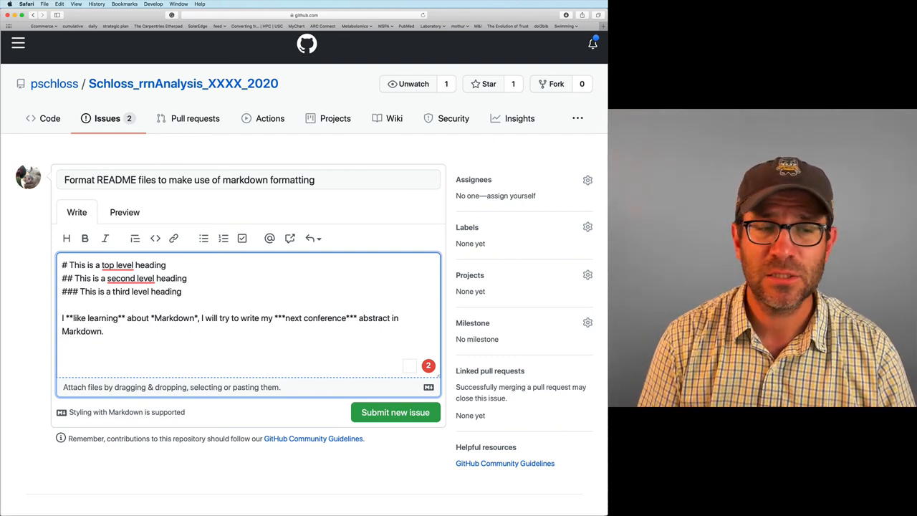
# Write a sentence saying GitHub has its own flavor of Markdown called GitHub-flavored Markdown
pyautogui.write('G')
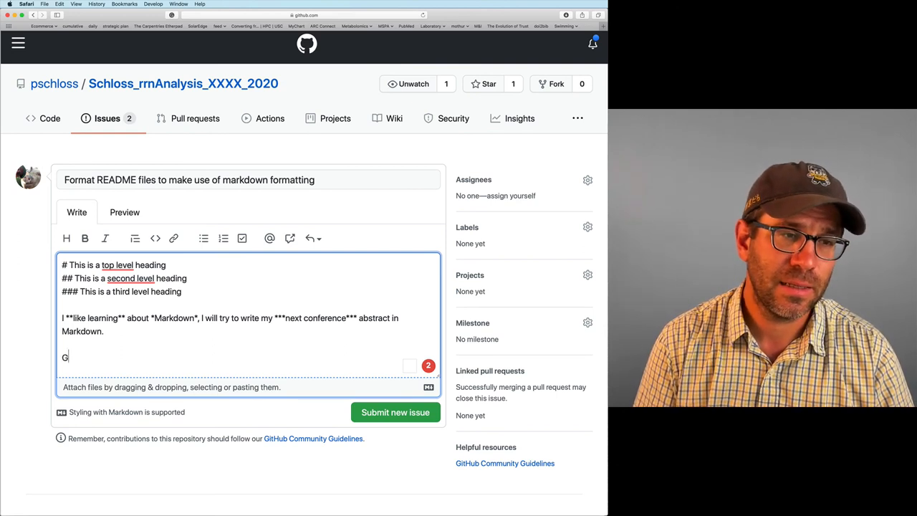
pyautogui.write('itHub has it')
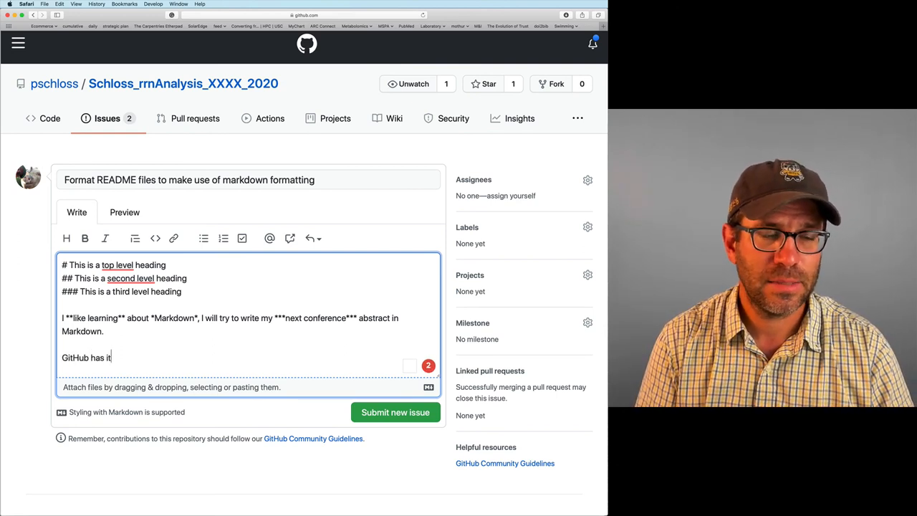
pyautogui.write("'")
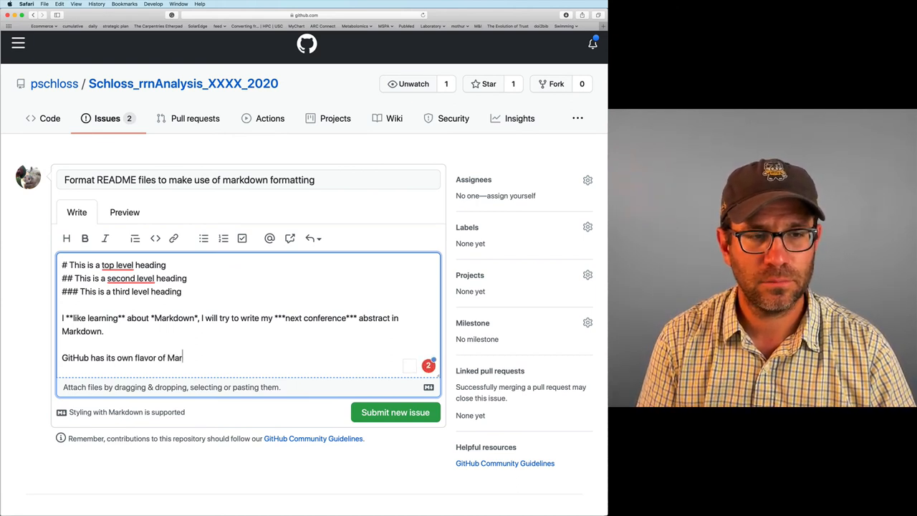
pyautogui.write('kdown called')
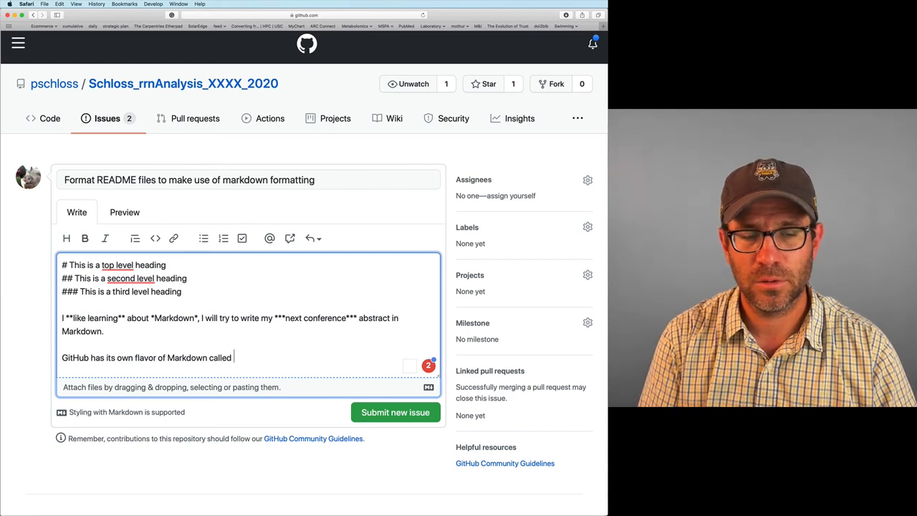
pyautogui.write('GitHub')
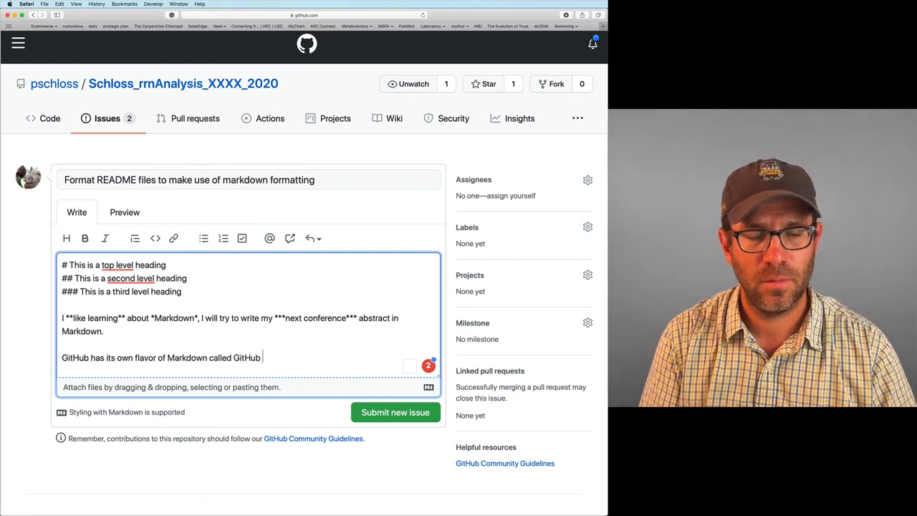
pyautogui.write('-flavored')
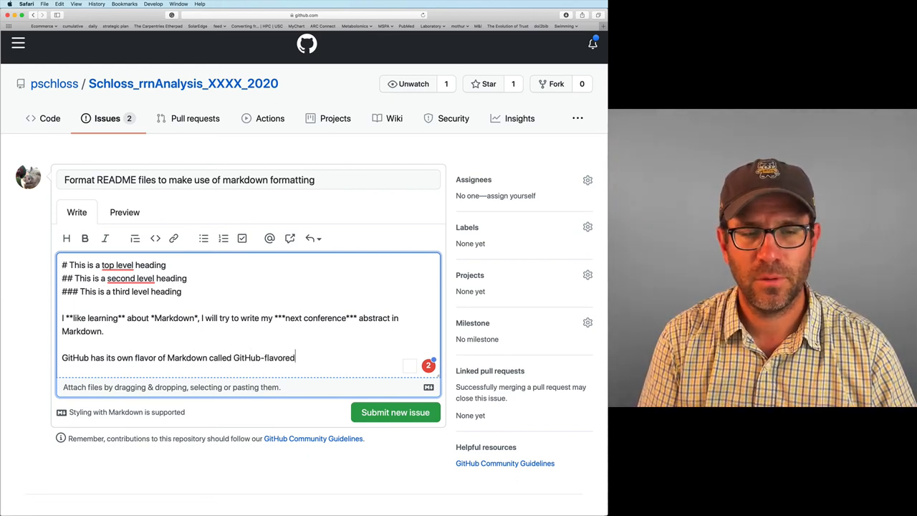
pyautogui.write('Mar')
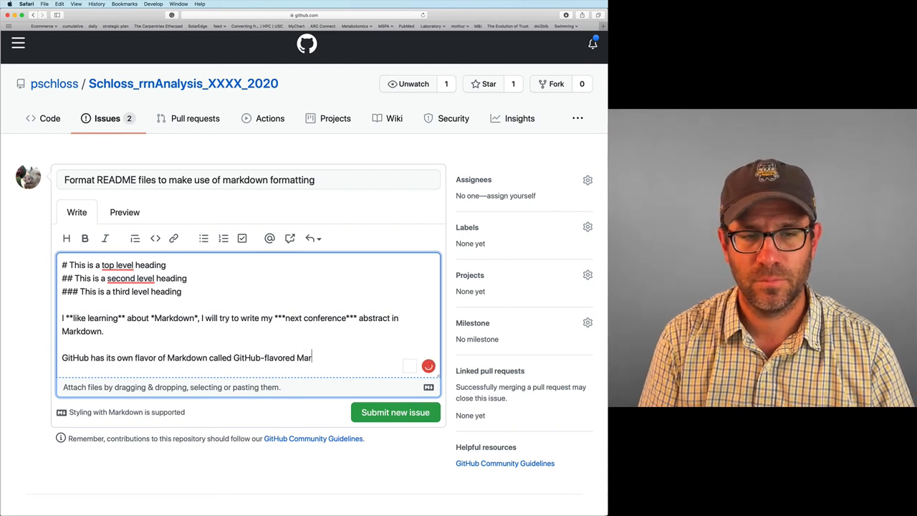
pyautogui.write('kdown')
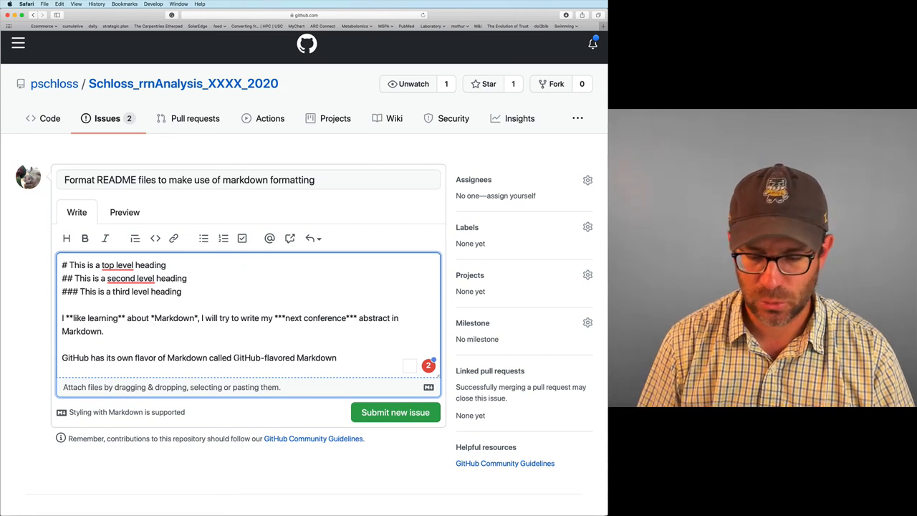
# Turn "GitHub-flavored Markdown" into [ ]() link syntax and open a new browser tab
pyautogui.write('[GitHub-flavored Markdown]')
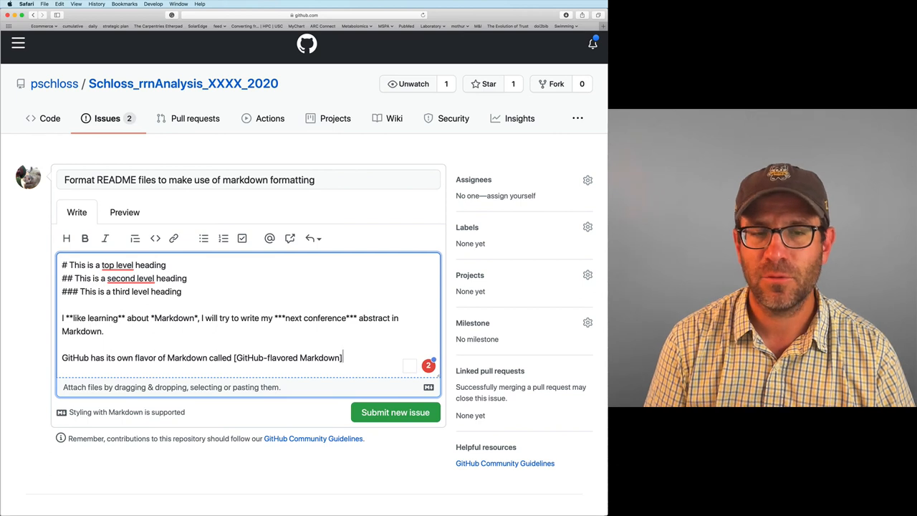
pyautogui.write('()')
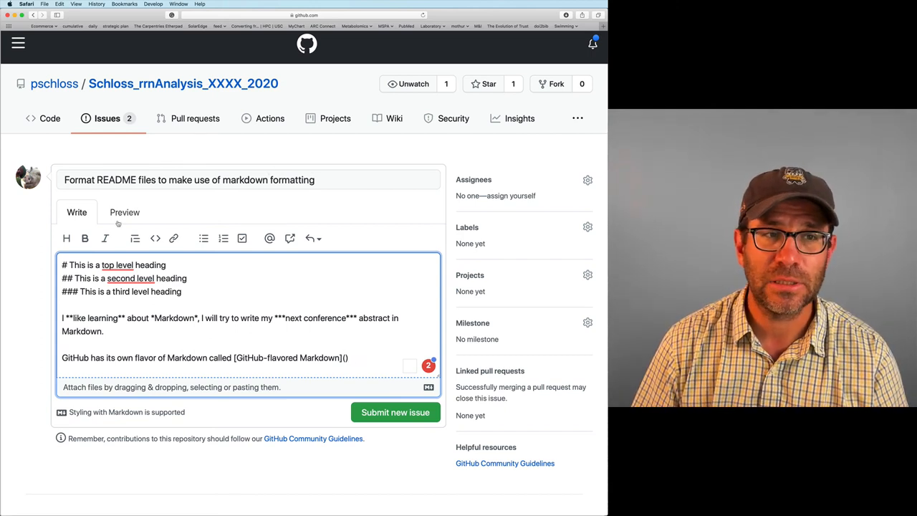
pyautogui.click(124, 212)
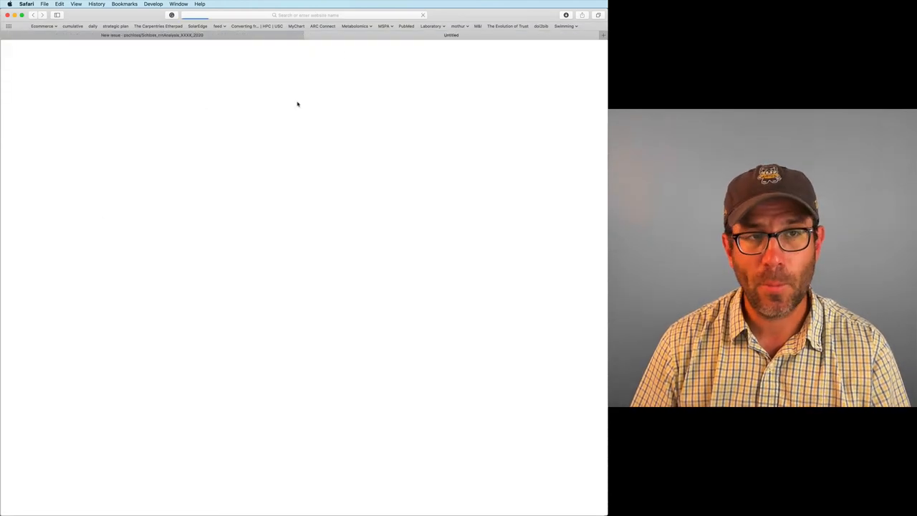
# Search Google for github flavored markdown, open the Mastering Markdown guide, and return to the issue tab
pyautogui.write('github flar')
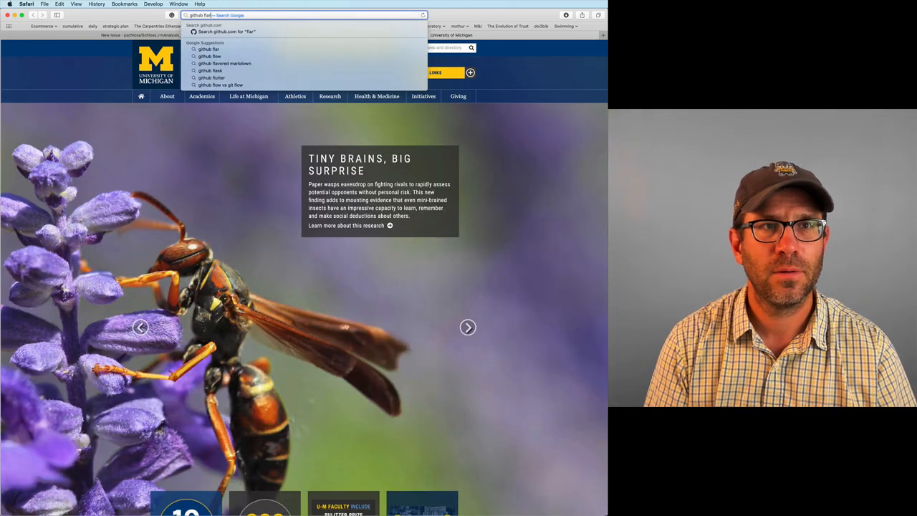
pyautogui.click(224, 63)
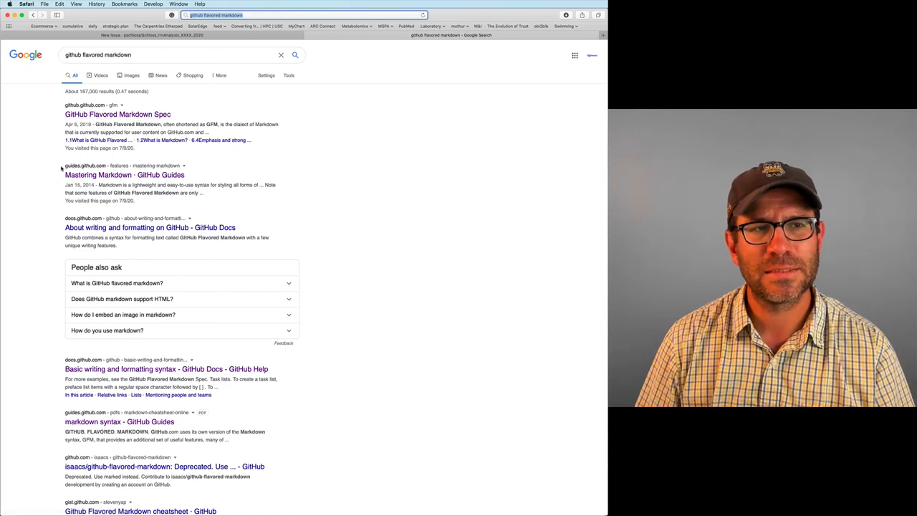
pyautogui.moveTo(124, 175)
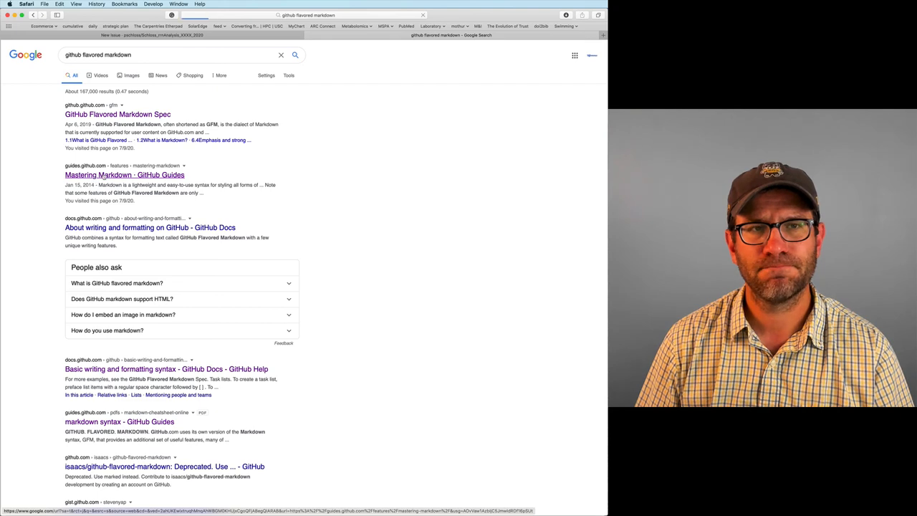
pyautogui.click(123, 175)
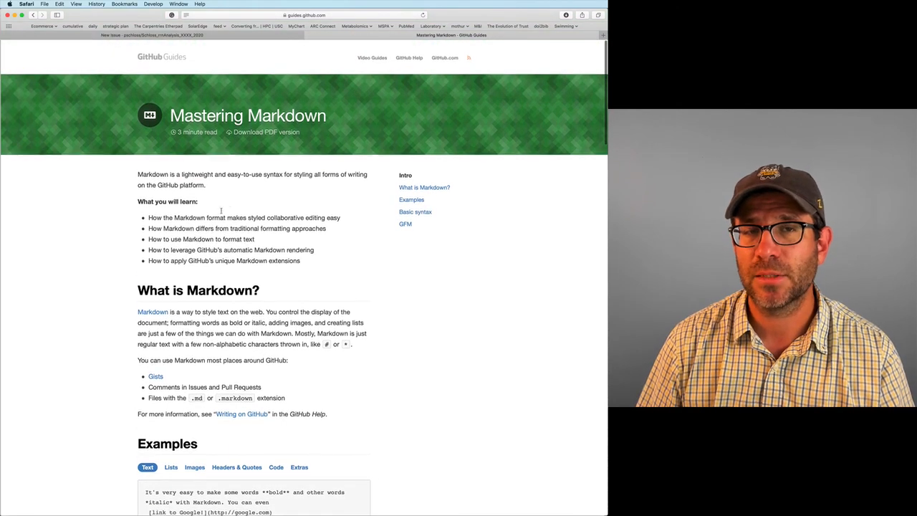
pyautogui.click(307, 14)
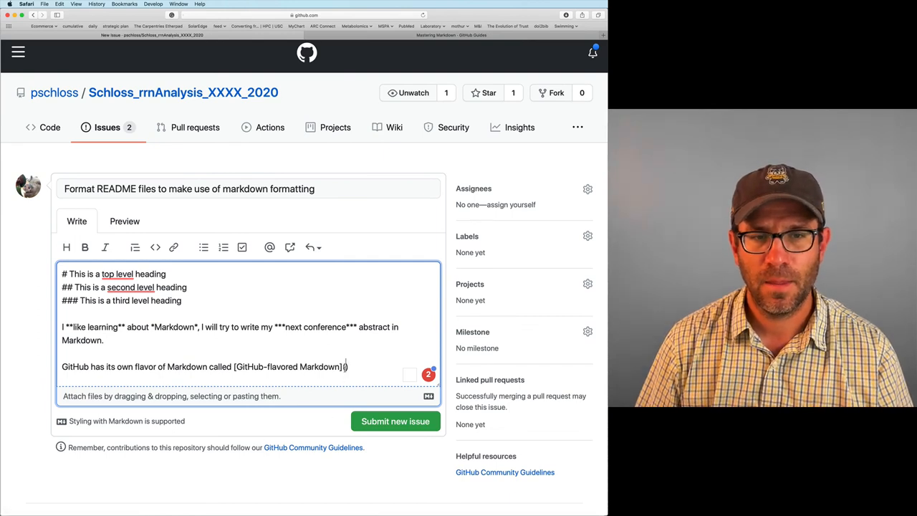
pyautogui.write('(https://guides.github.com/features/mastering-markdown/)')
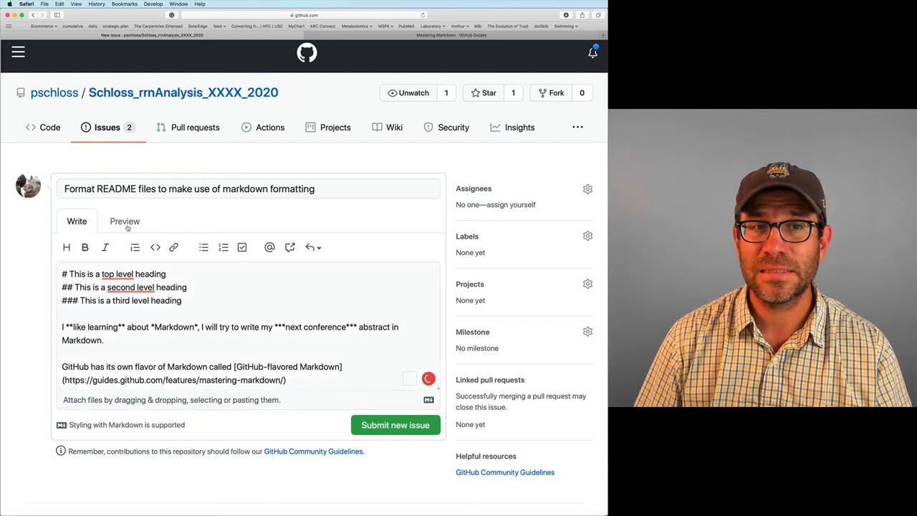
pyautogui.click(125, 220)
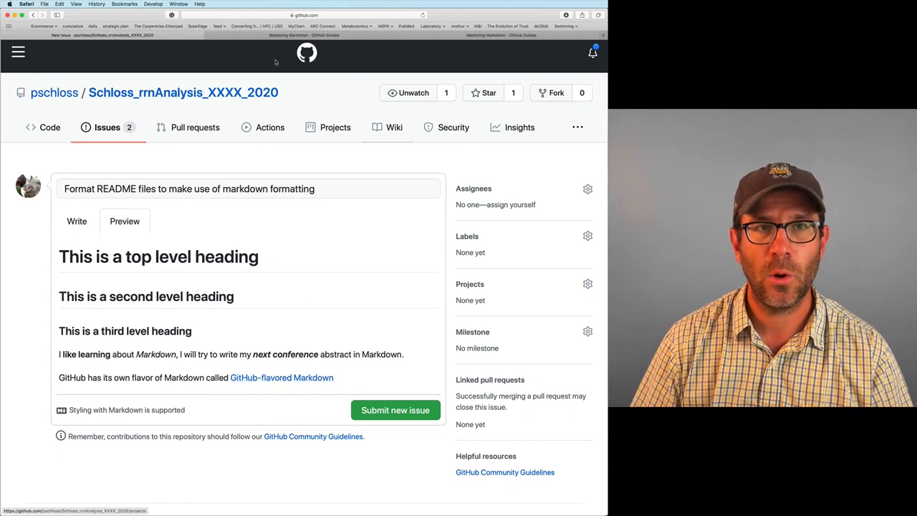
pyautogui.click(304, 35)
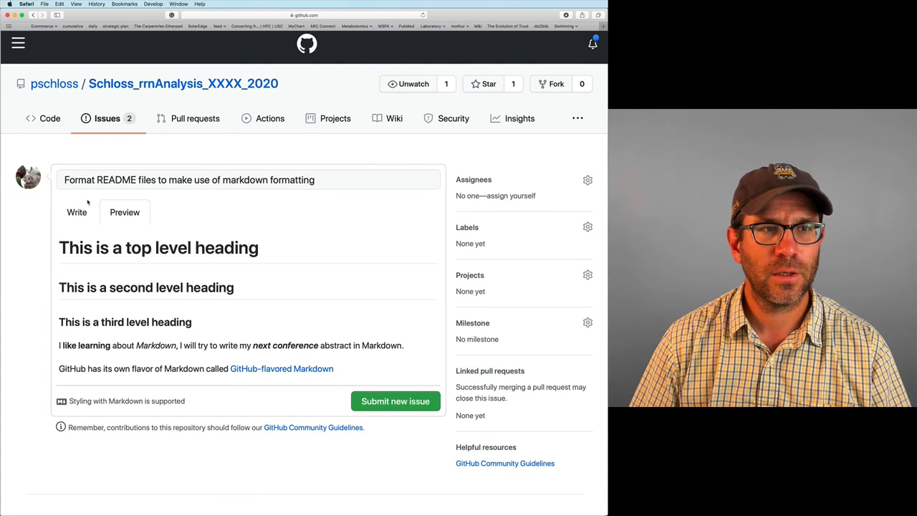
pyautogui.click(77, 212)
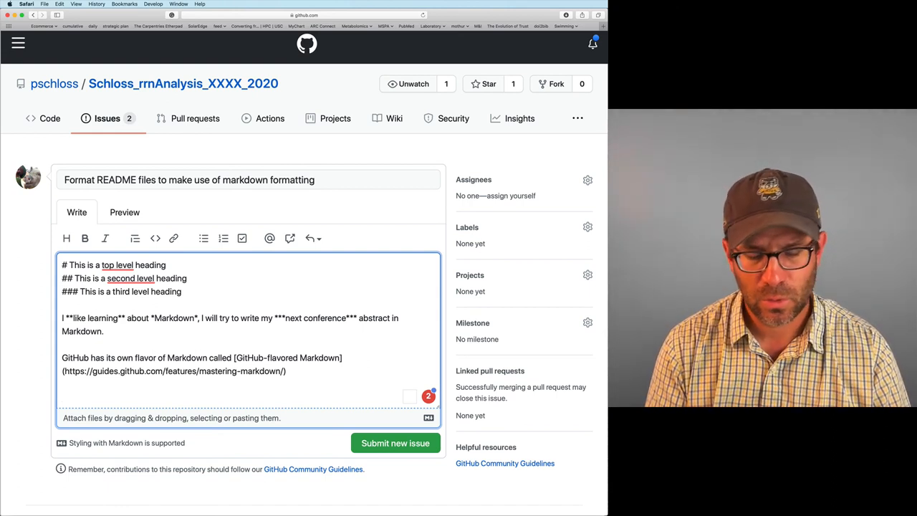
# Add a bulleted "A few of my favorite things" list: My family, Chicago Cubs, Microbiology, Sheep
pyautogui.write('A few')
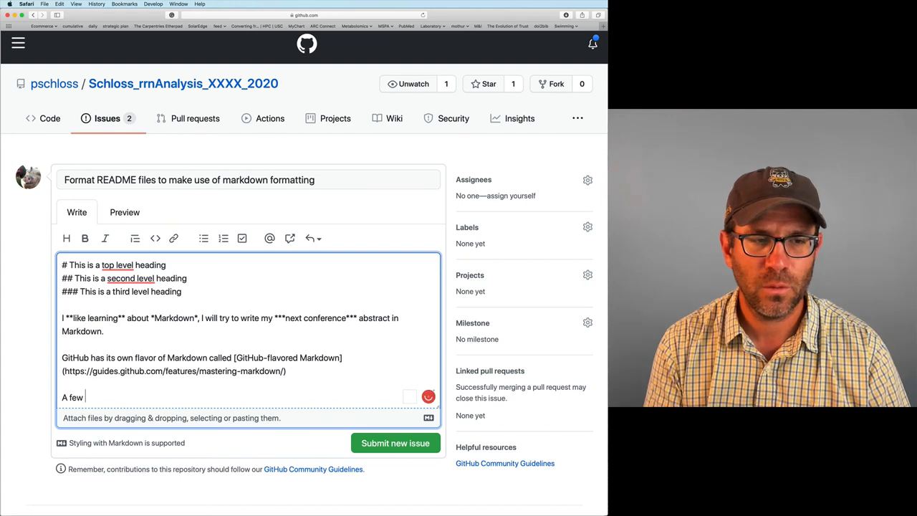
pyautogui.write('of my v')
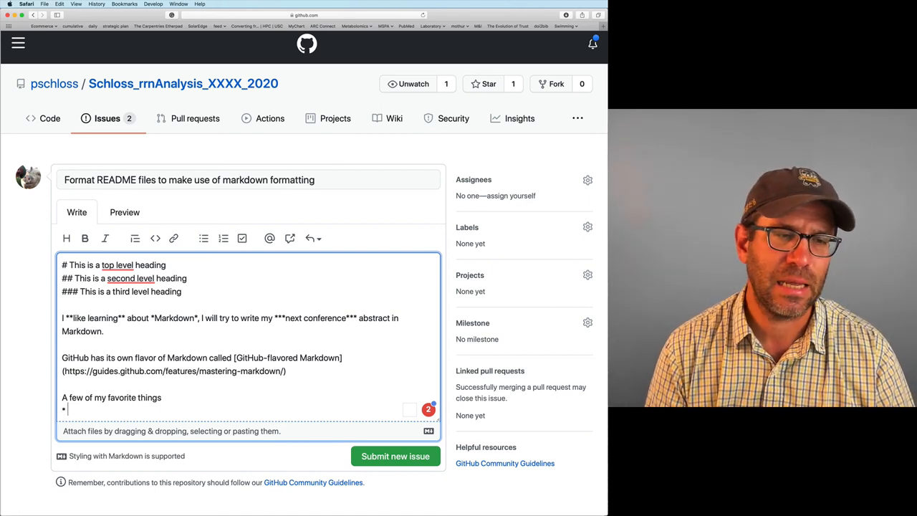
pyautogui.write('Chicago Cubs')
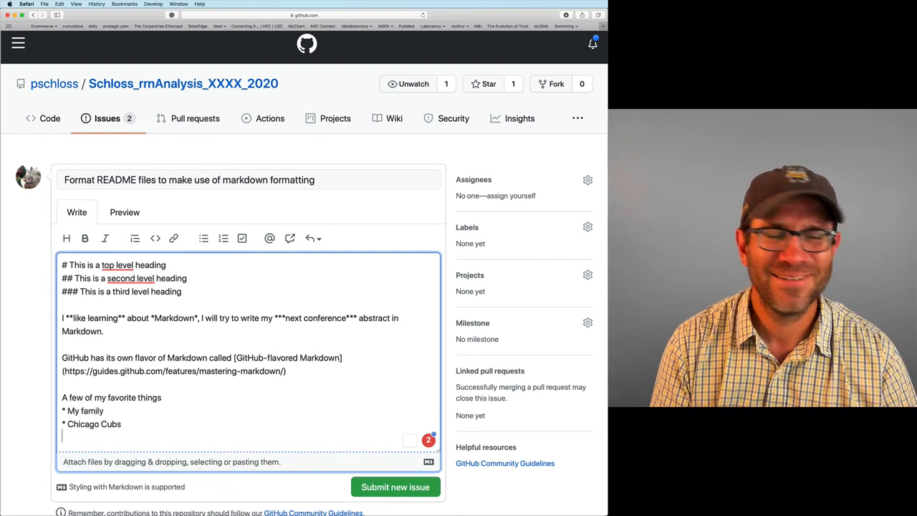
pyautogui.write('*')
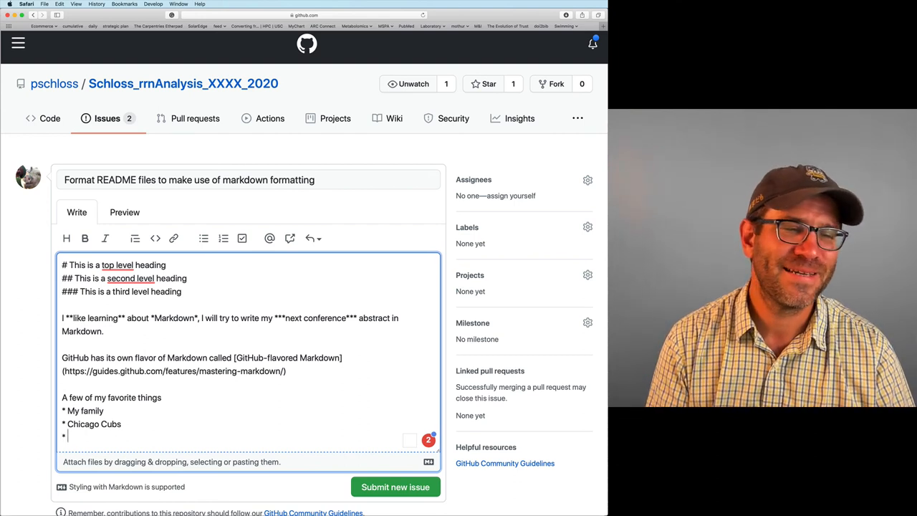
pyautogui.write('Microbiology')
pyautogui.write('* Sh')
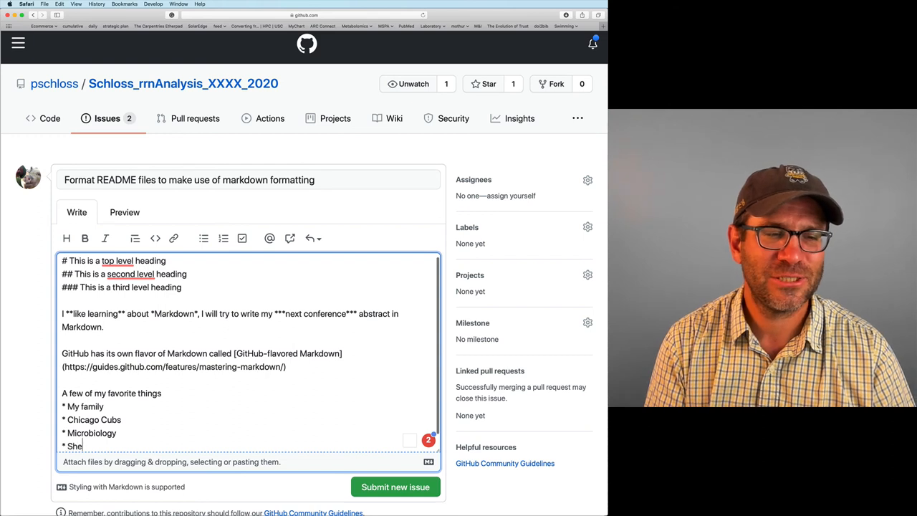
pyautogui.write('ep')
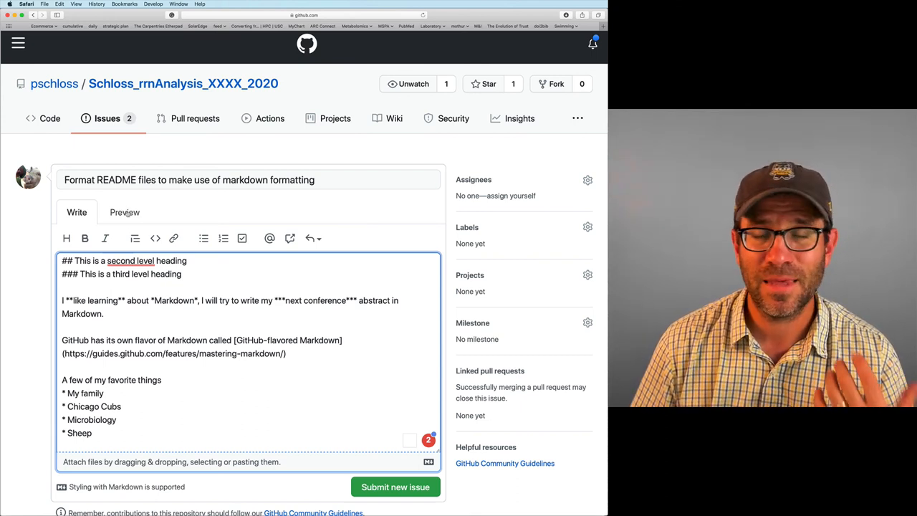
# Check the rendered bullet list in Preview and return to the editor
pyautogui.click(123, 212)
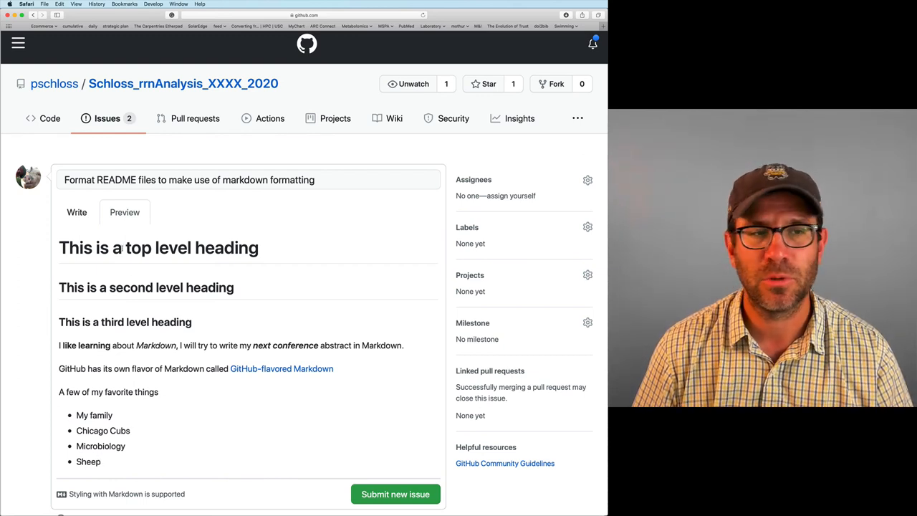
pyautogui.click(78, 212)
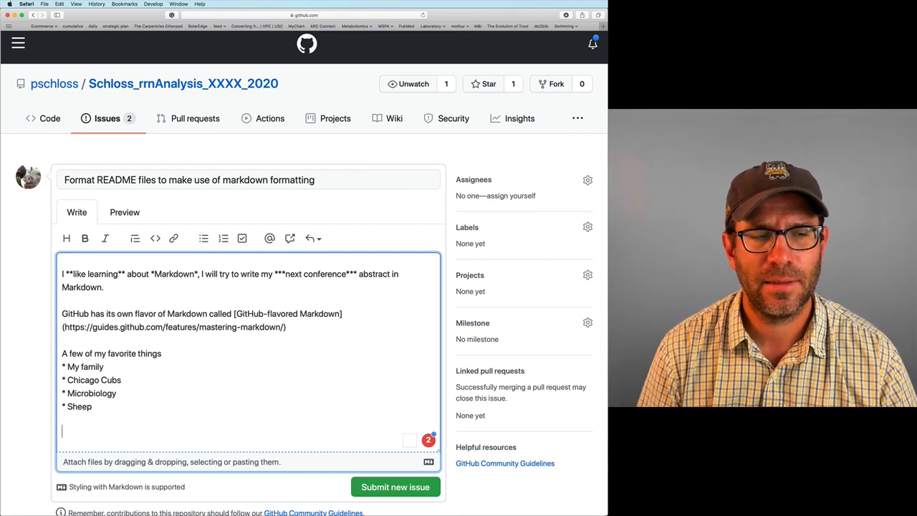
# Add a "Favorite Universities" numbered list starting with 1. University of Michigan
pyautogui.write('F')
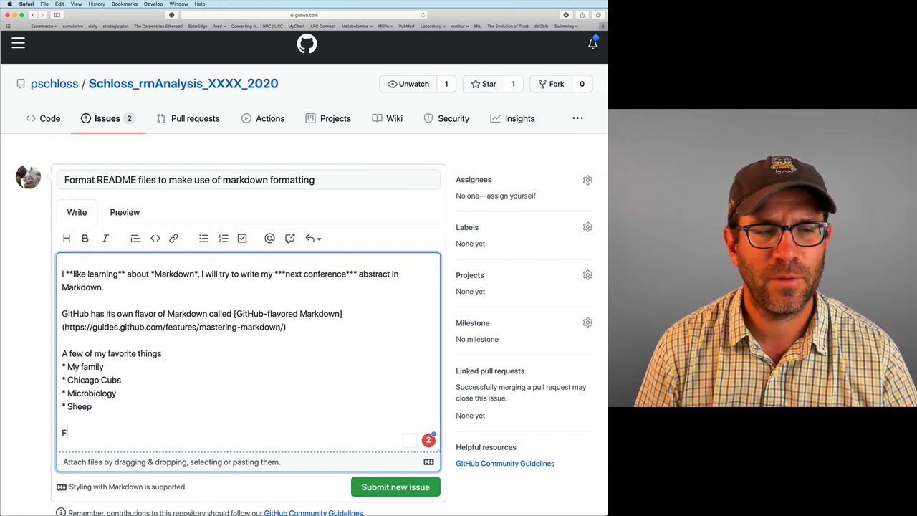
pyautogui.write('avorite')
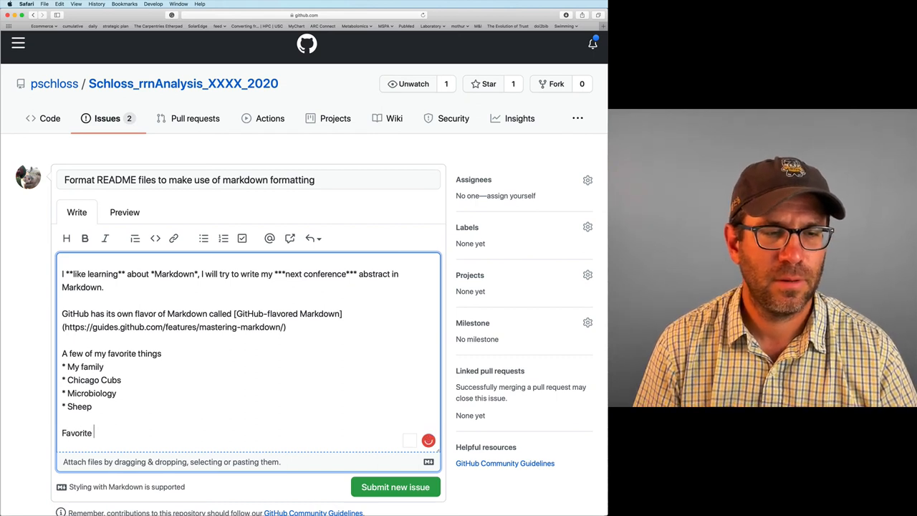
pyautogui.write('Uni')
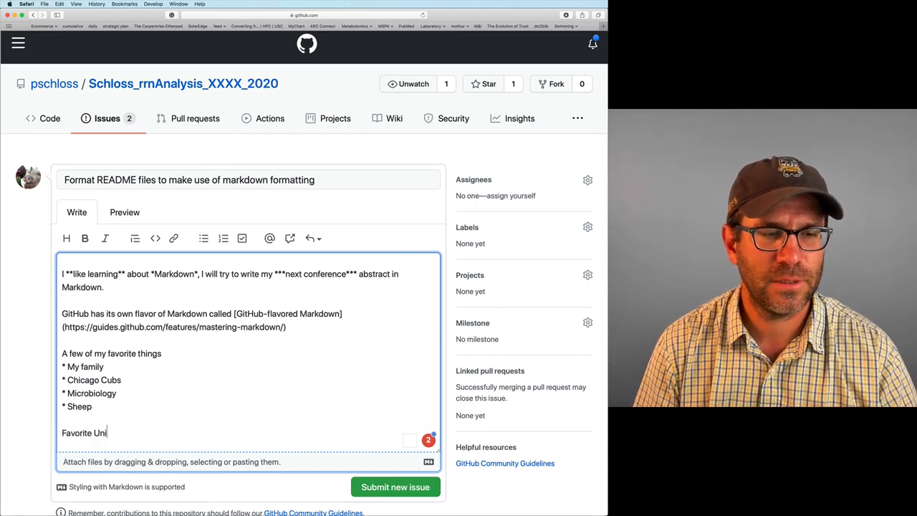
pyautogui.write('versities')
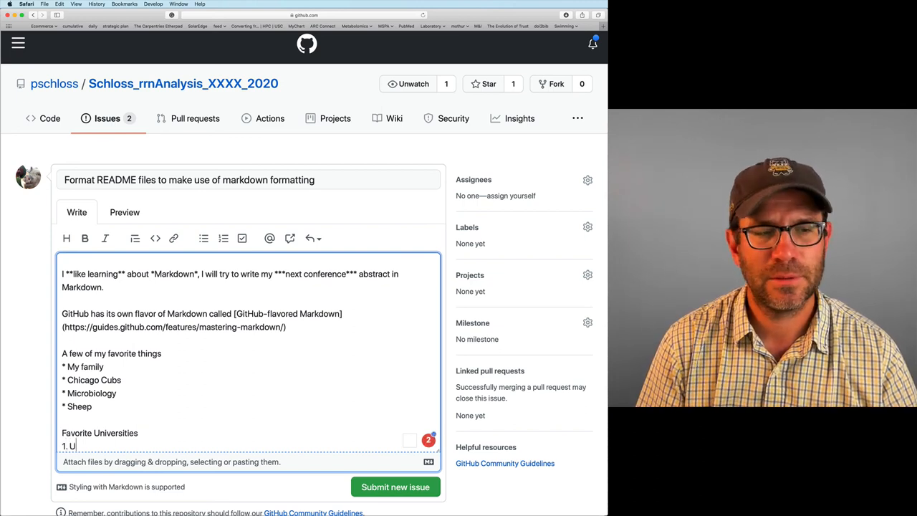
pyautogui.write('niversity of Michigan')
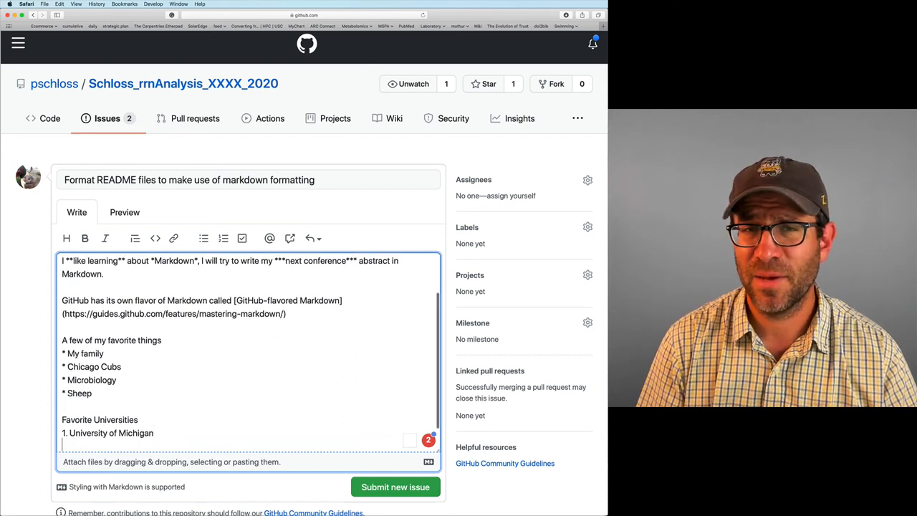
# Add 2. Cornell University and 3. University of Wisconsin, then review the rendered list
pyautogui.write('2')
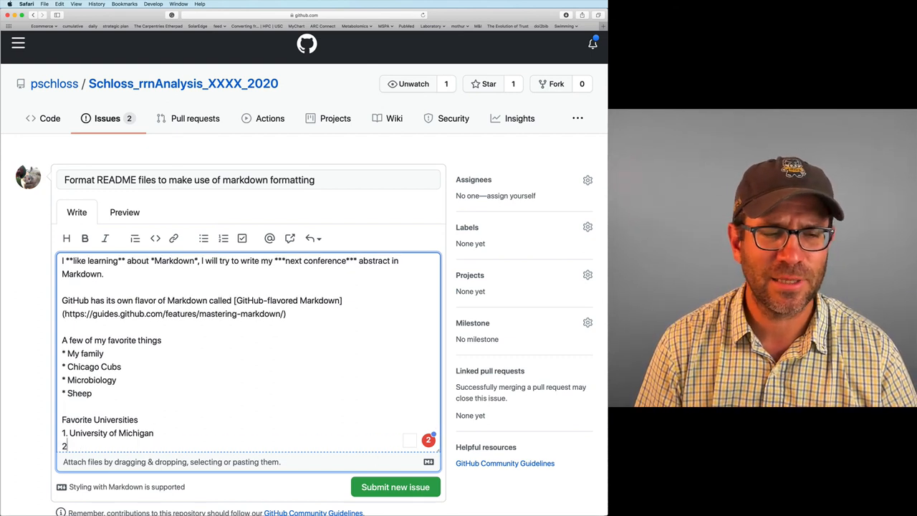
pyautogui.write('.')
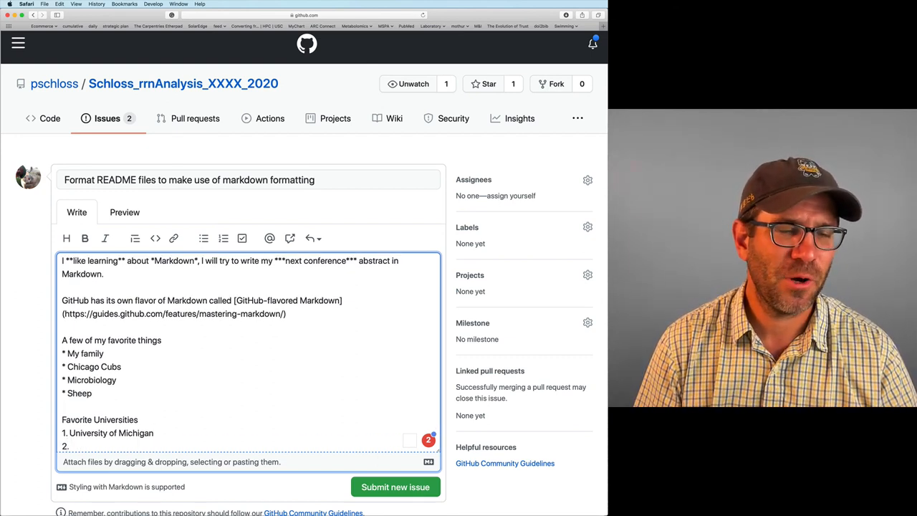
pyautogui.write('Cornell University')
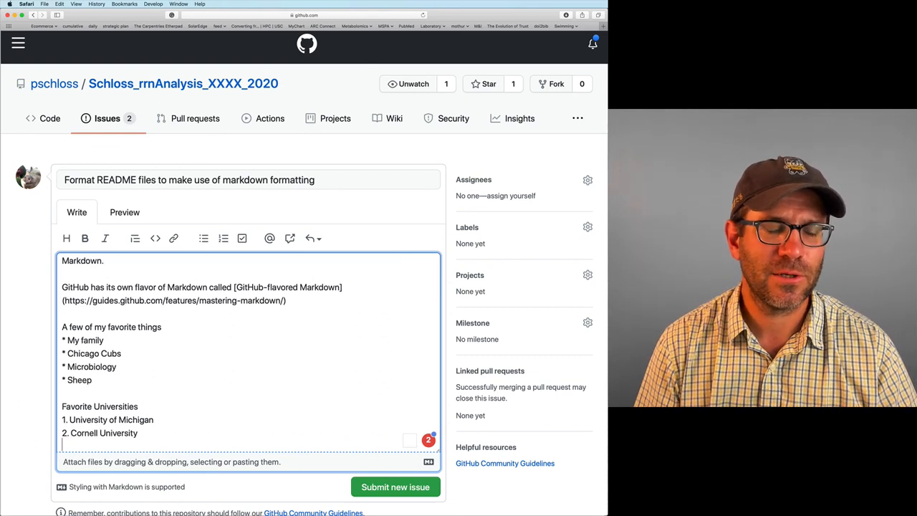
pyautogui.write('3. University of Wisco')
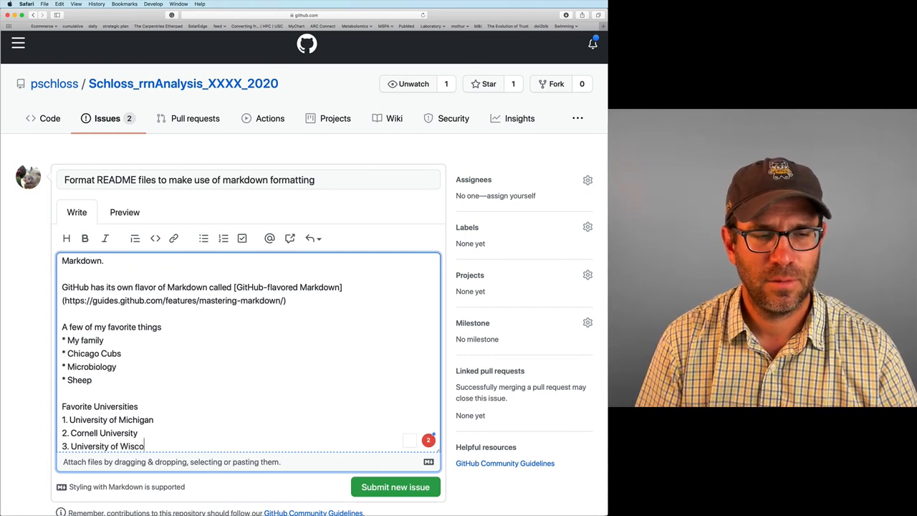
pyautogui.write('nsin')
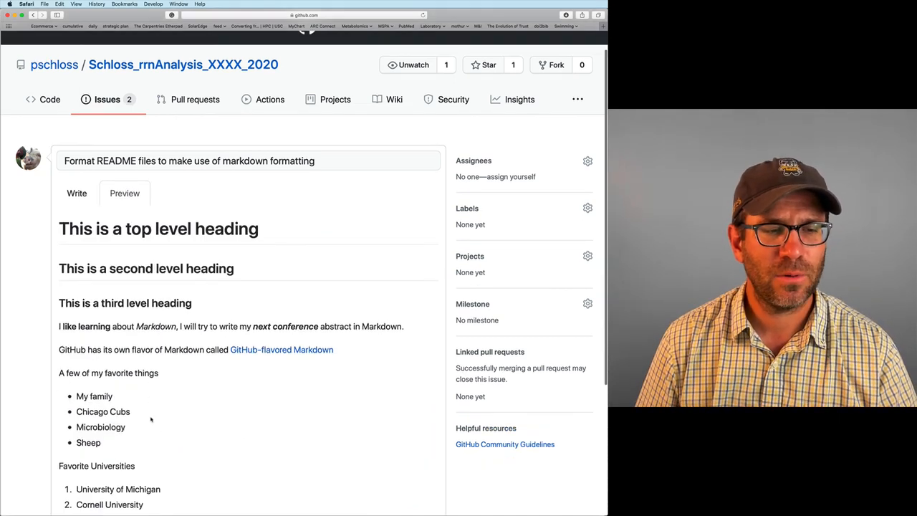
pyautogui.scroll(-3)
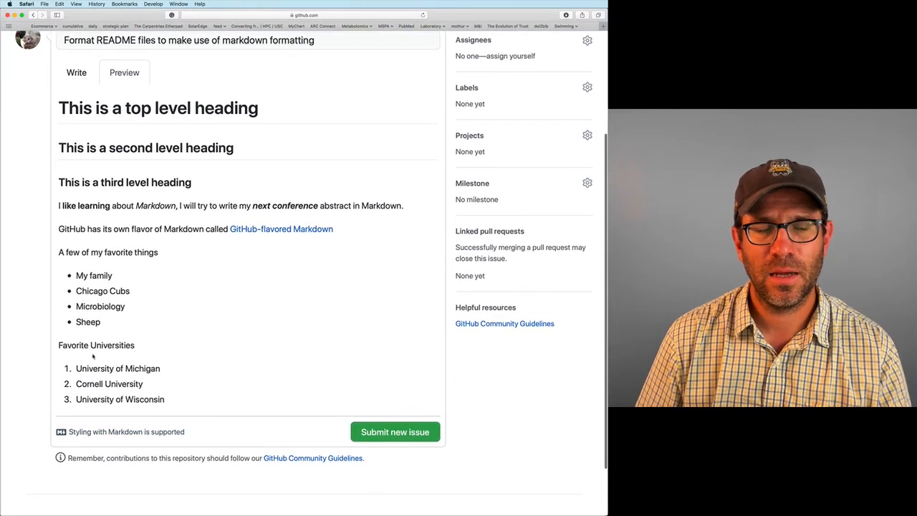
pyautogui.click(76, 72)
pyautogui.write('1.')
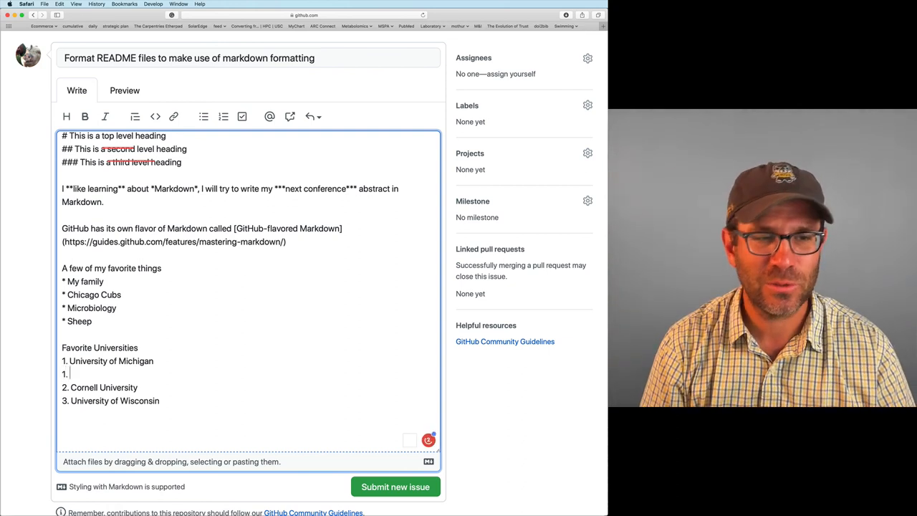
# Add '1. Michigan Technological University' as a second item in the Favorite Universities list
pyautogui.write('Michigan Te')
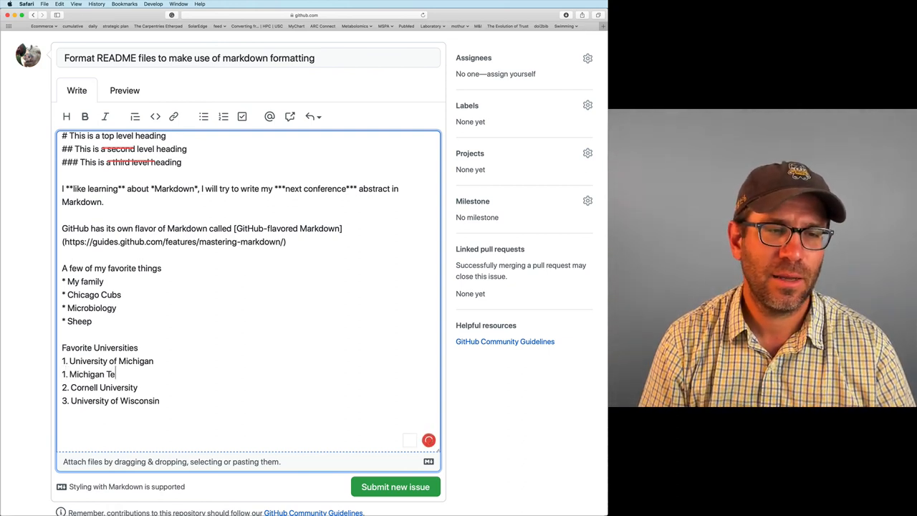
pyautogui.write('chnological')
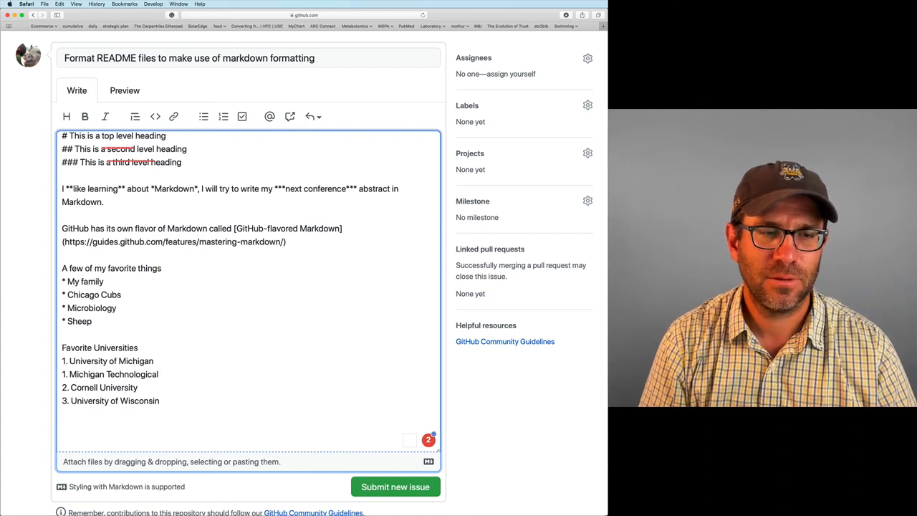
pyautogui.write('University')
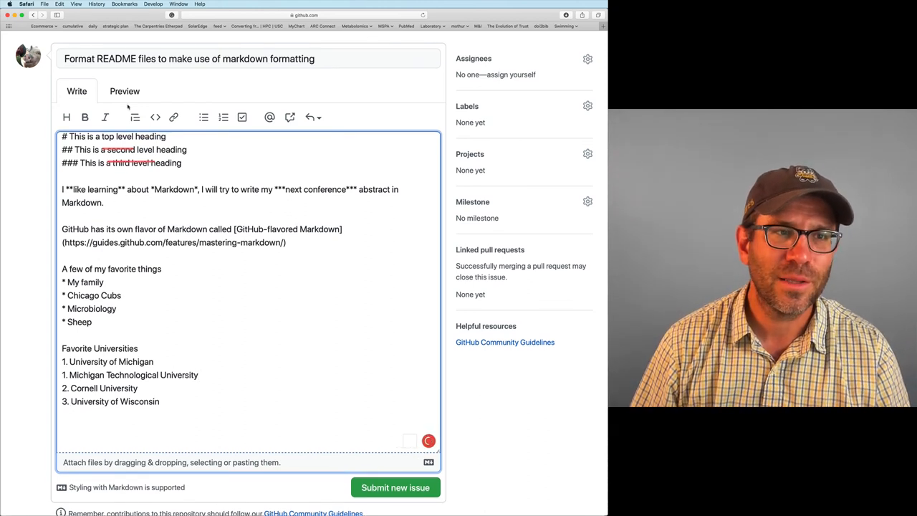
# Confirm in Preview that the all-1 numbered list renders as 1 through 4, returning to Write
pyautogui.click(125, 91)
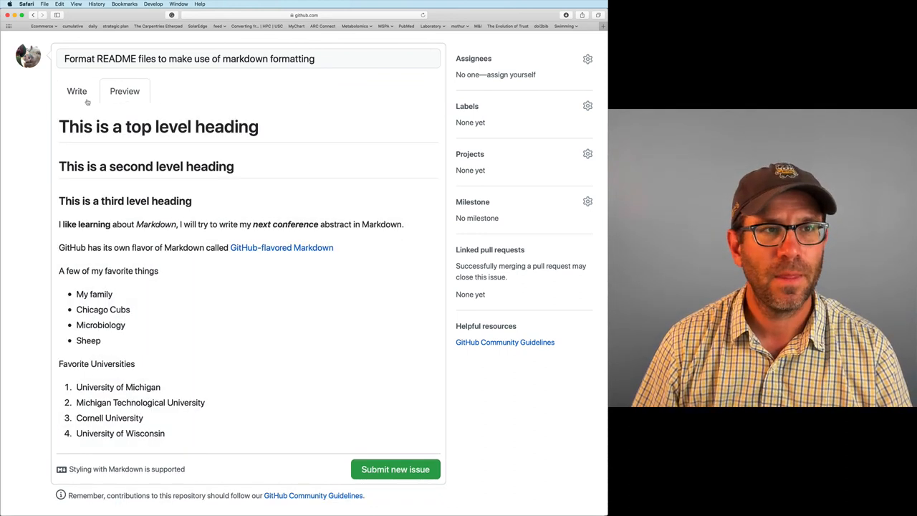
pyautogui.click(77, 91)
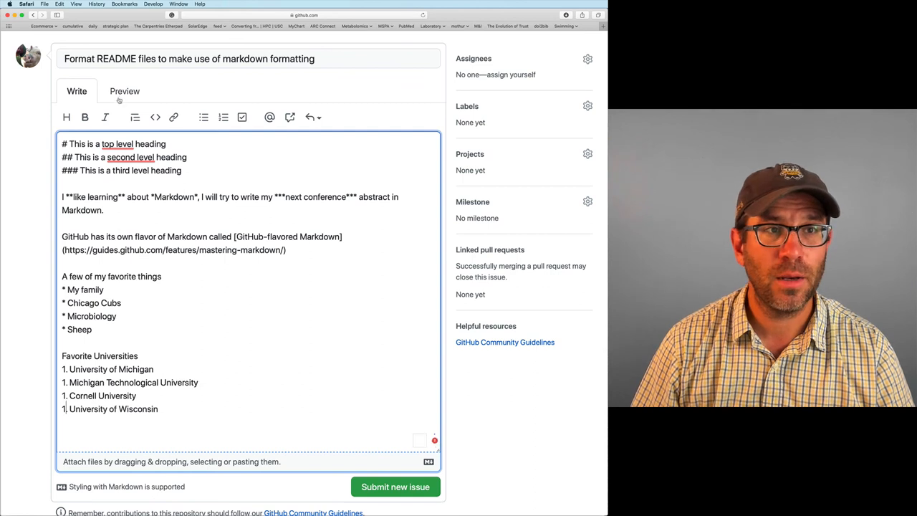
pyautogui.click(124, 92)
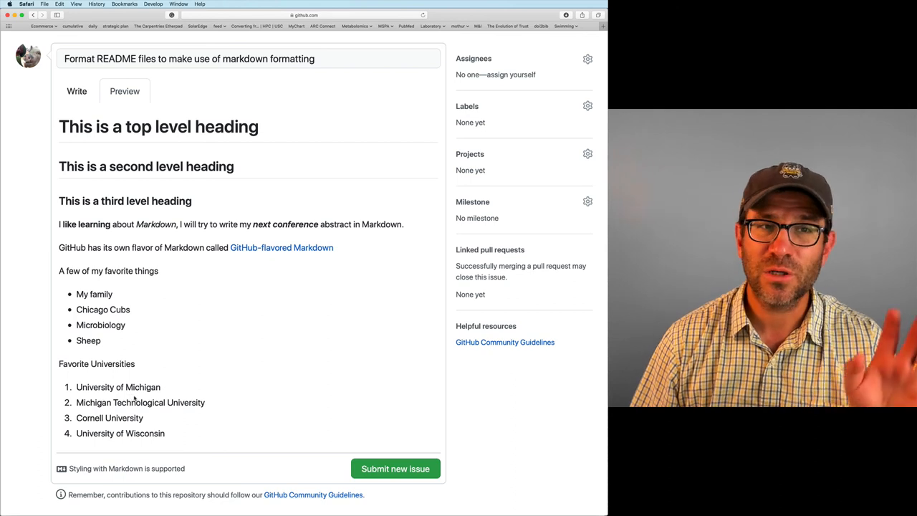
pyautogui.click(77, 92)
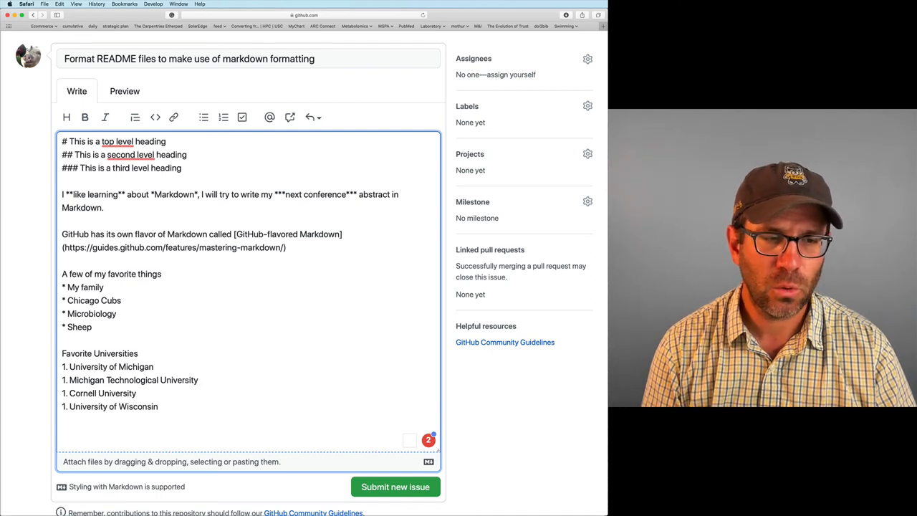
# Add the line 'My home directory is in `~`' with the tilde as inline code
pyautogui.write('M')
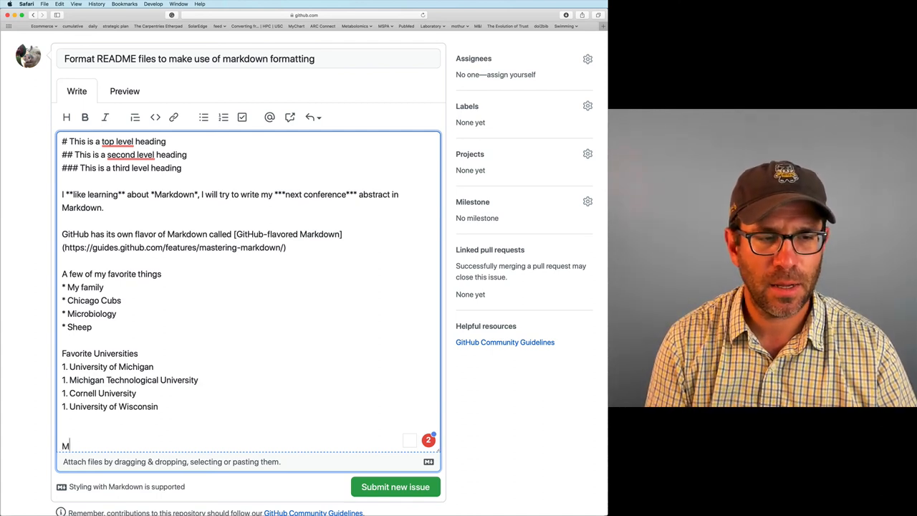
pyautogui.write('y home direcot')
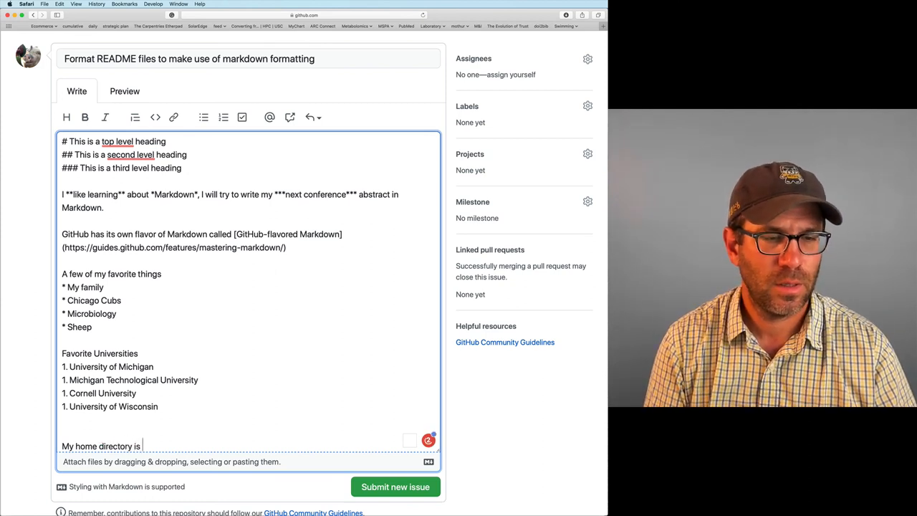
pyautogui.write('in')
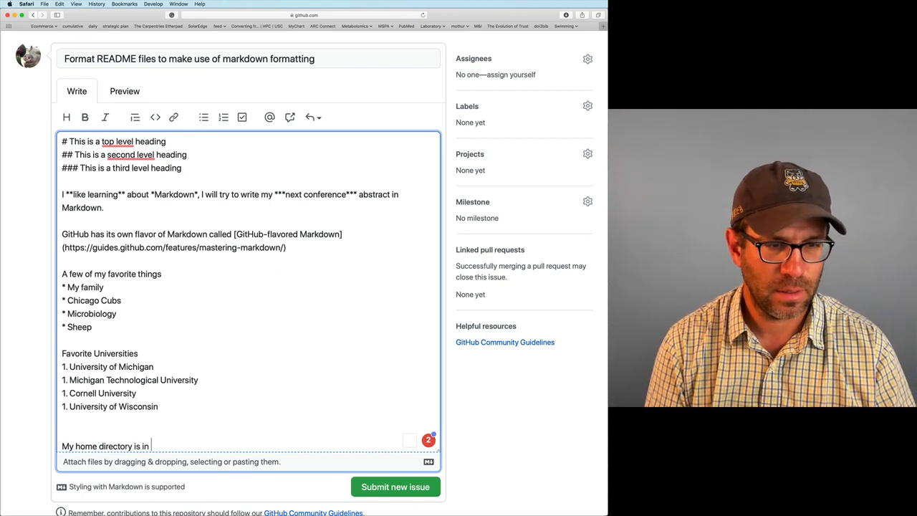
pyautogui.write('`')
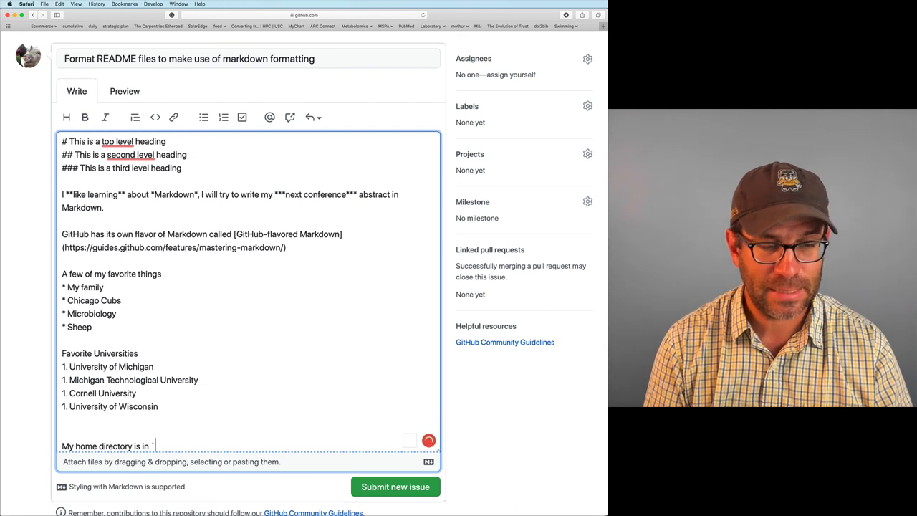
pyautogui.write('`~`')
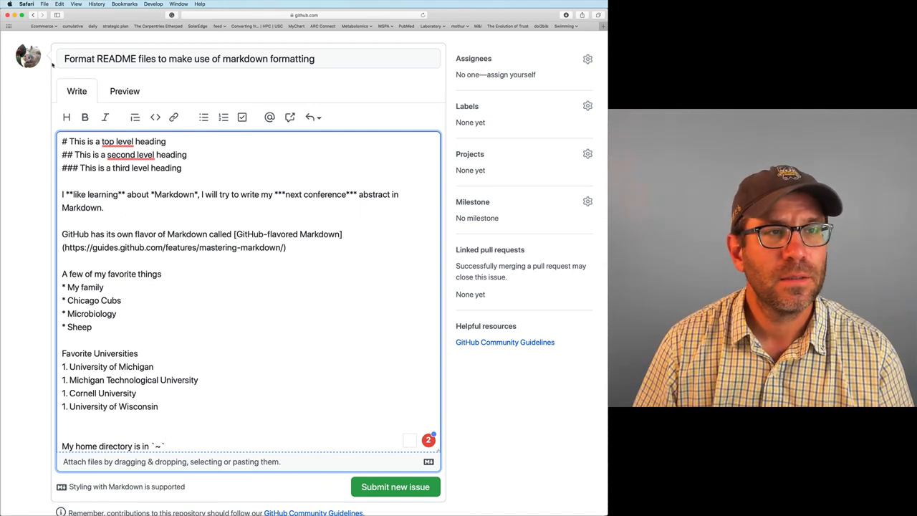
# Check the inline code in Preview, return to Write and start a triple-backtick code block
pyautogui.click(125, 92)
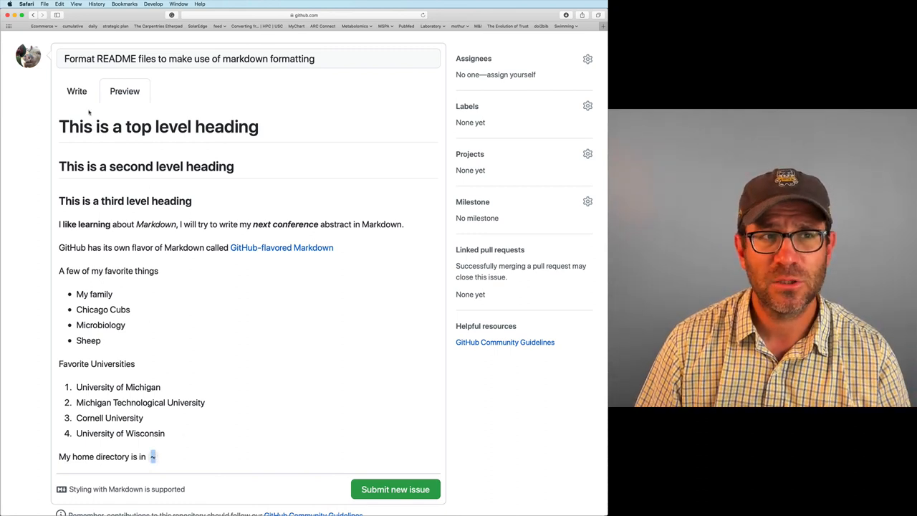
pyautogui.click(78, 92)
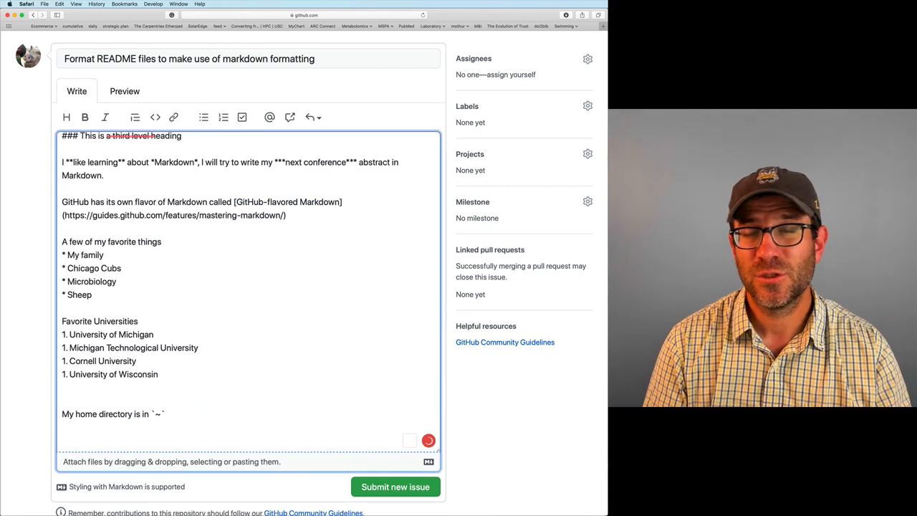
pyautogui.write('```')
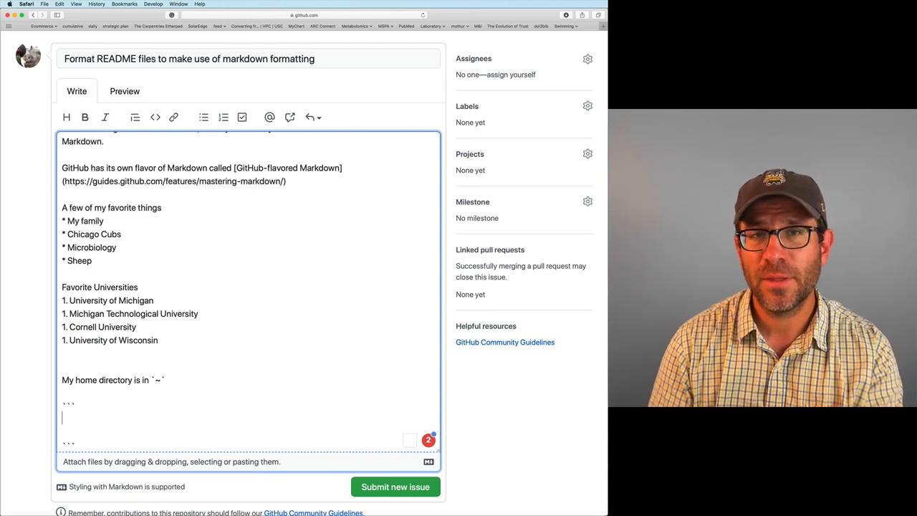
# Fill the code block with R lines defining first_name, last_name and name via paste(first_name, last_name)
pyautogui.click(123, 92)
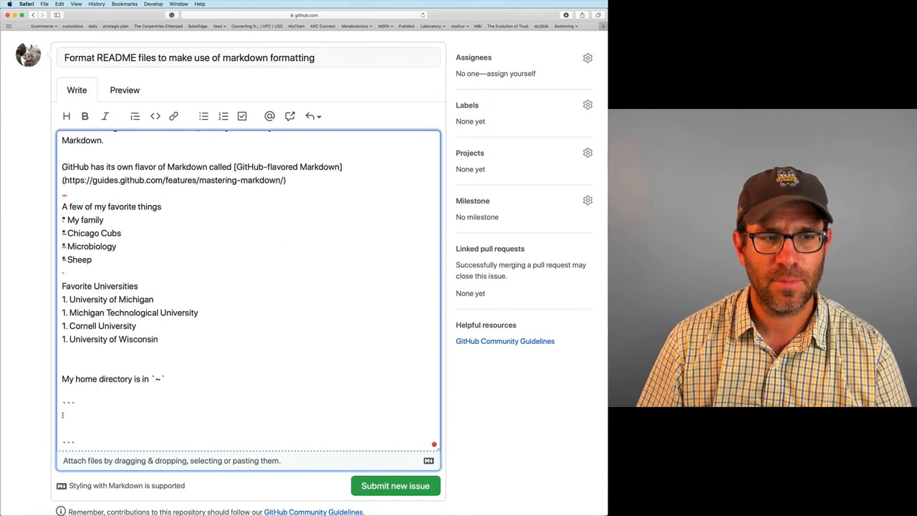
pyautogui.write('first_name <- "Pat')
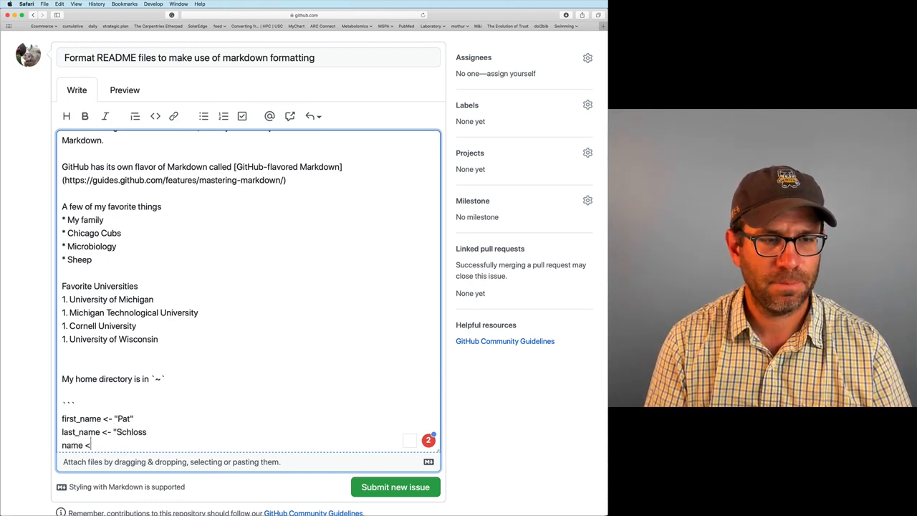
pyautogui.write('paste(')
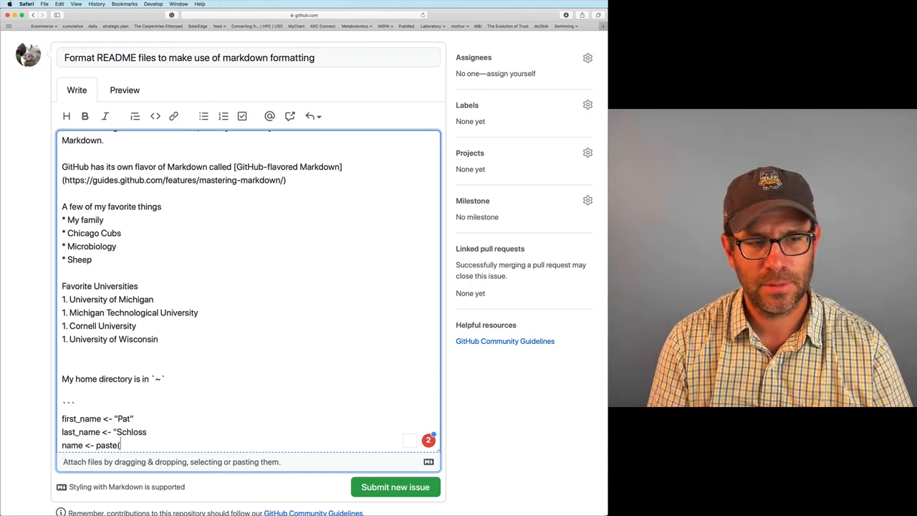
pyautogui.write('first_name, last')
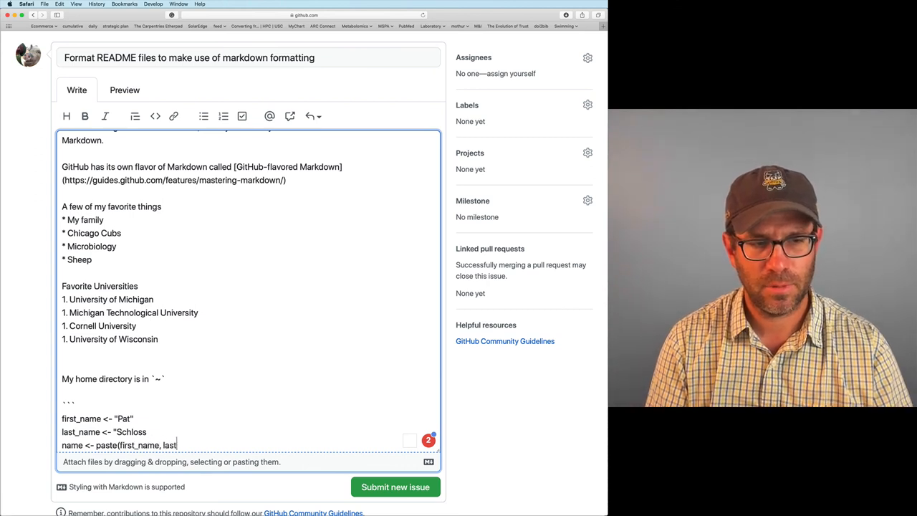
pyautogui.write('_name)')
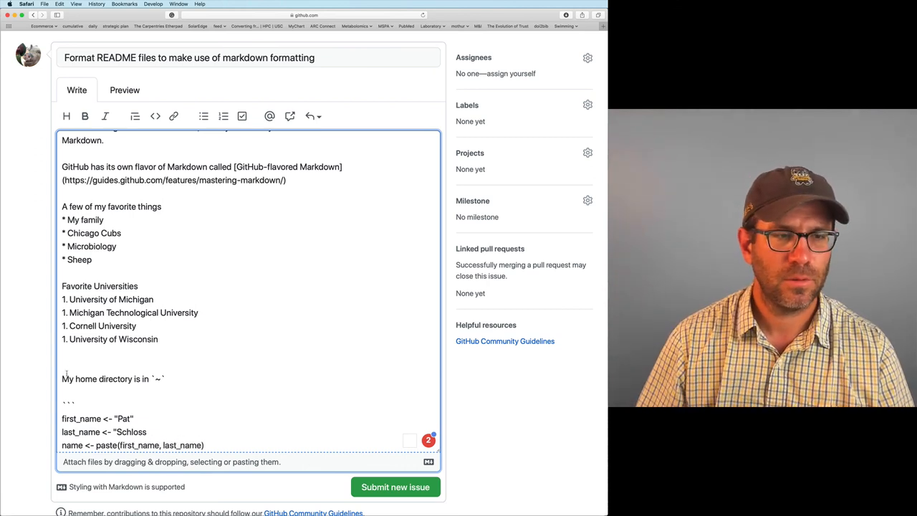
# Preview the issue description to confirm the fenced code renders as a code box
pyautogui.scroll(-3)
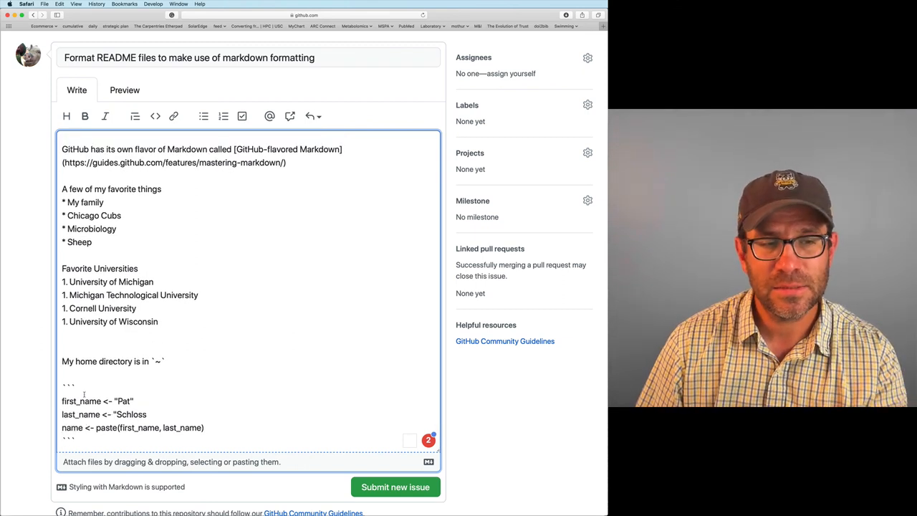
pyautogui.click(125, 89)
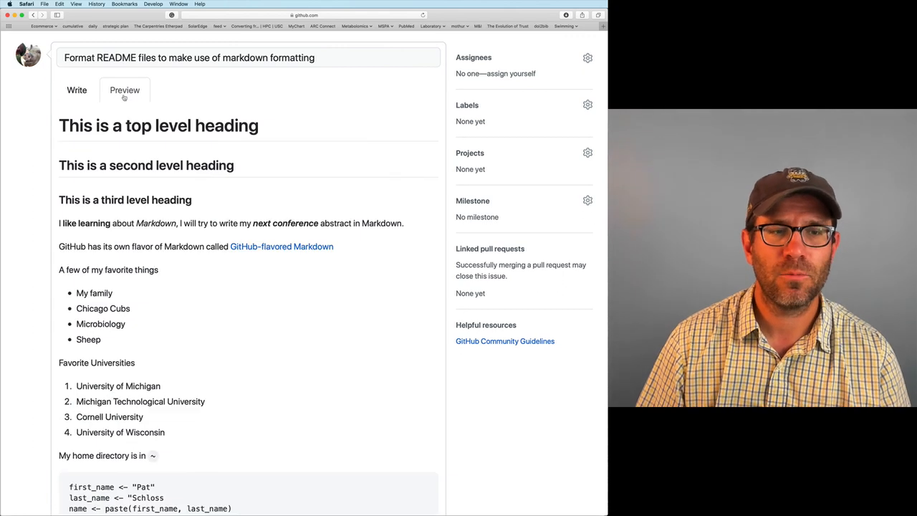
pyautogui.scroll(-3)
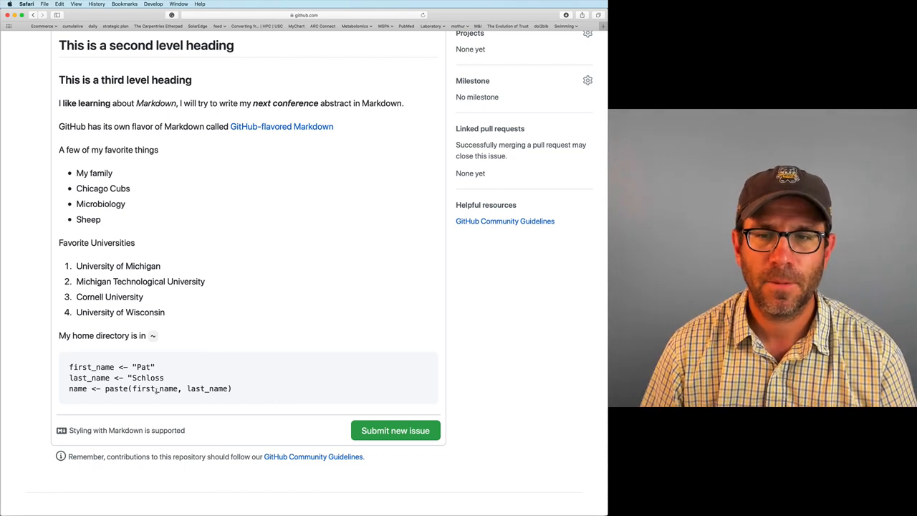
pyautogui.scroll(3)
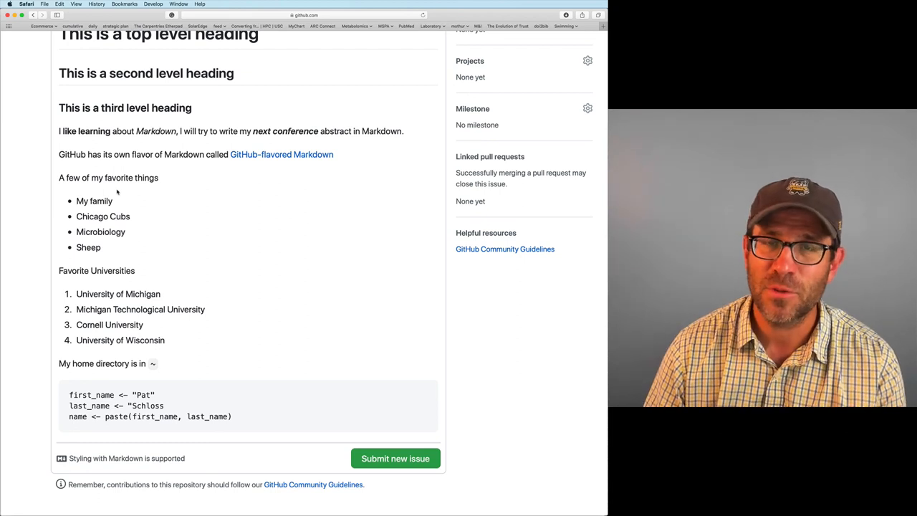
pyautogui.moveTo(169, 209)
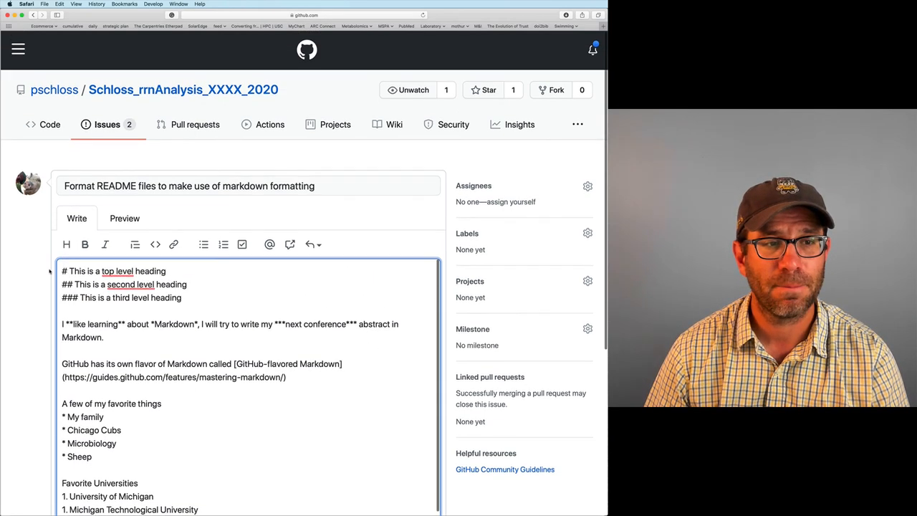
# Submit the new issue as #7 and start switching to Terminal
pyautogui.scroll(-3)
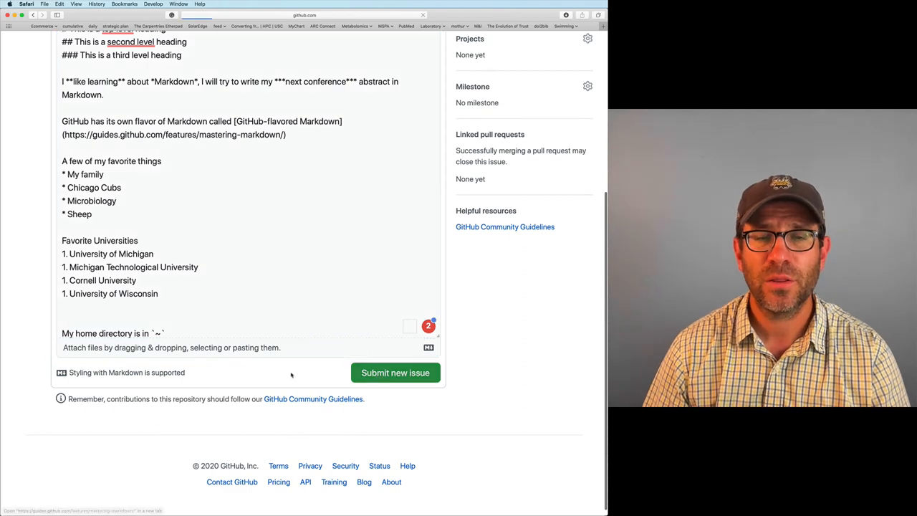
pyautogui.click(395, 372)
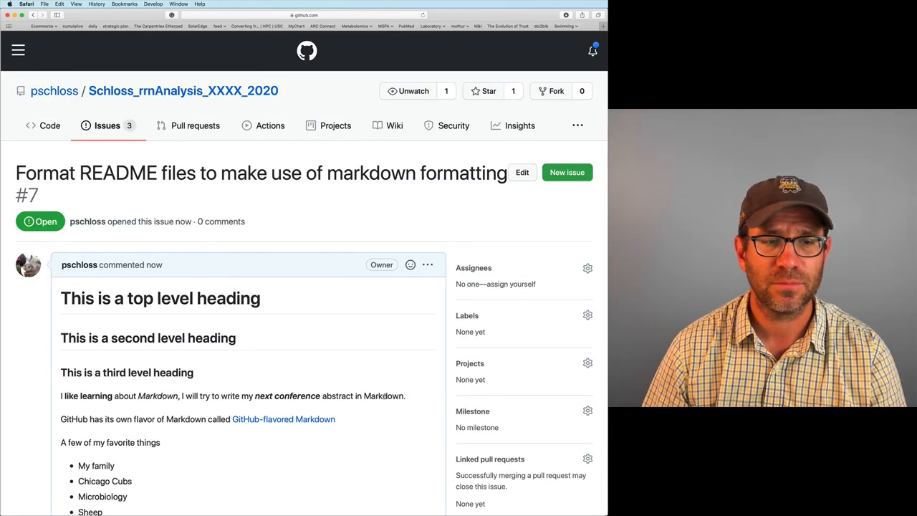
pyautogui.press('cmd+tab')
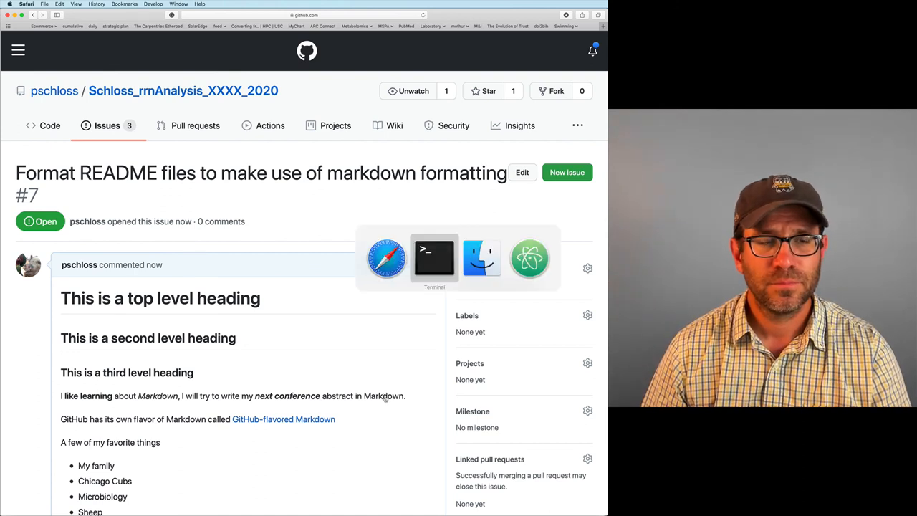
# In Terminal, cd into Schloss_rrnAnalysis_XXXX_2020 and review it with ls, git status and git log
pyautogui.click(433, 258)
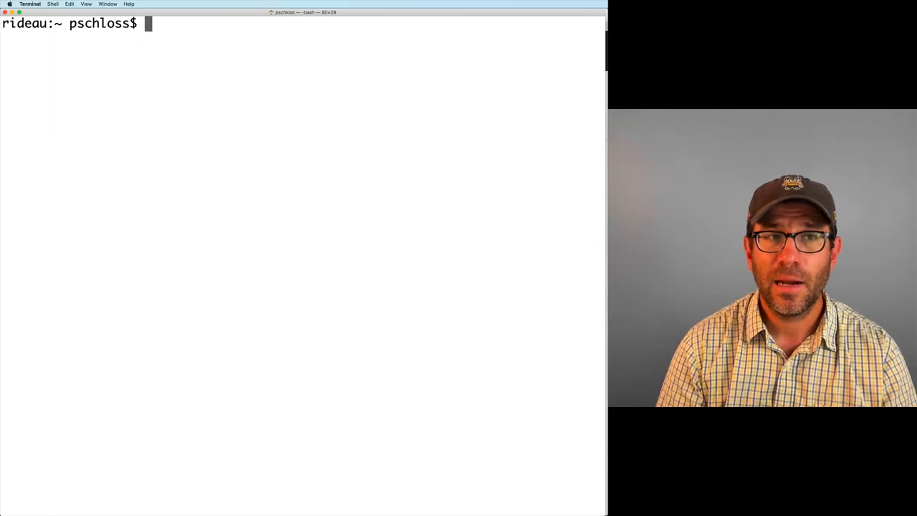
pyautogui.write('cd Documents/Schl')
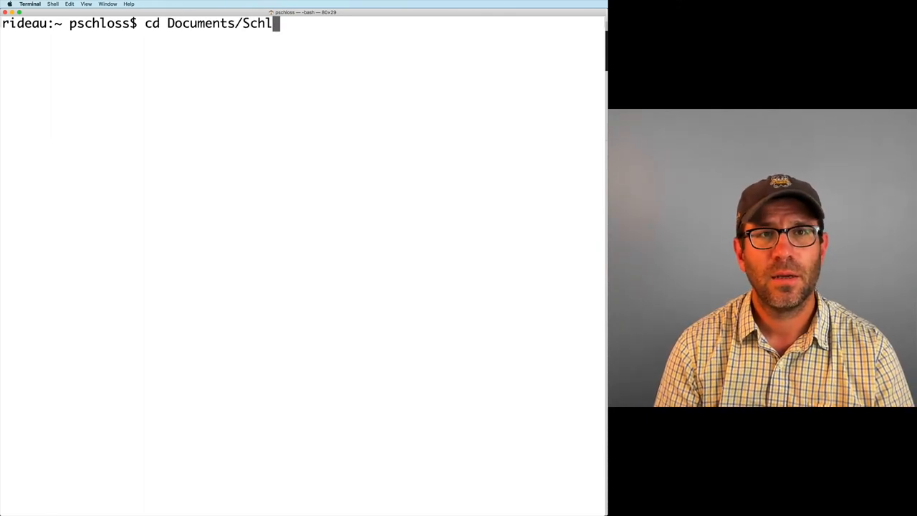
pyautogui.write('oss_rrnAnalysis_XXXX_2020/')
pyautogui.write('git status')
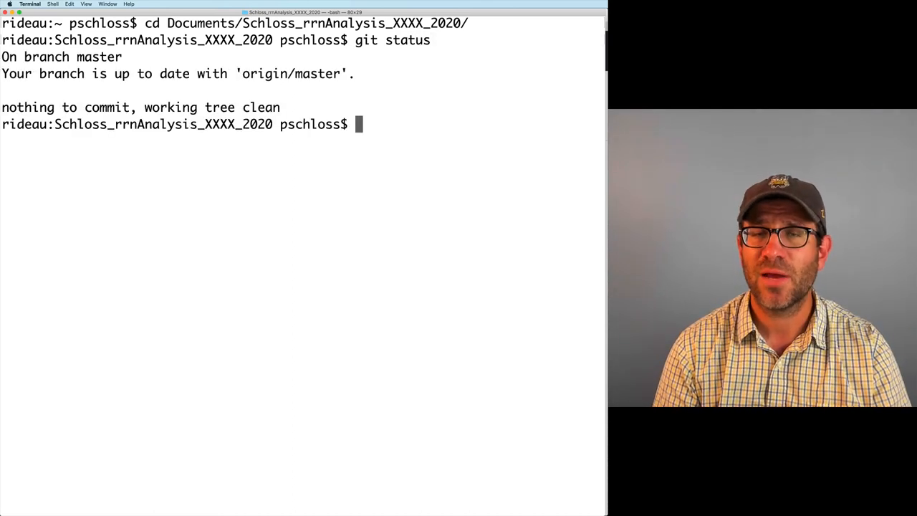
pyautogui.write('ls')
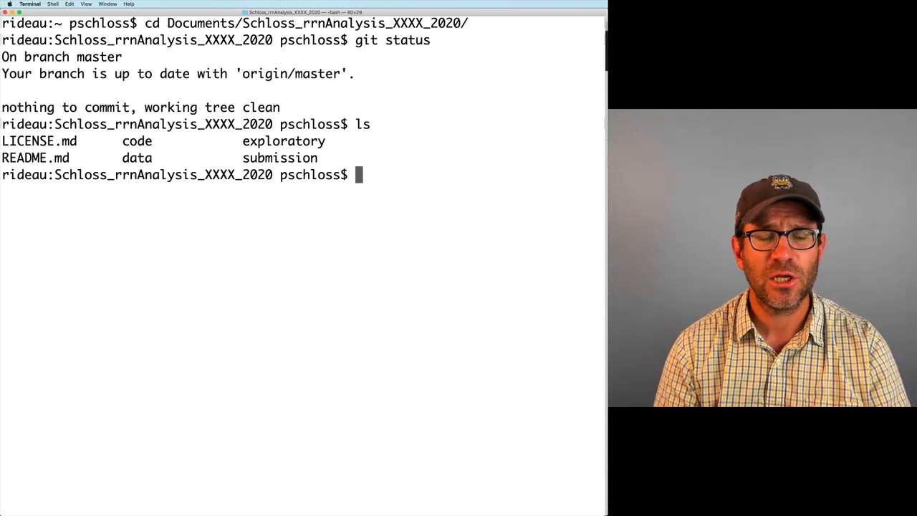
pyautogui.write('git')
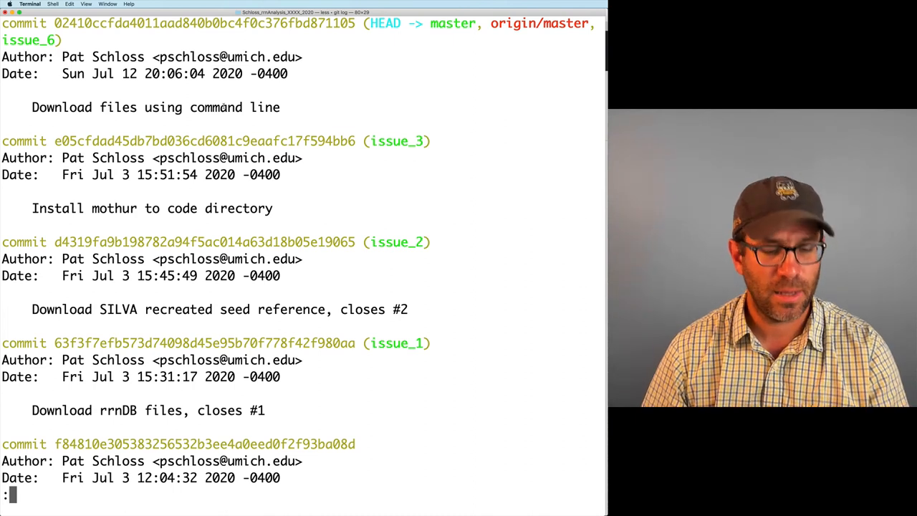
pyautogui.press('q')
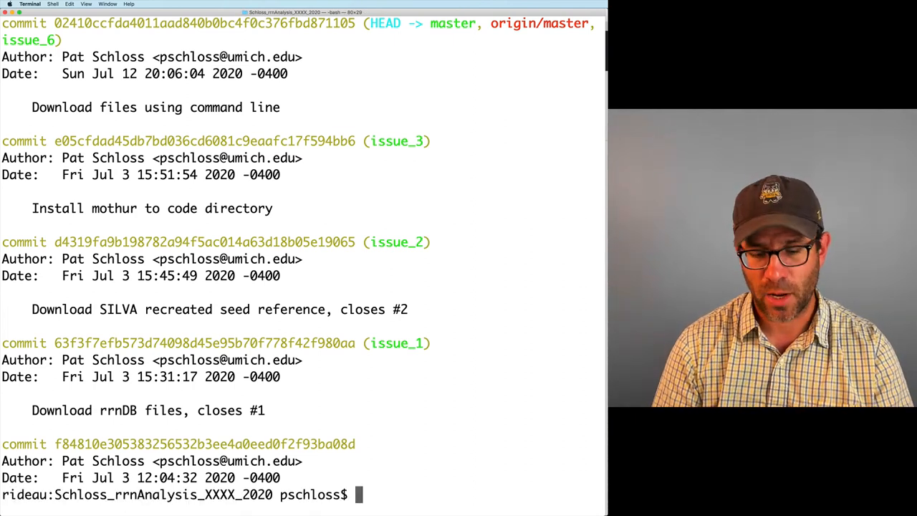
# Create and check out branch issue_7, briefly open README.md in nano, then launch Atom on the project
pyautogui.write('git branch issue_7')
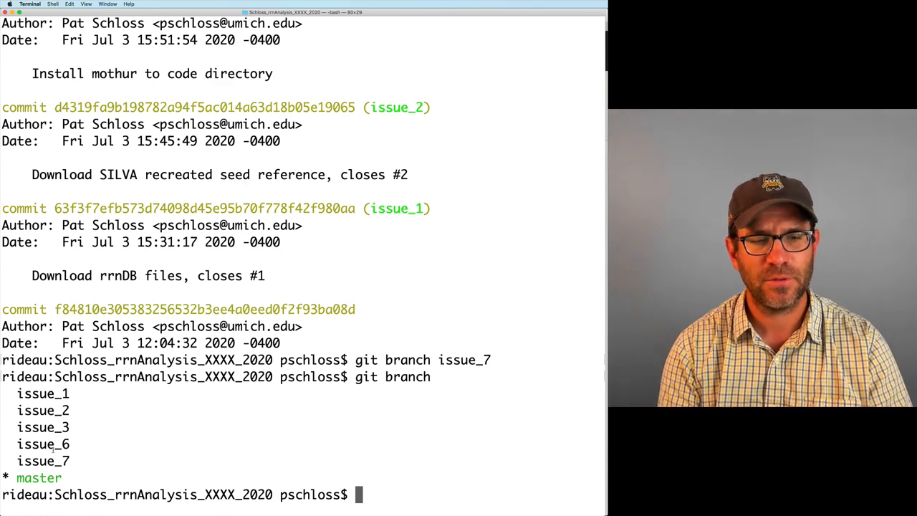
pyautogui.write('git checkout issue_7')
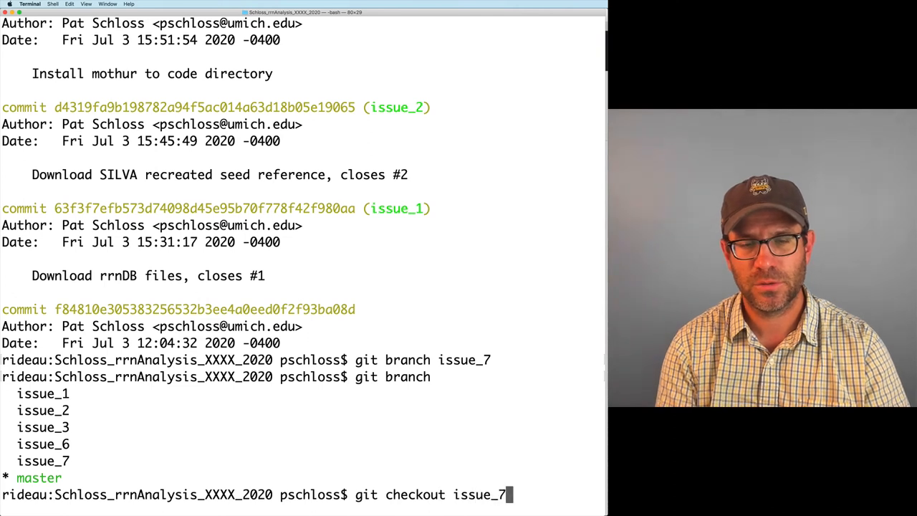
pyautogui.write('git status')
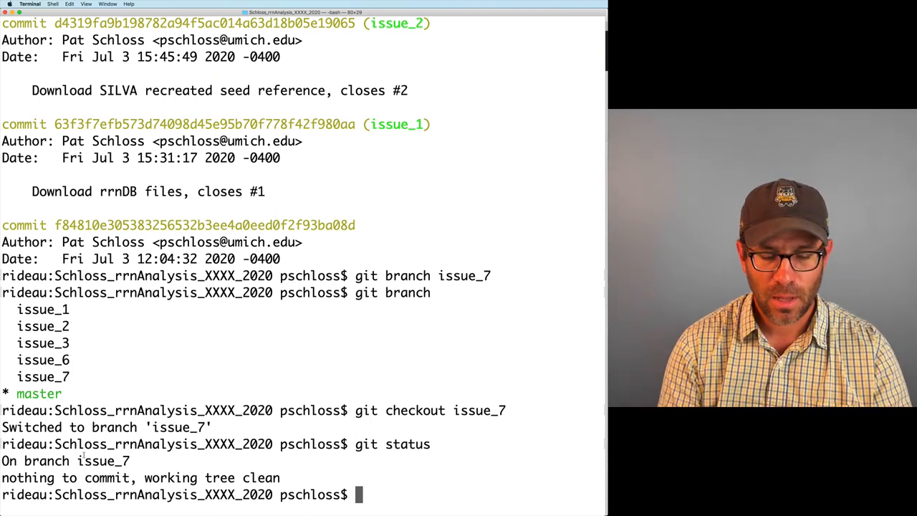
pyautogui.write('nano REA')
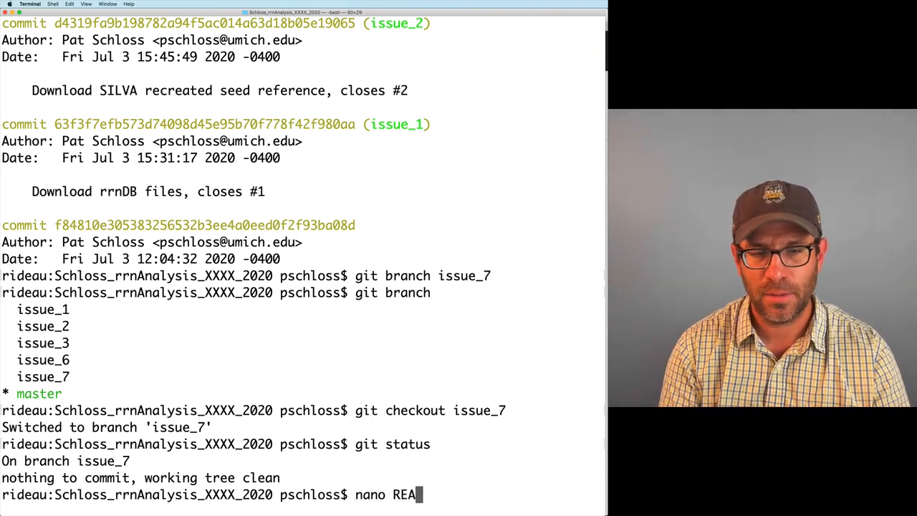
pyautogui.write('DME.md')
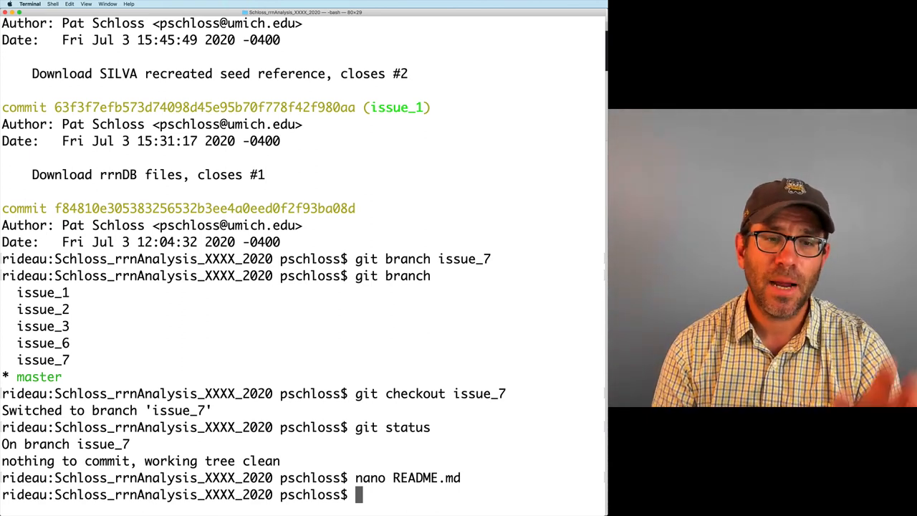
pyautogui.write('at')
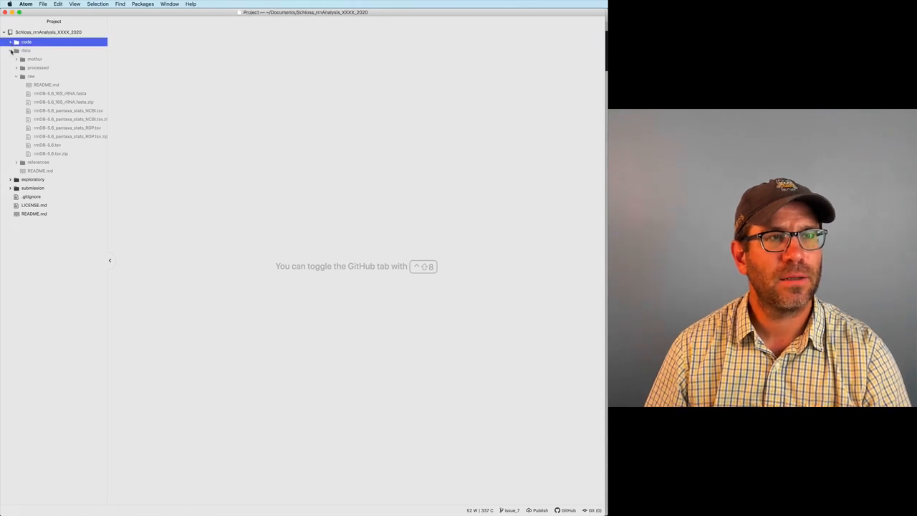
# Open README.md from Atom's project tree
pyautogui.click(11, 50)
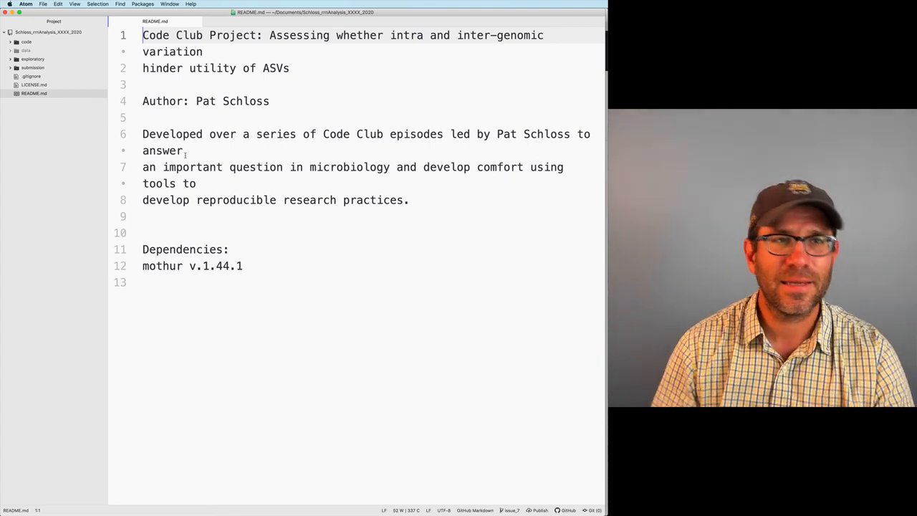
pyautogui.doubleClick(223, 134)
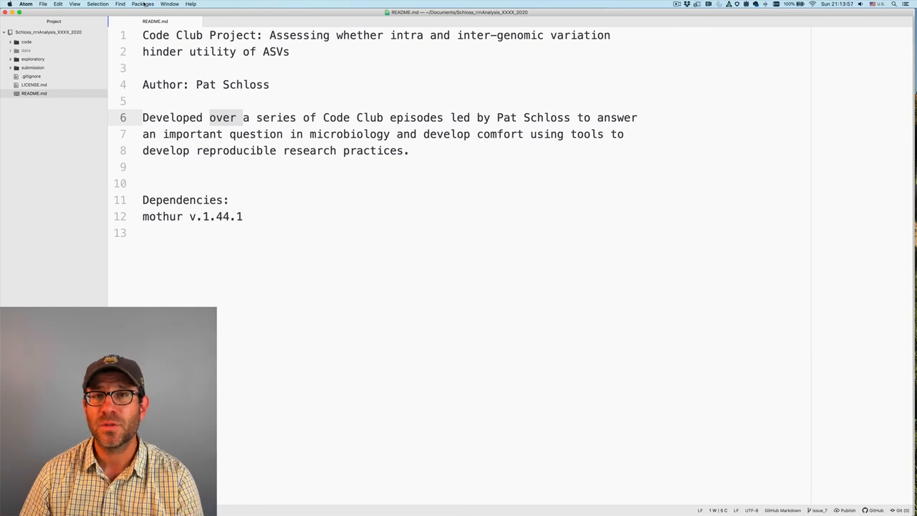
# Toggle the Markdown Preview of README.md via Packages > Markdown Preview
pyautogui.click(144, 4)
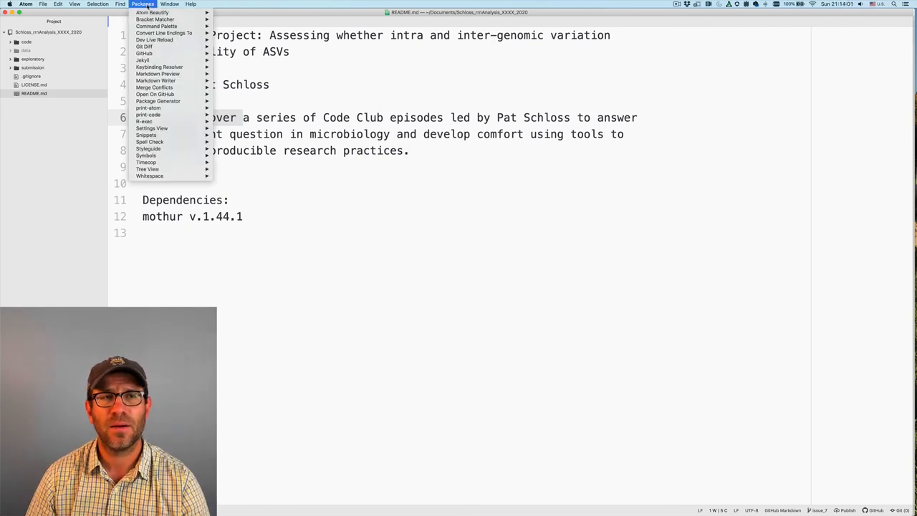
pyautogui.moveTo(158, 74)
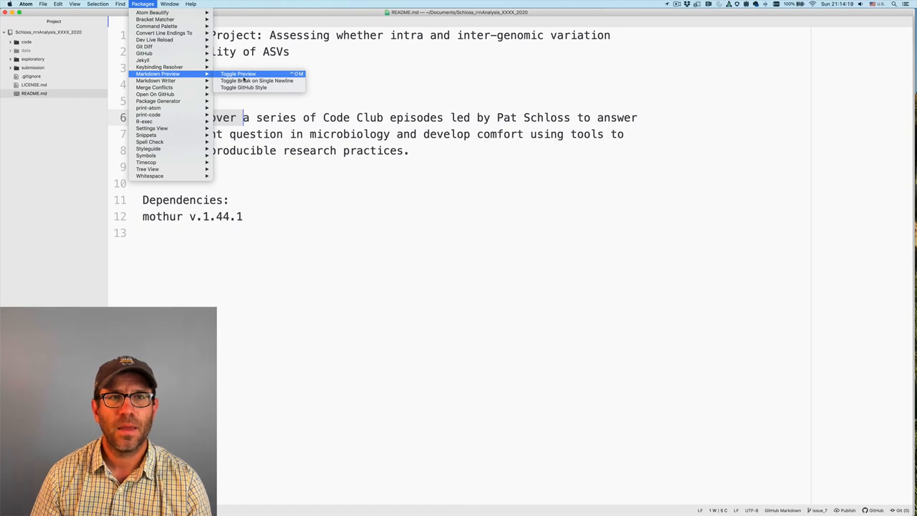
pyautogui.moveTo(258, 81)
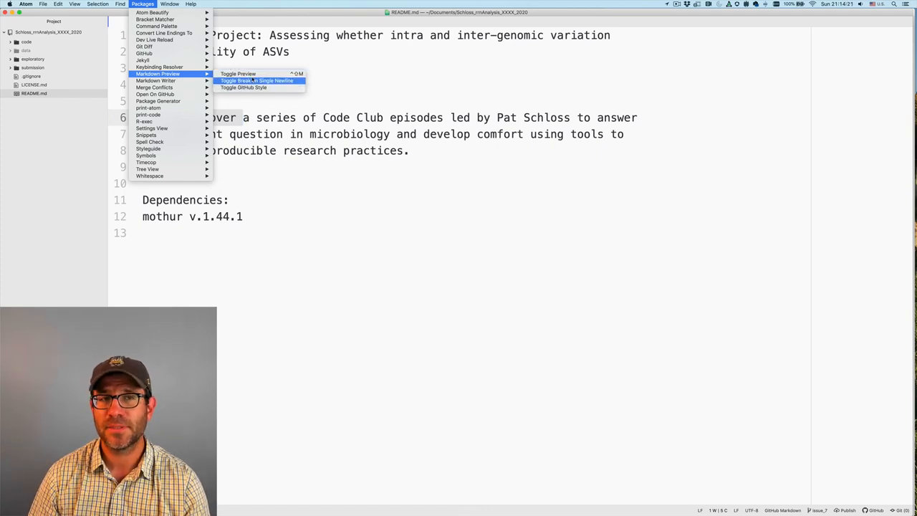
pyautogui.moveTo(237, 74)
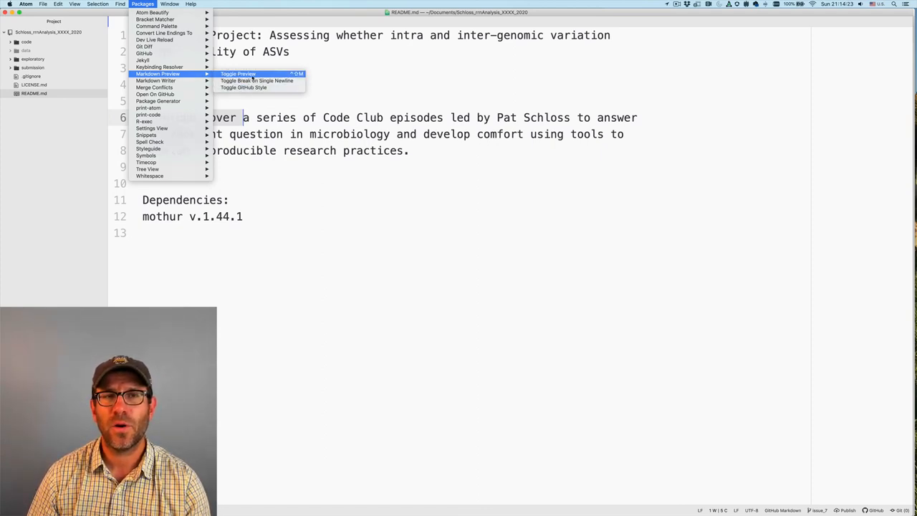
pyautogui.click(238, 75)
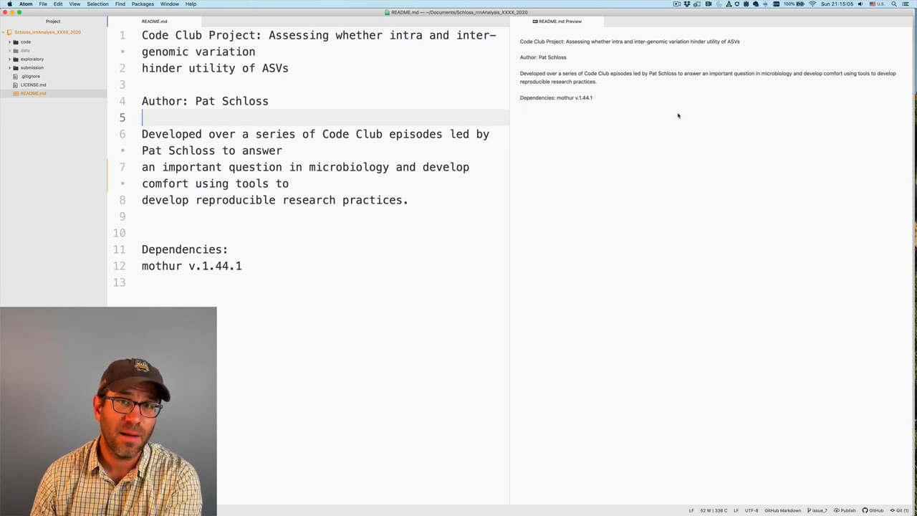
pyautogui.click(144, 4)
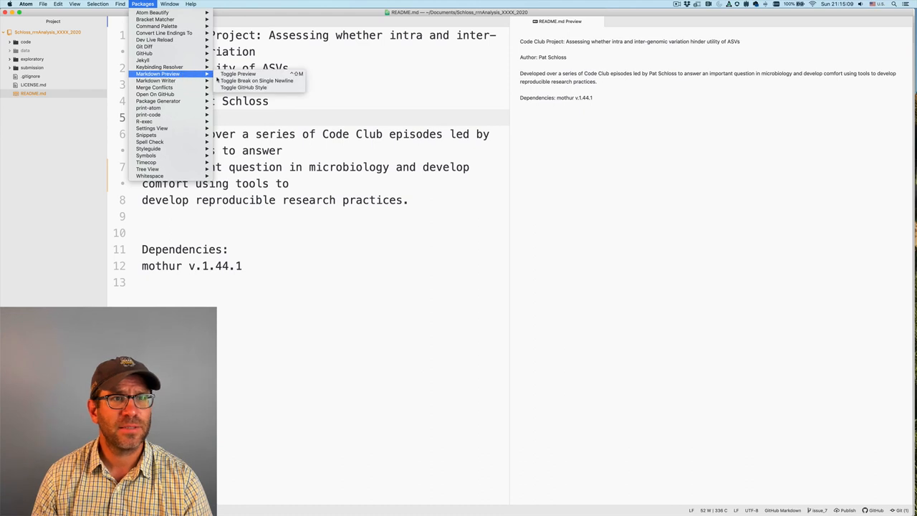
# Join 'hinder utility of ASVs' onto the # project title heading line
pyautogui.click(280, 106)
pyautogui.write('# ')
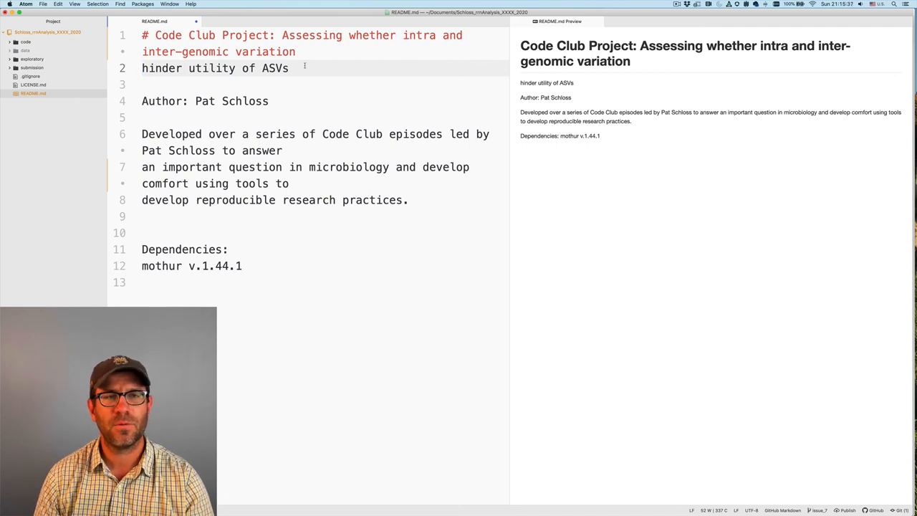
pyautogui.click(142, 68)
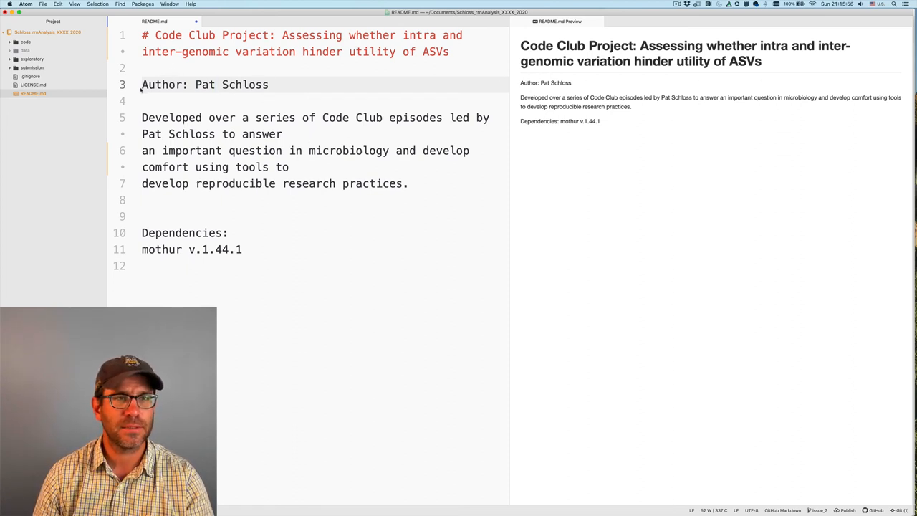
# Bold the Author: label with ** and make mothur v.1.44.1 a * bulleted dependency
pyautogui.write('**')
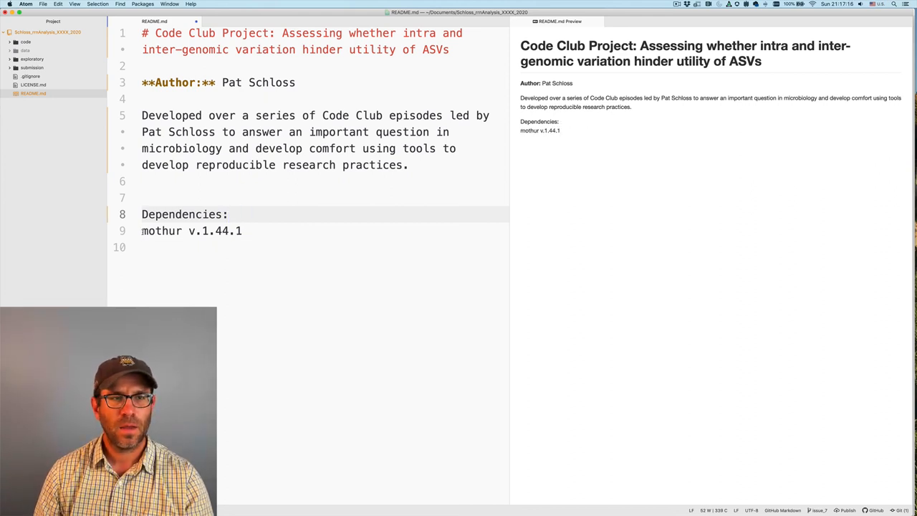
pyautogui.write('*')
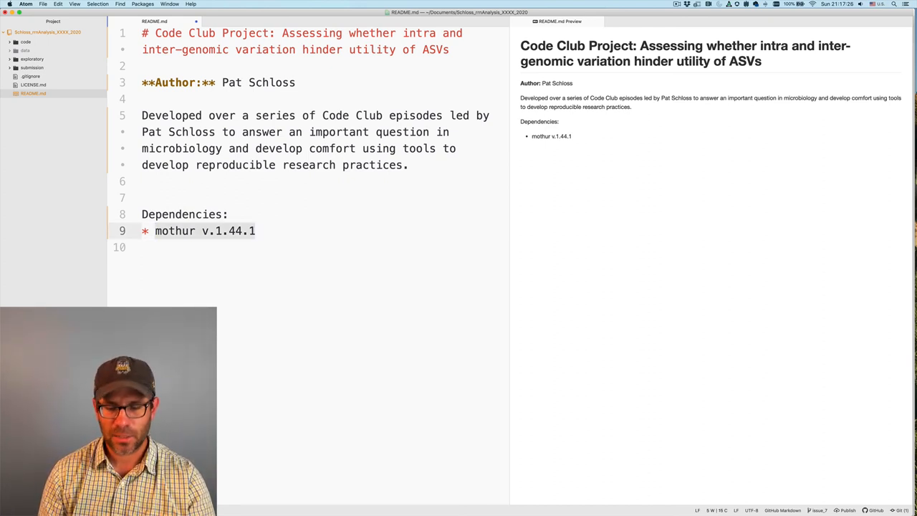
# Wrap the dependency as link text [mothur v.1.44.1]() with an empty target
pyautogui.write('[mothur v.1.44.1]')
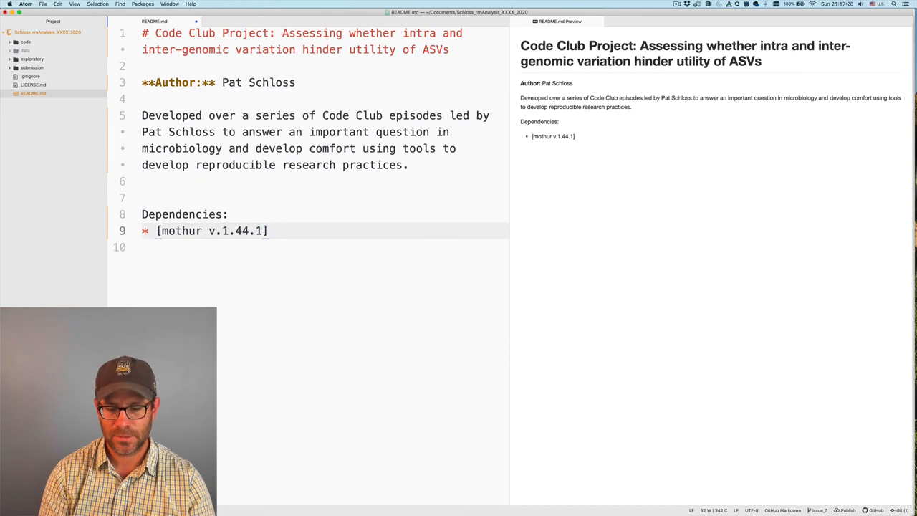
pyautogui.write('()')
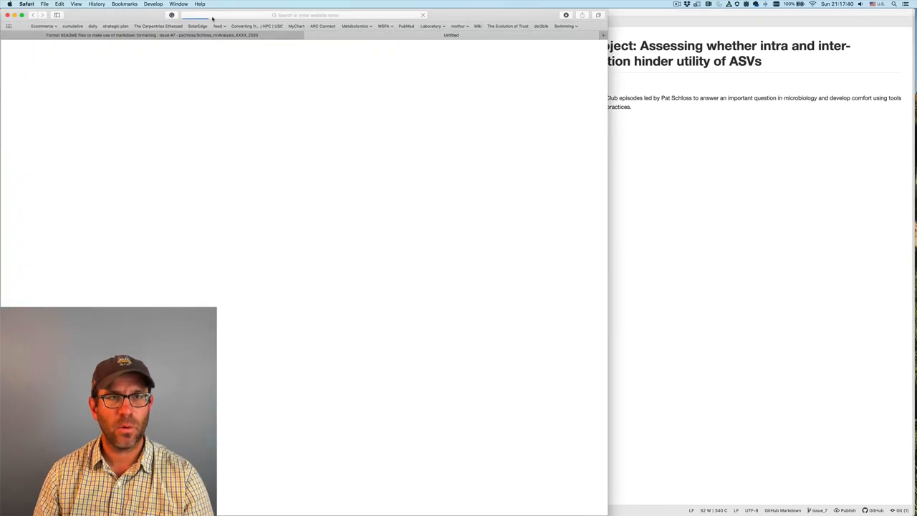
# Locate mothur Version 1.44.1 on the GitHub releases page and copy its v1.44.1 tag link
pyautogui.write('mothur.org')
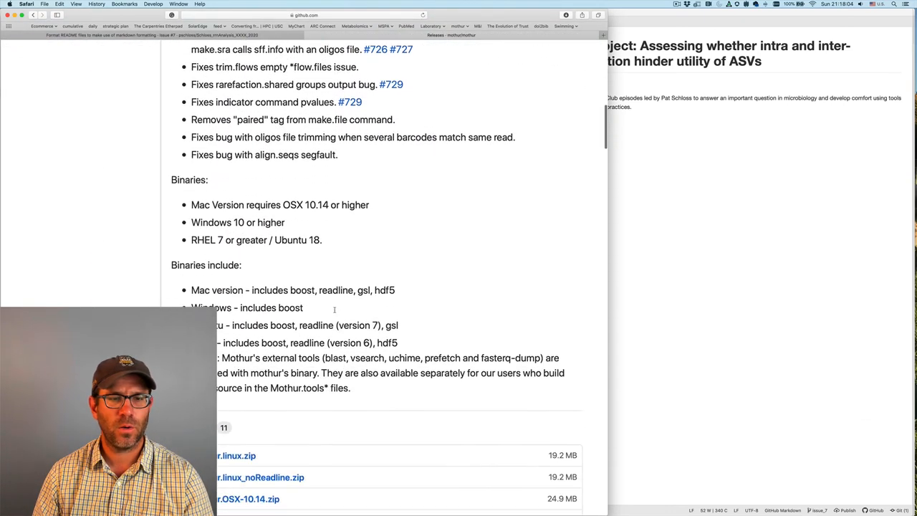
pyautogui.scroll(-3)
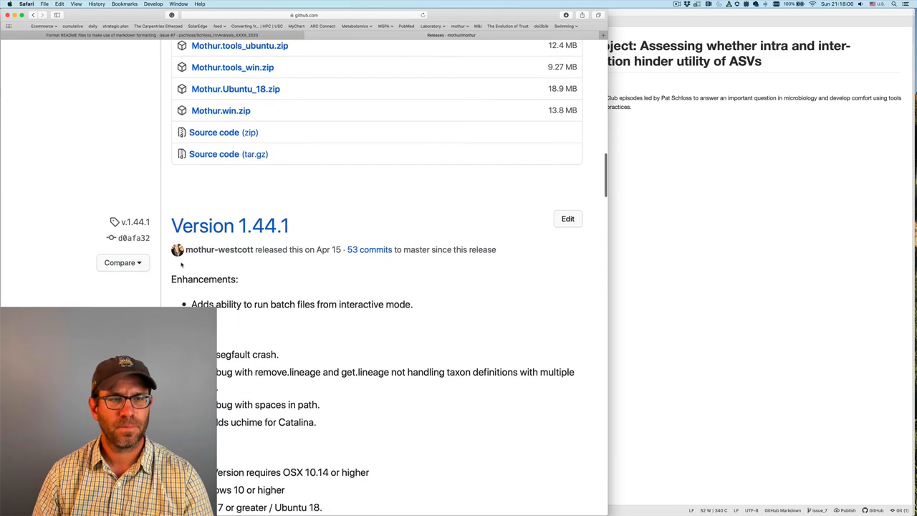
pyautogui.scroll(-3)
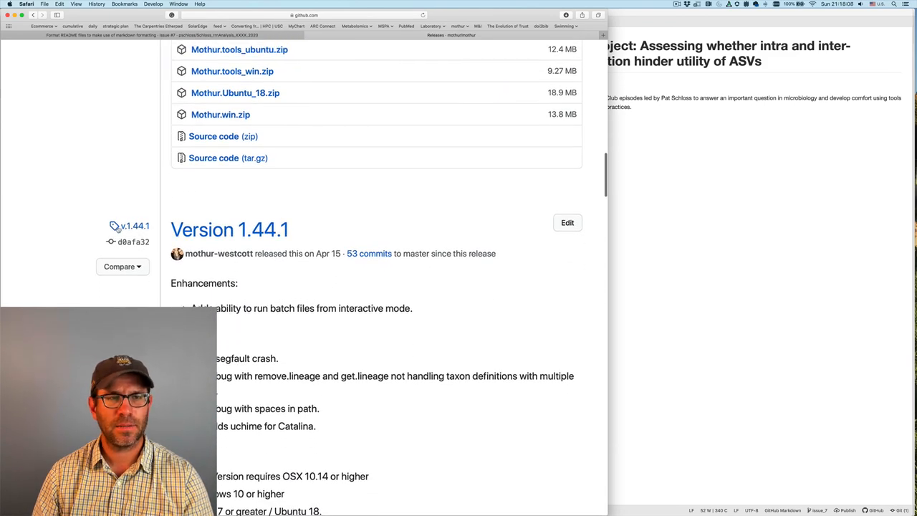
pyautogui.rightClick(134, 227)
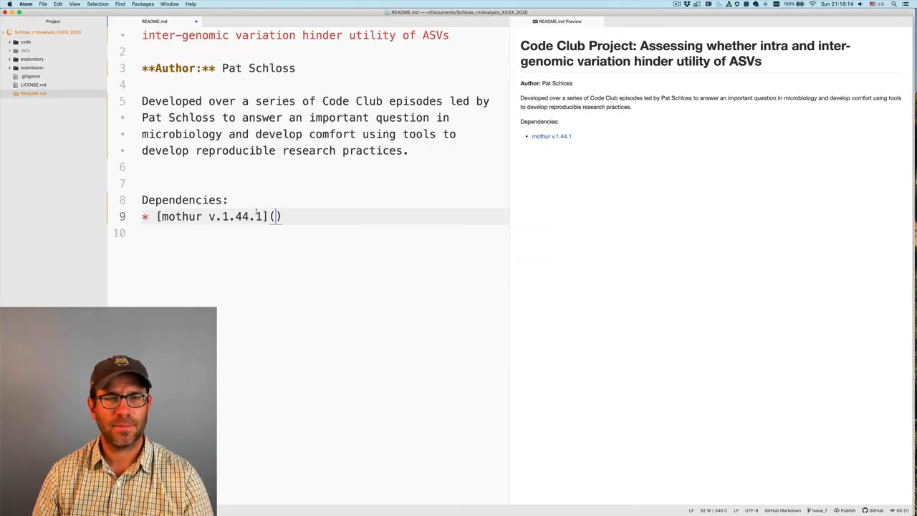
# Link the mothur bullet to github.com/mothur/mothur/tree/v.1.44.1 and italicize 'Code Club'
pyautogui.write('https://github.com/mothur/mothur/tree/v.1.44.1')
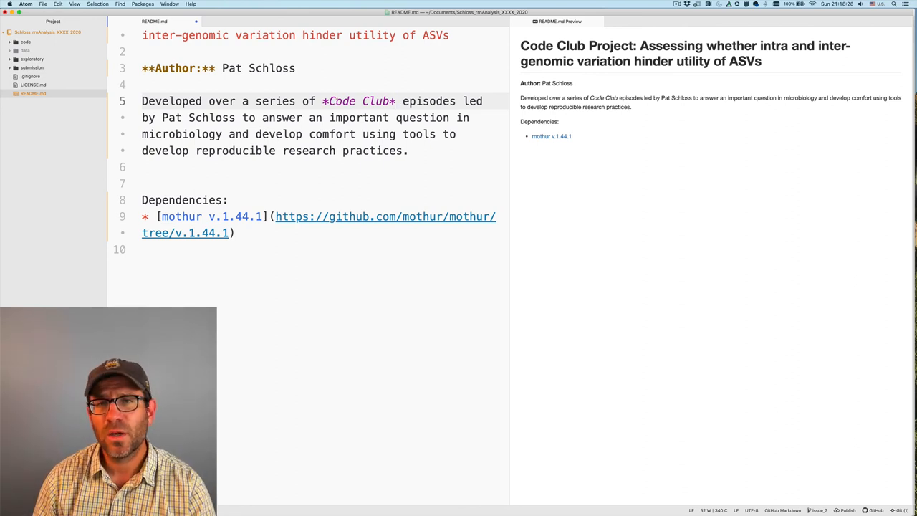
pyautogui.write('#')
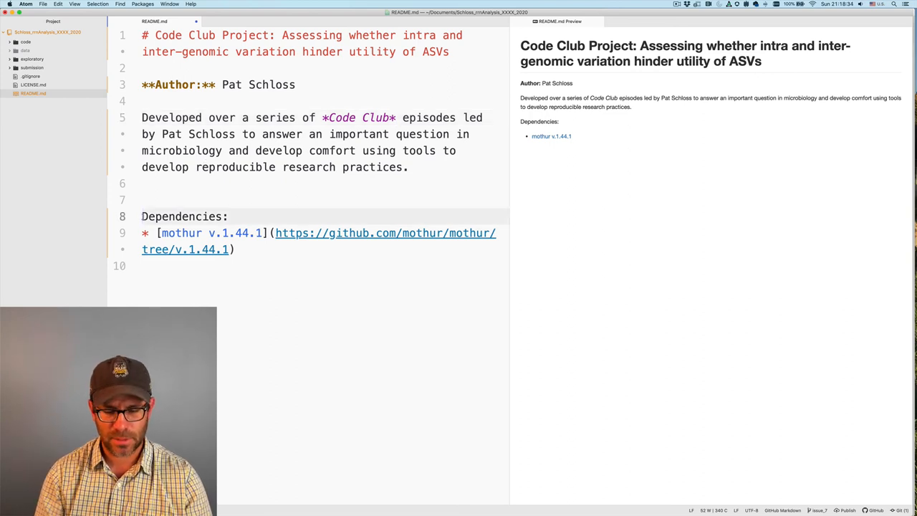
# Make 'Dependencies:' a ### third-level heading, adjusting the number of markers along the way
pyautogui.write('##')
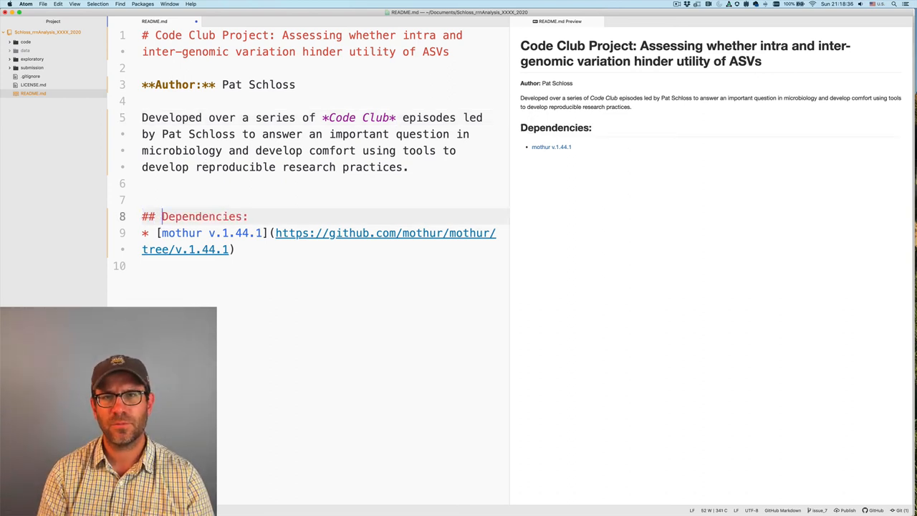
pyautogui.write('#')
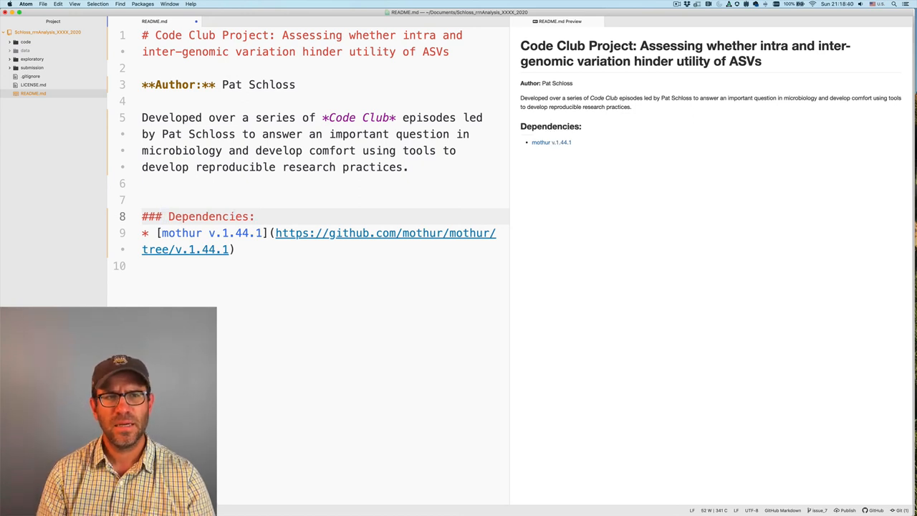
pyautogui.press('Backspace')
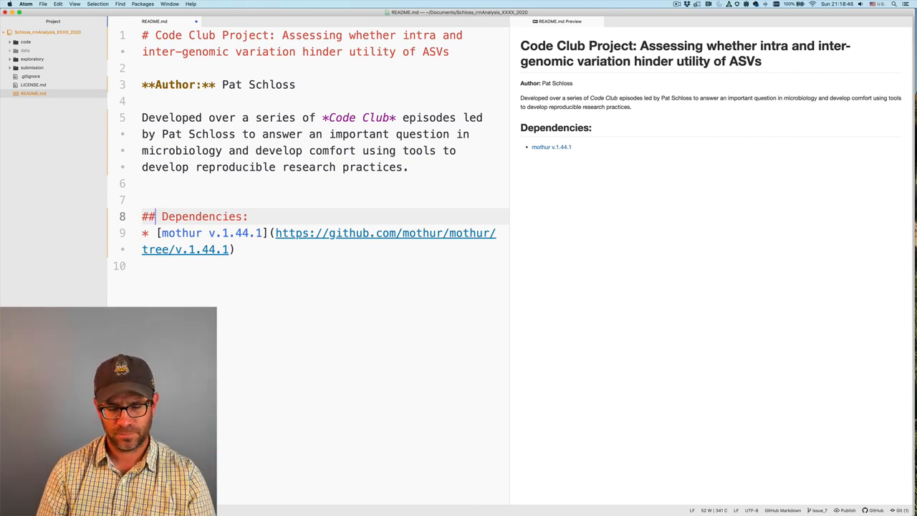
pyautogui.write('##')
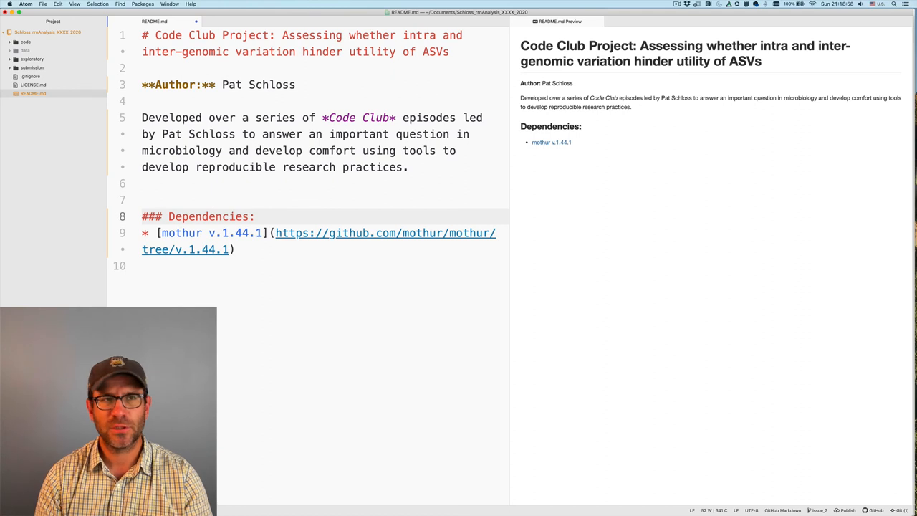
pyautogui.click(161, 217)
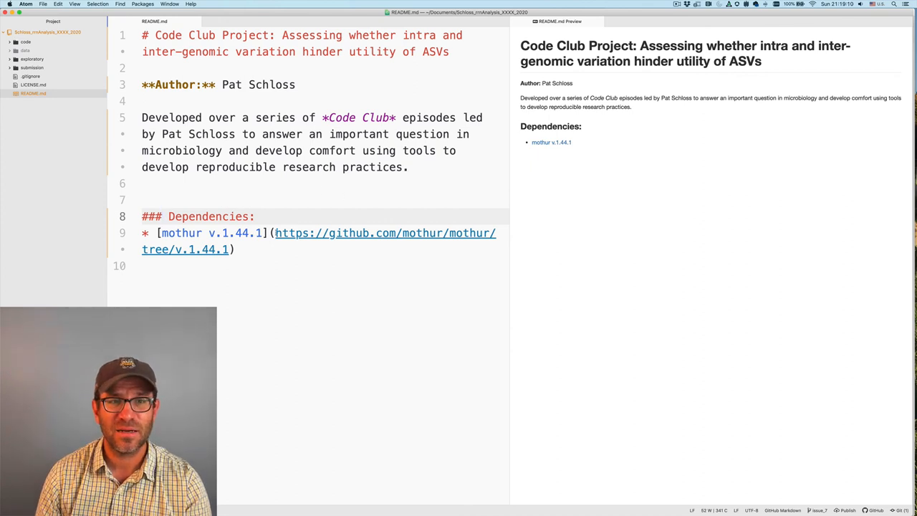
# Switch to Safari showing GitHub issue #7 on formatting README files with markdown
pyautogui.click(275, 249)
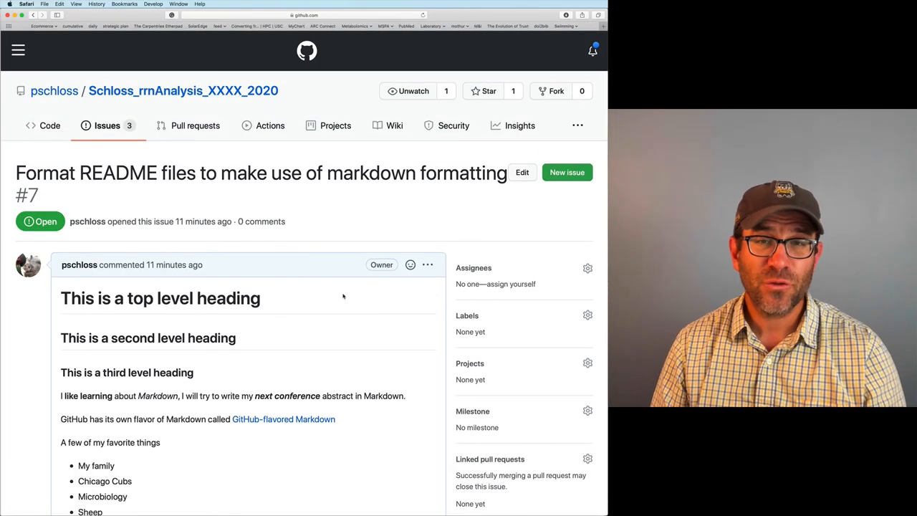
# Draft the comment 'I will write my documents in Microsoft Word markdown.' on issue #7
pyautogui.scroll(-3)
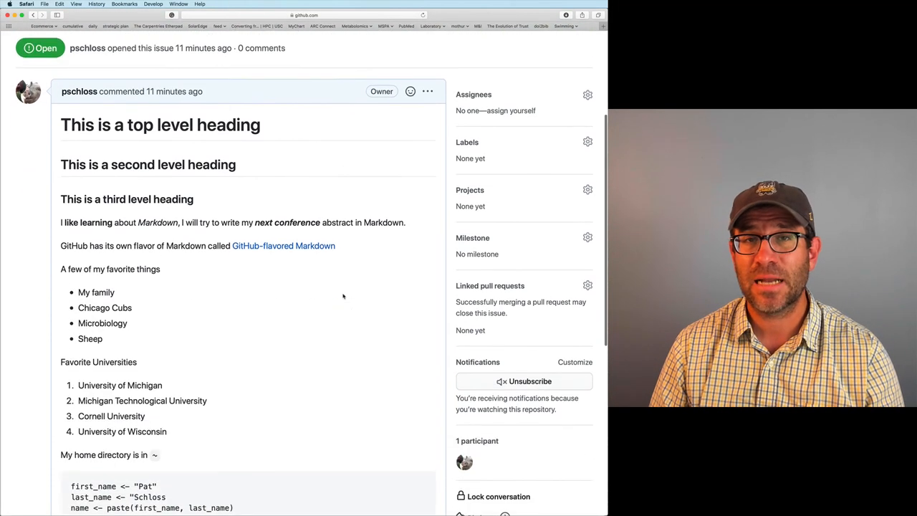
pyautogui.write('I will write my documents in Microsoft Word markdown.')
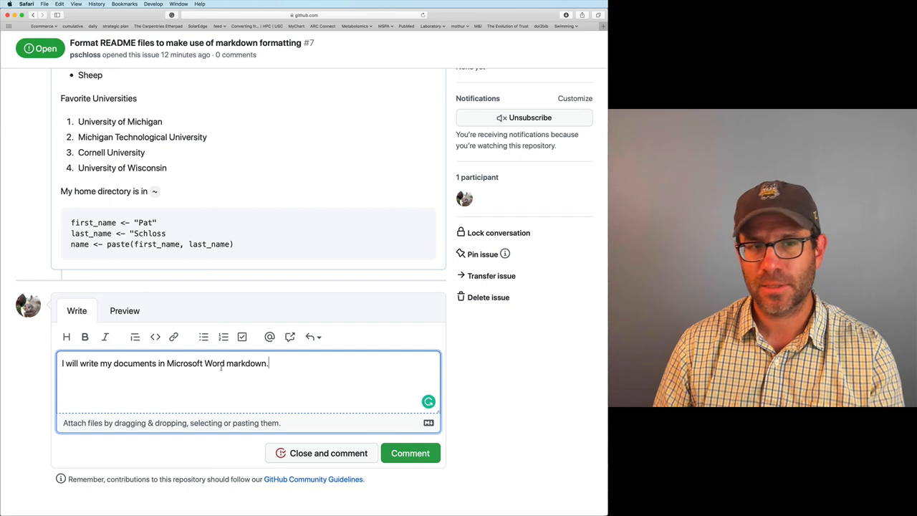
pyautogui.doubleClick(183, 364)
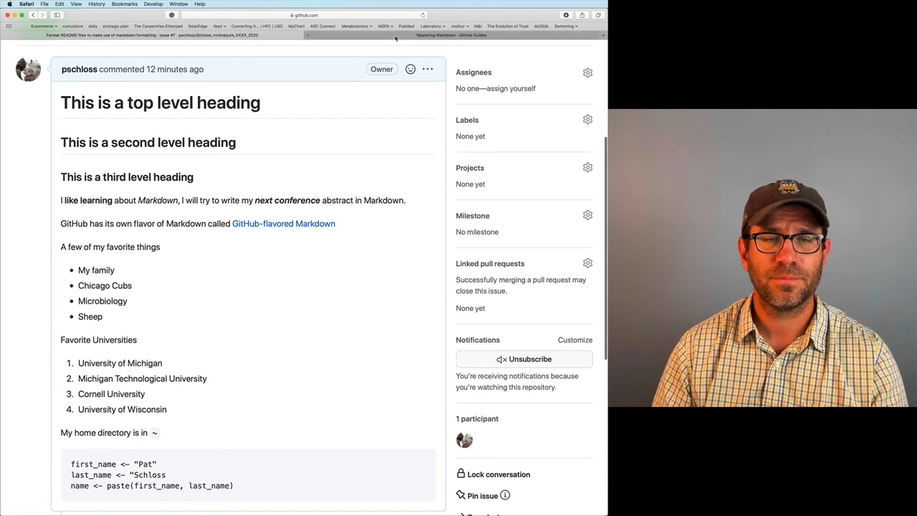
# Read through the GitHub-flavored Mastering Markdown guide linked from the issue
pyautogui.click(452, 34)
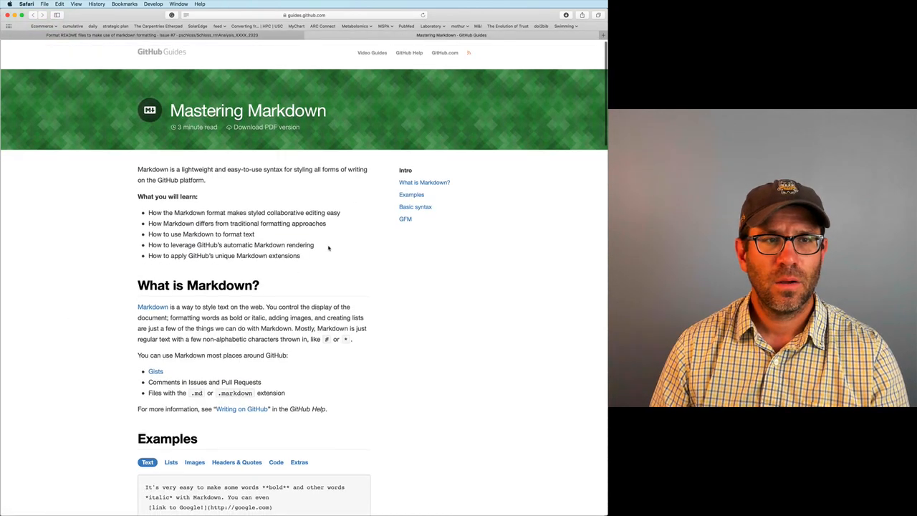
pyautogui.scroll(-3)
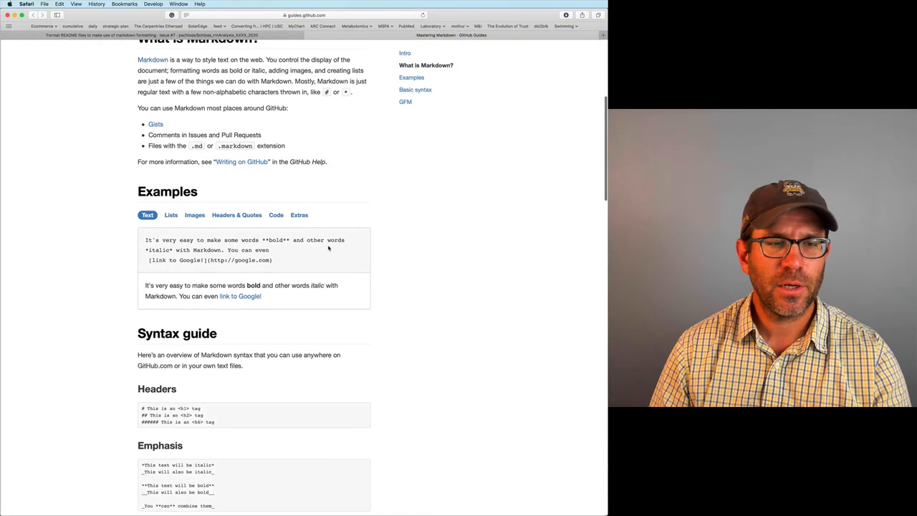
pyautogui.scroll(-3)
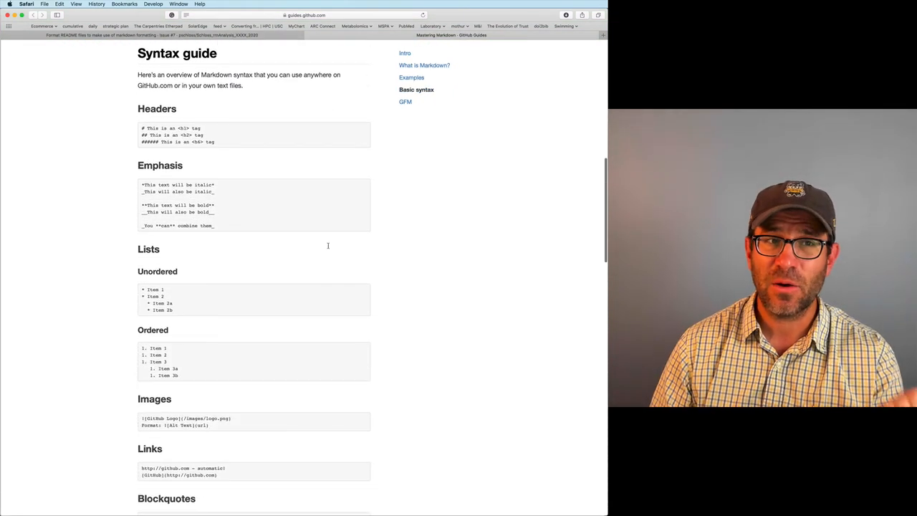
pyautogui.scroll(-3)
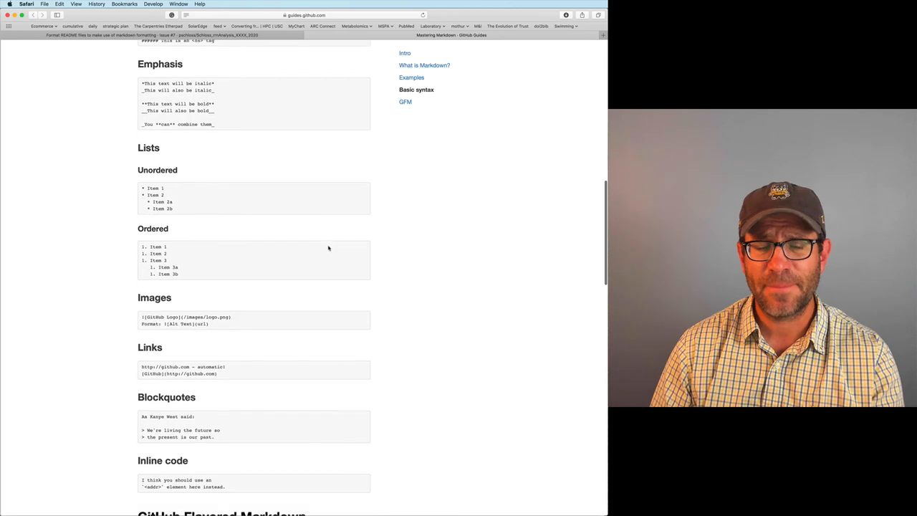
pyautogui.scroll(-3)
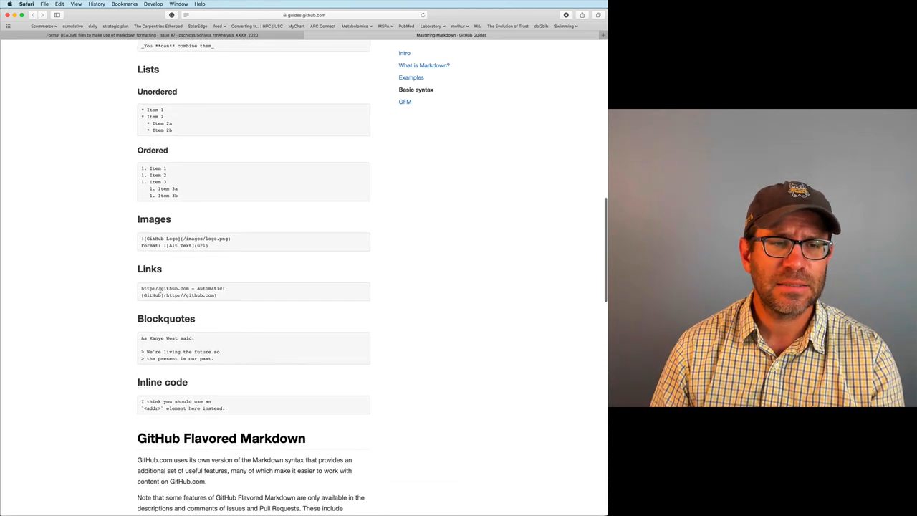
pyautogui.scroll(-3)
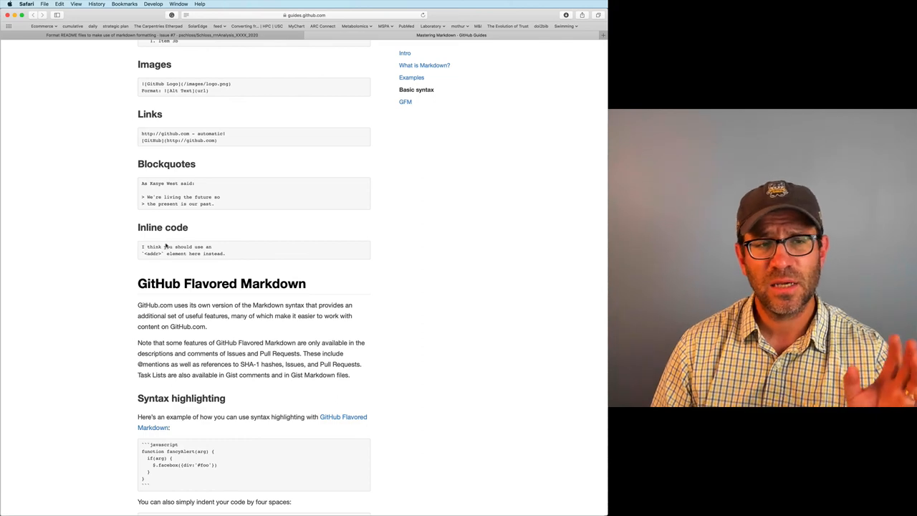
pyautogui.scroll(-3)
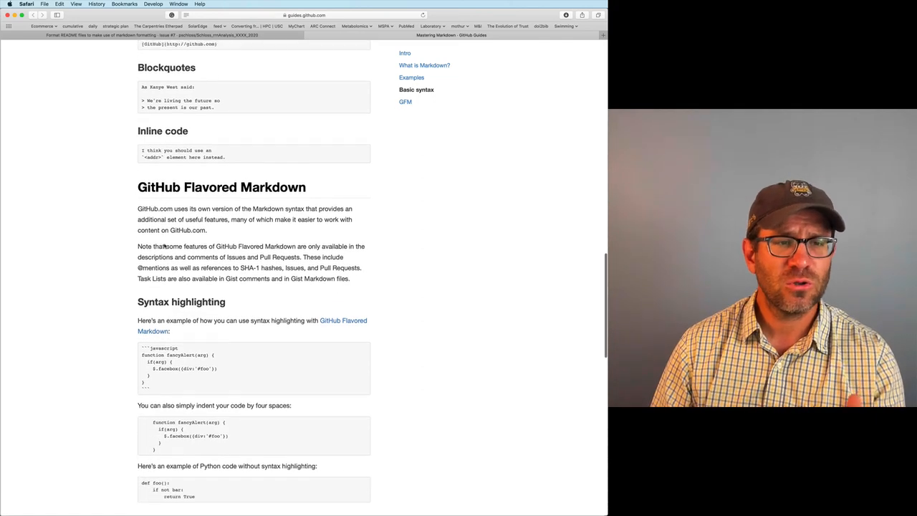
pyautogui.scroll(-3)
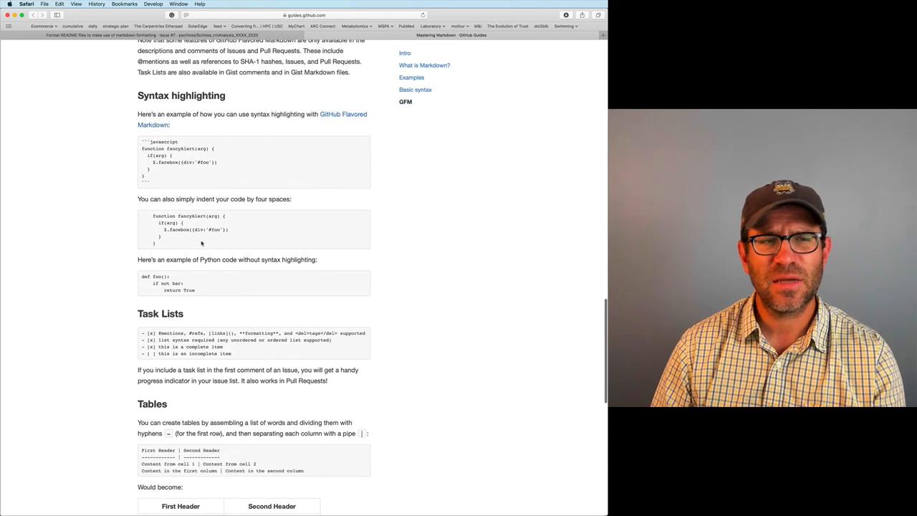
pyautogui.scroll(-3)
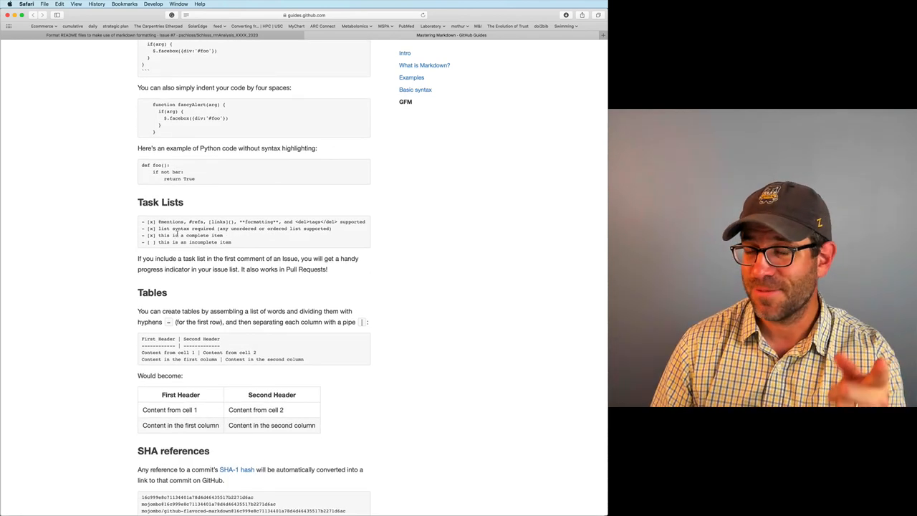
pyautogui.scroll(-3)
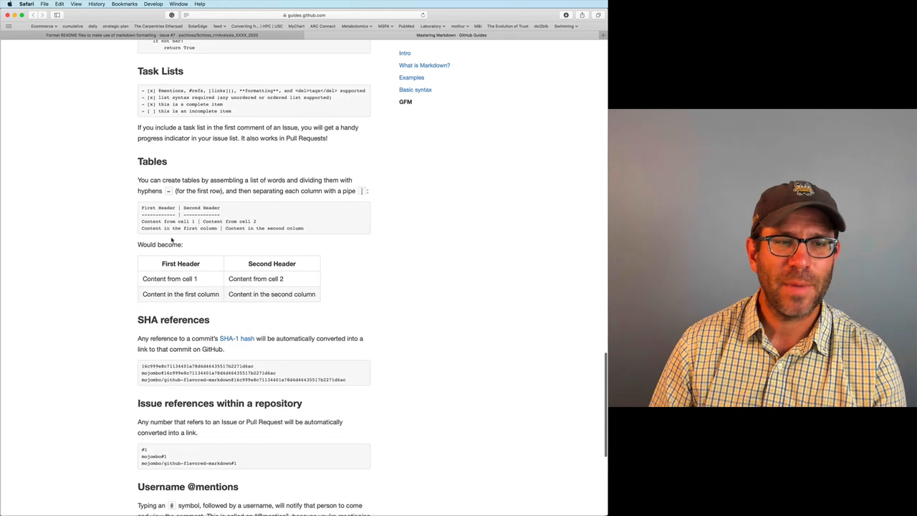
pyautogui.scroll(-3)
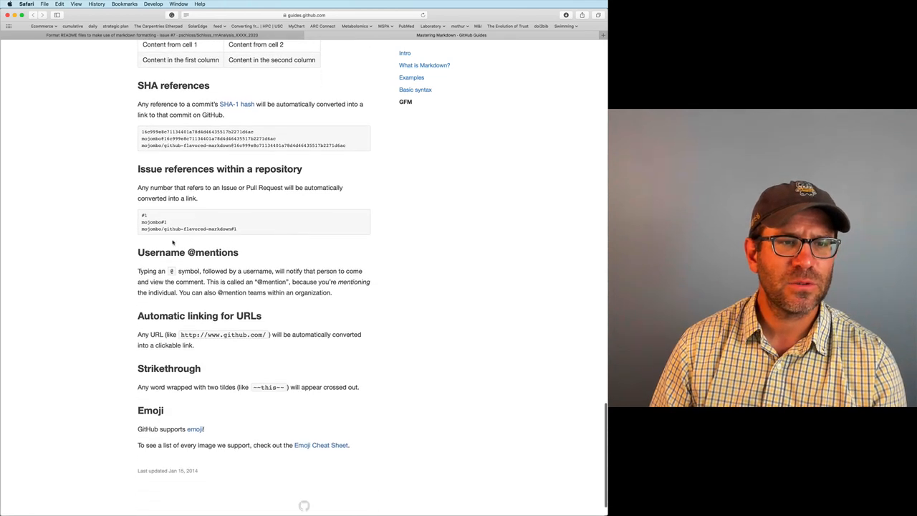
pyautogui.scroll(-3)
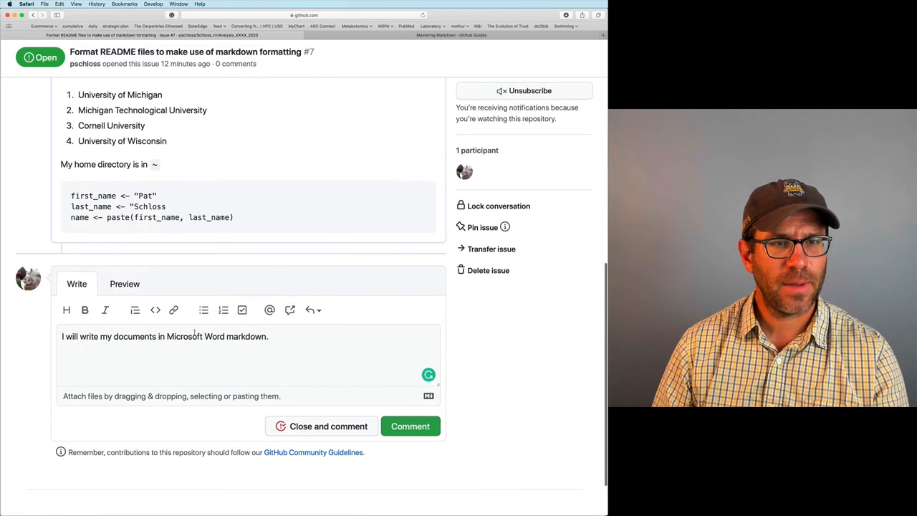
# Strike through 'Microsoft Word' with ~~, preview it, and post the comment to issue #7
pyautogui.write('~~')
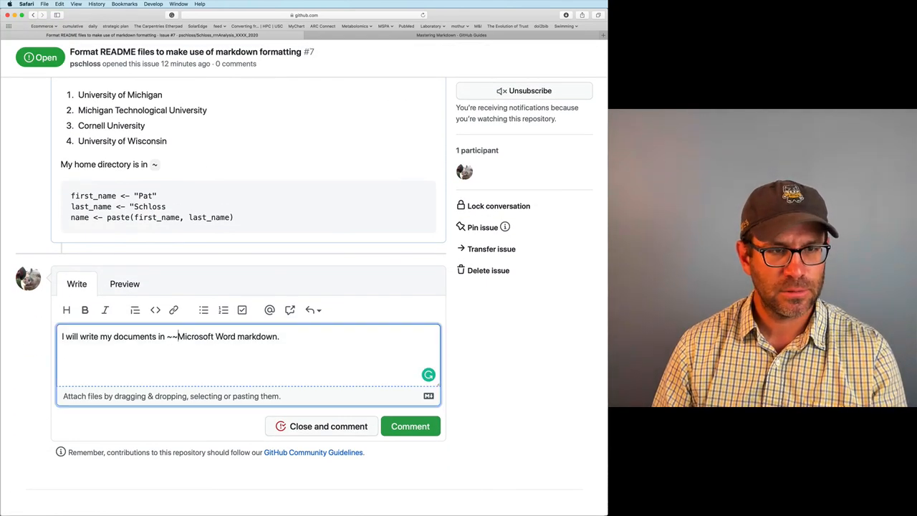
pyautogui.write('~~')
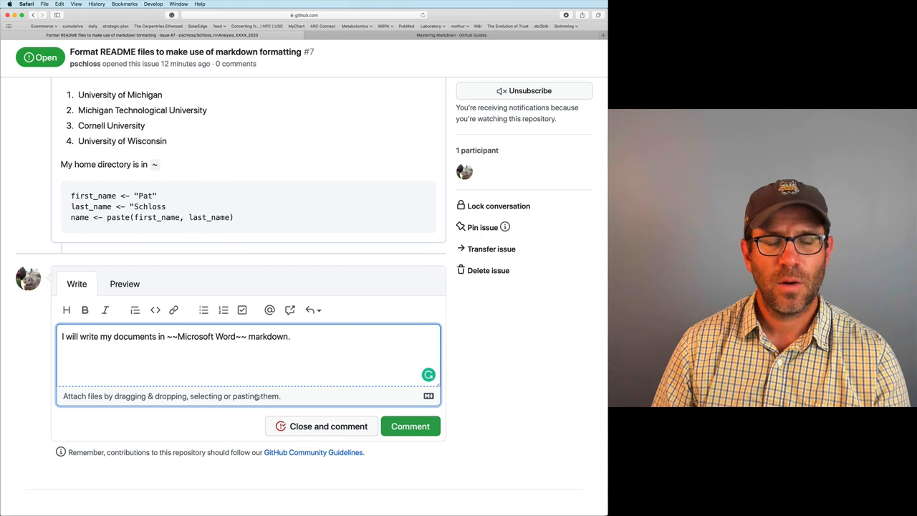
pyautogui.click(123, 283)
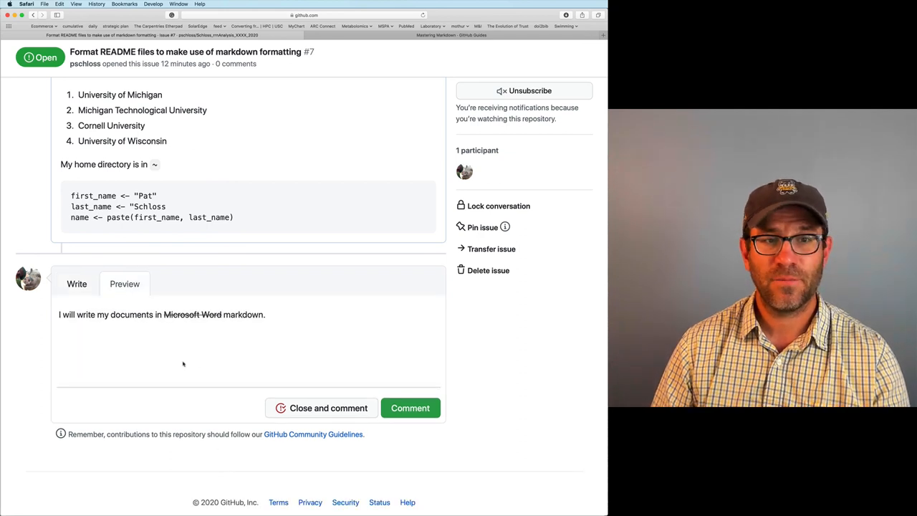
pyautogui.scroll(-3)
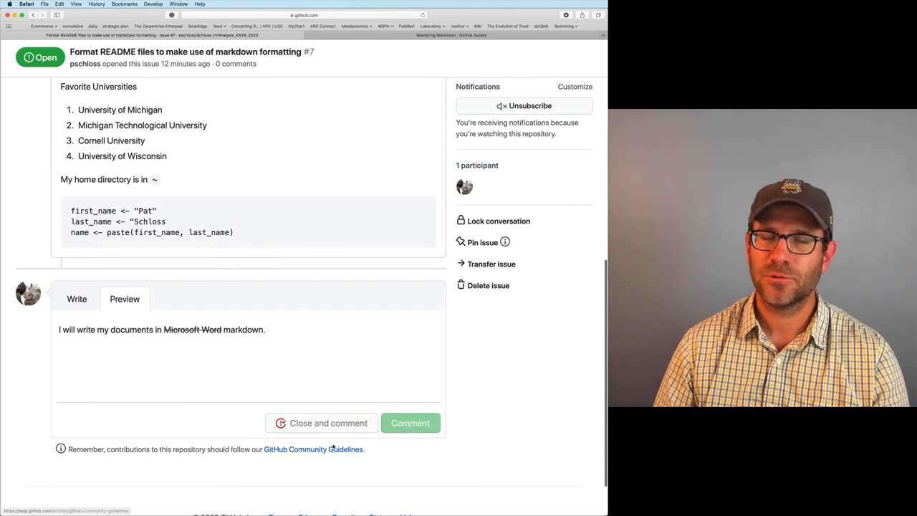
pyautogui.click(410, 423)
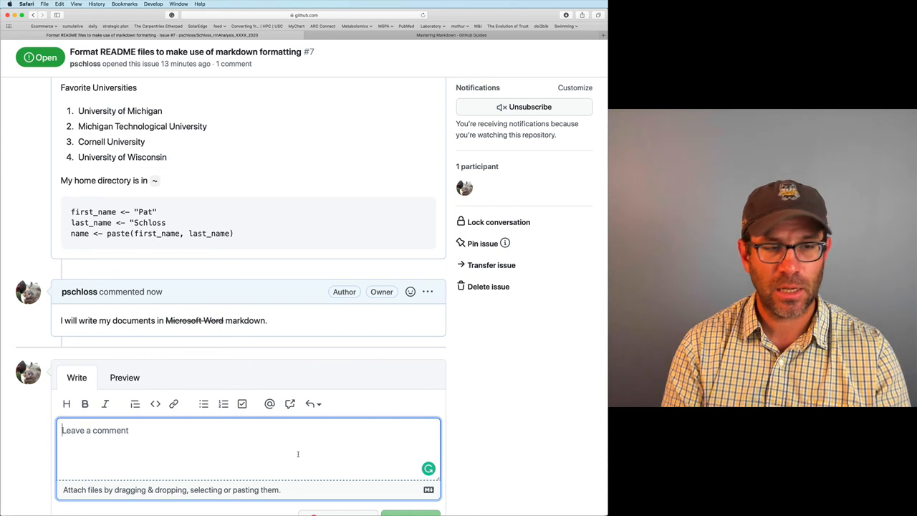
# Write the intro sentence about cleaning up three README.md files in a new comment
pyautogui.write('For this issue, we need to')
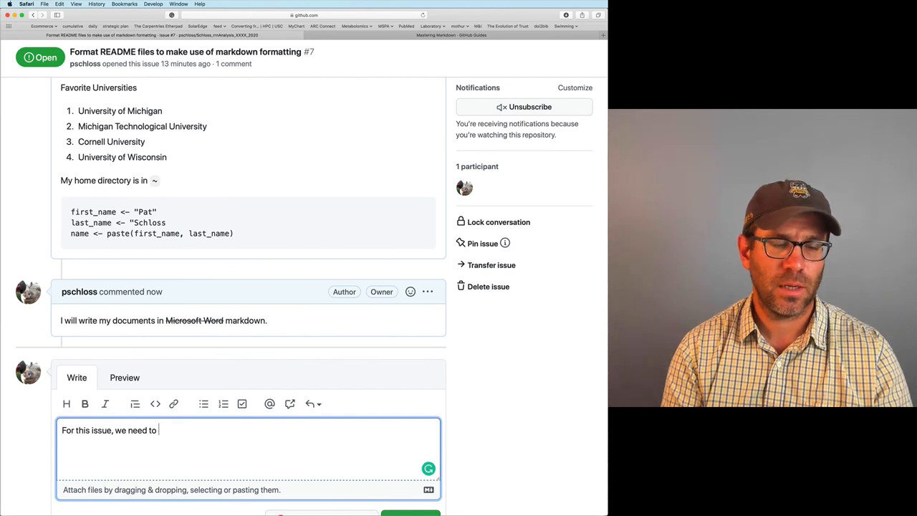
pyautogui.write('clean up three')
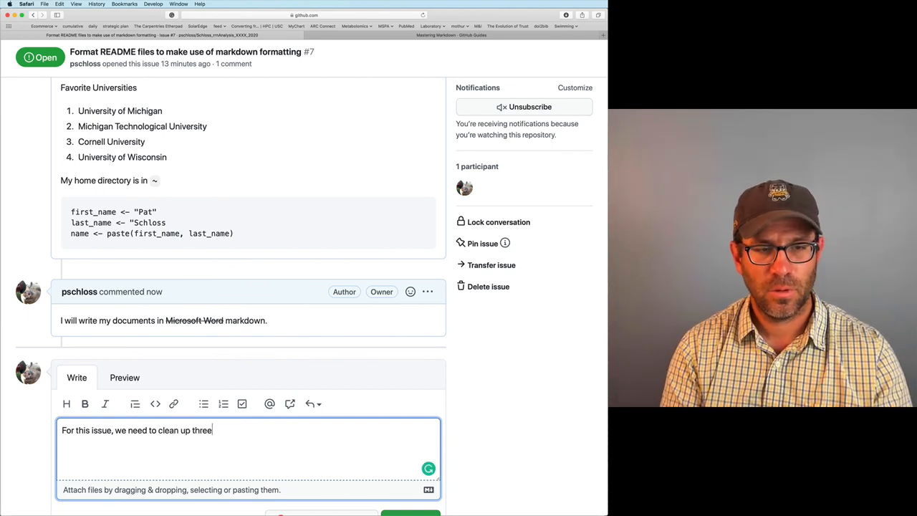
pyautogui.write('README.')
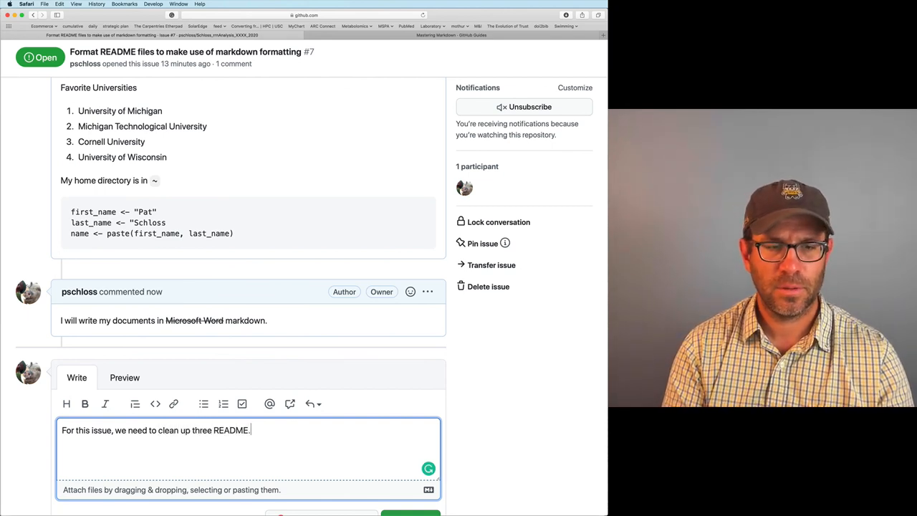
pyautogui.write('md files')
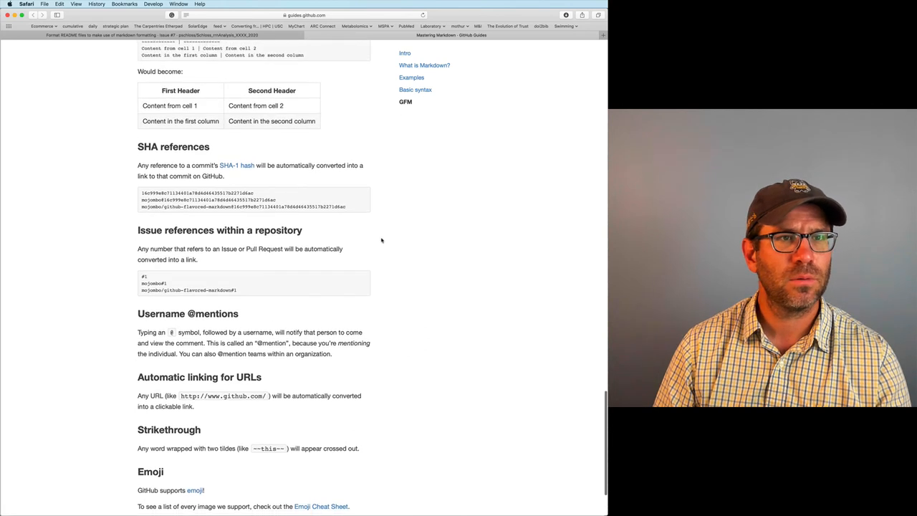
pyautogui.scroll(3)
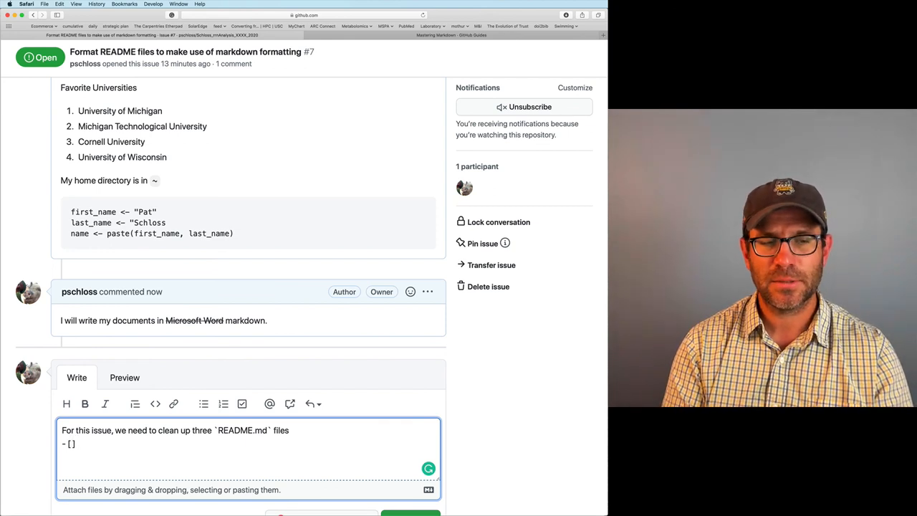
# List README.md, data/raw/README.md and data/references/README.md as '- [ ]' tasks and preview the checkboxes
pyautogui.write('README.md')
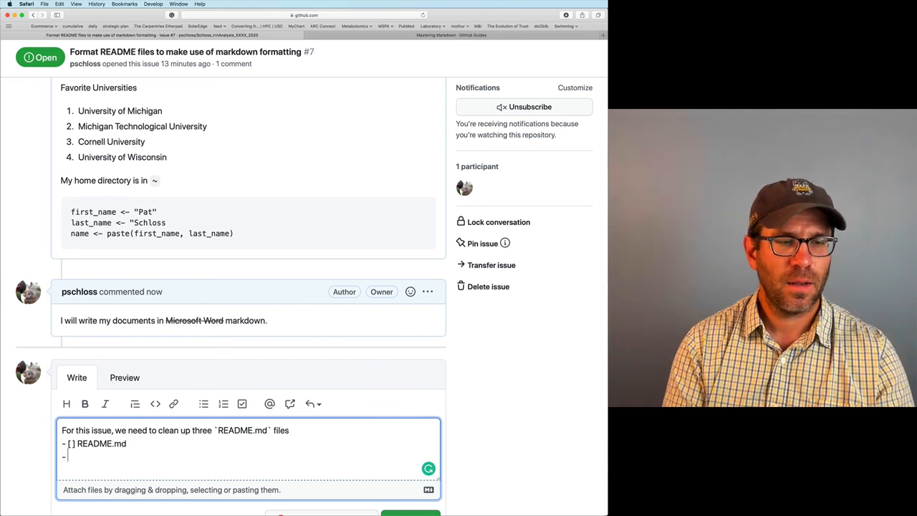
pyautogui.write('[ ] dta')
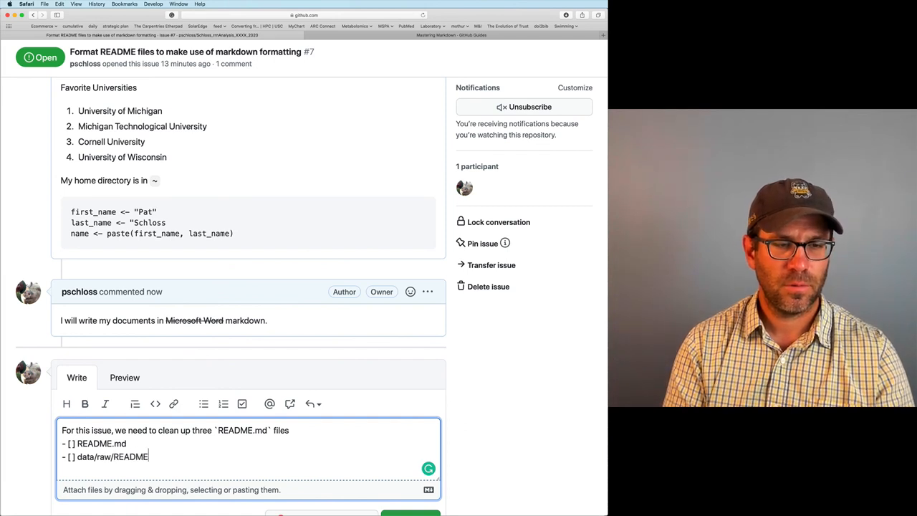
pyautogui.write('.md')
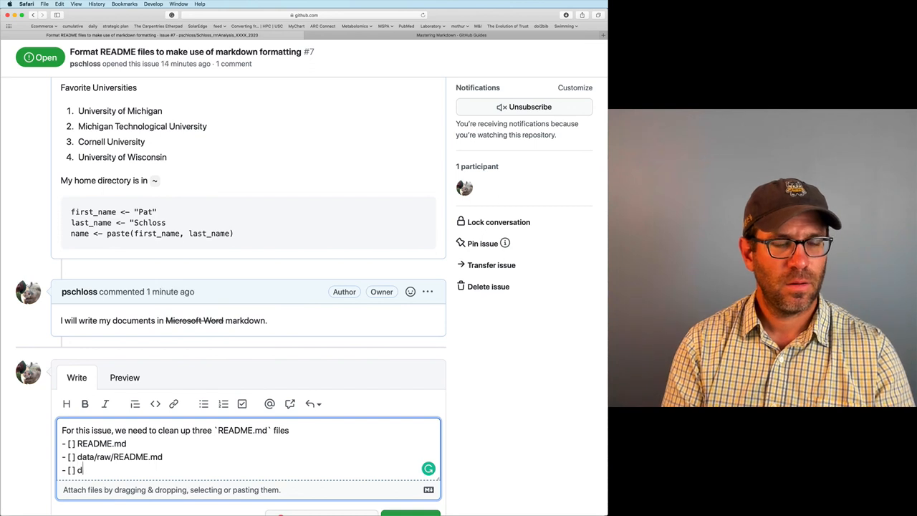
pyautogui.write('ata/references/')
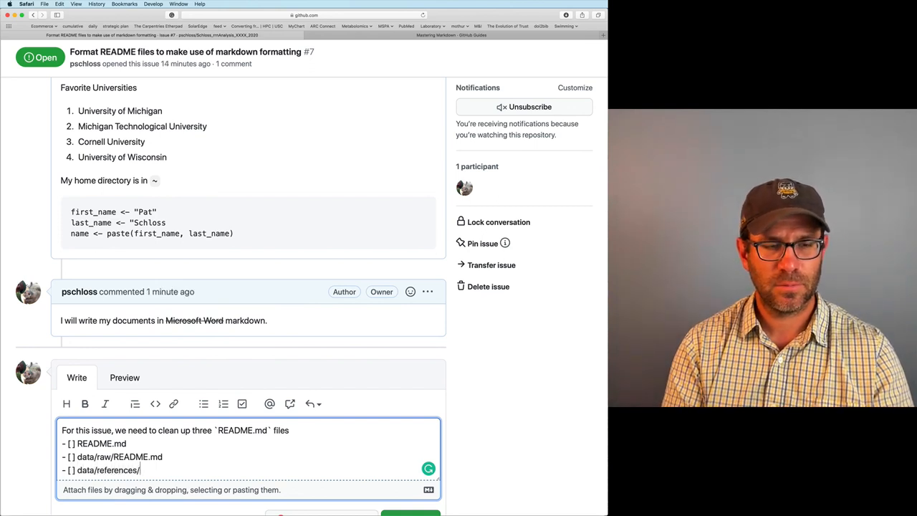
pyautogui.write('README.m')
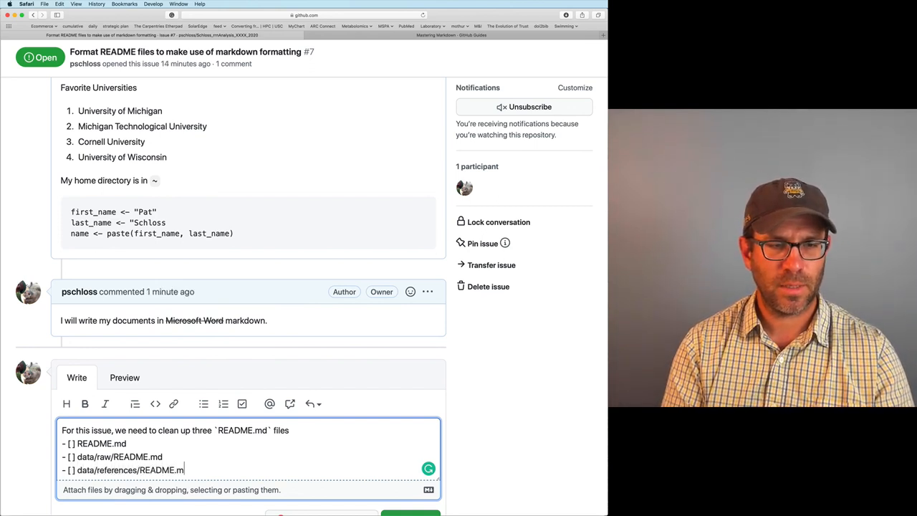
pyautogui.write('d')
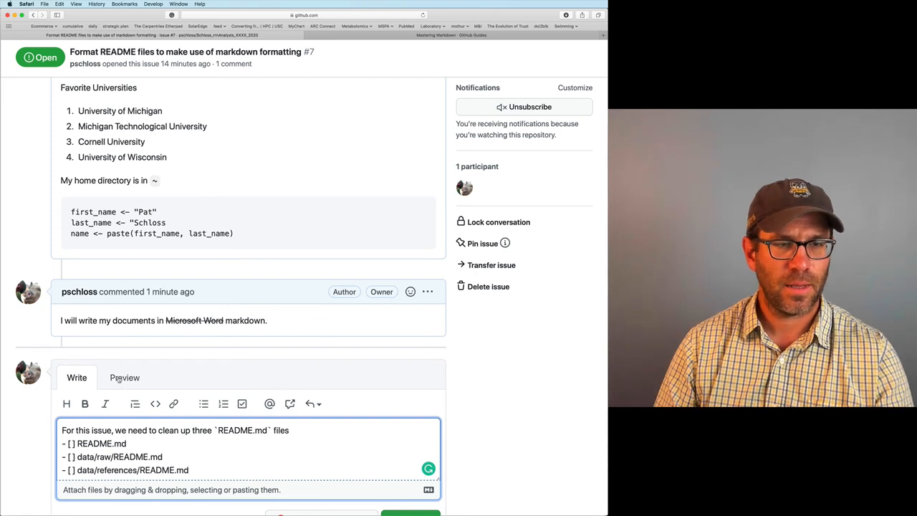
pyautogui.click(124, 378)
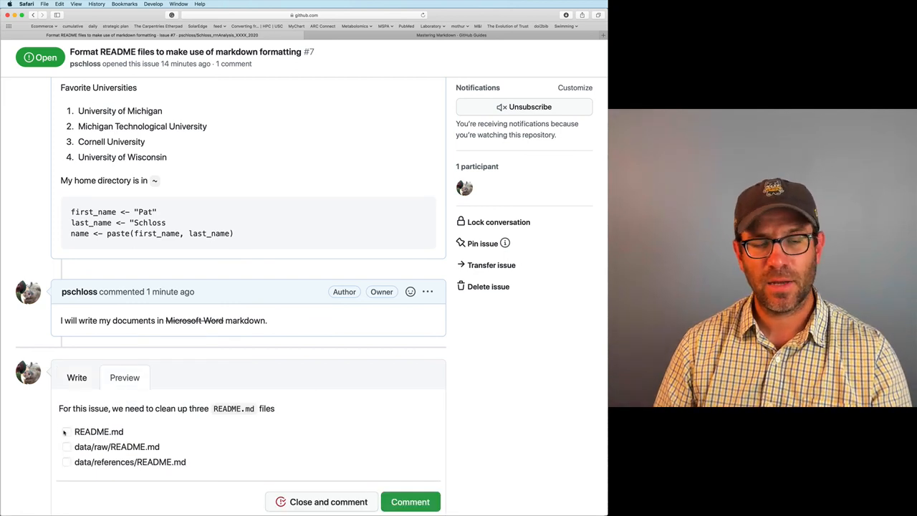
pyautogui.click(66, 431)
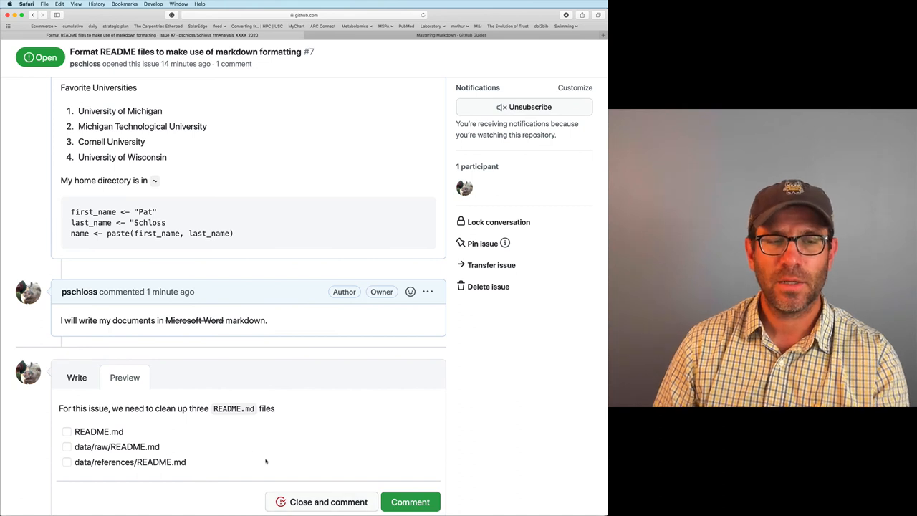
pyautogui.click(77, 379)
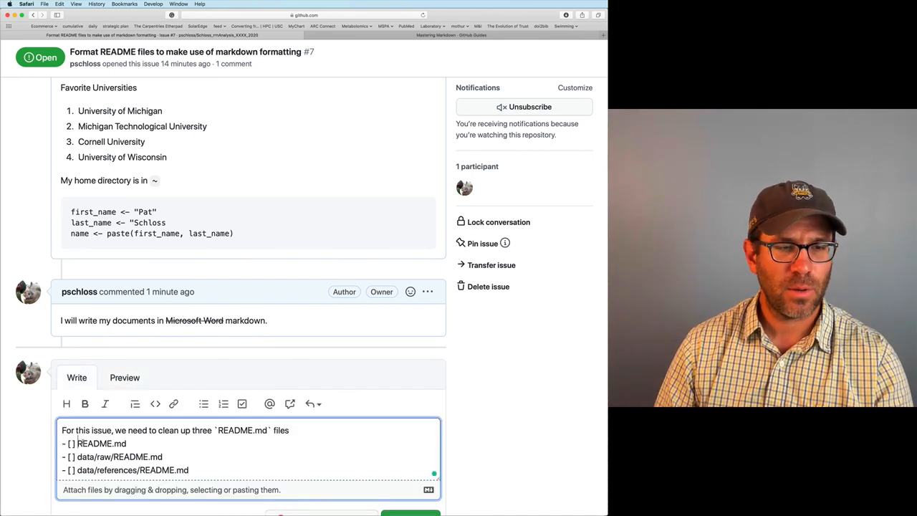
# Wrap the three README.md paths in backticks and preview the code-formatted checklist
pyautogui.write('`README.md`')
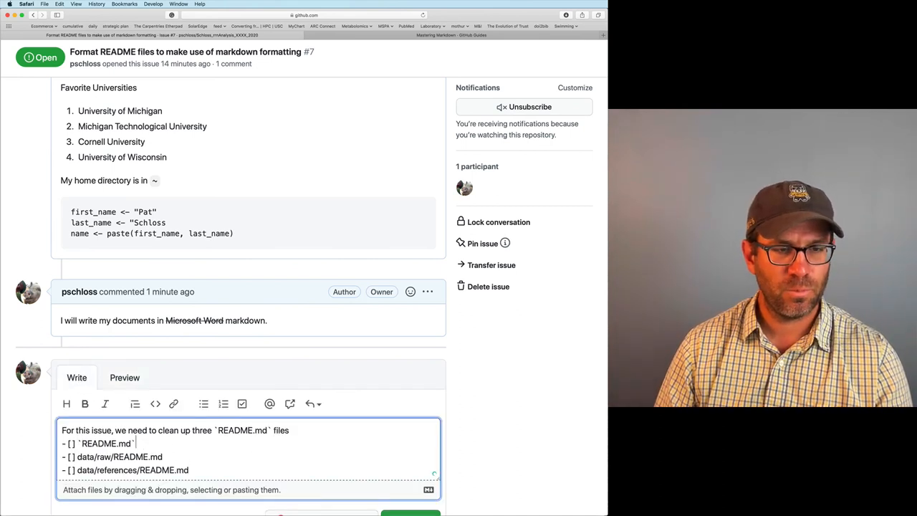
pyautogui.click(123, 378)
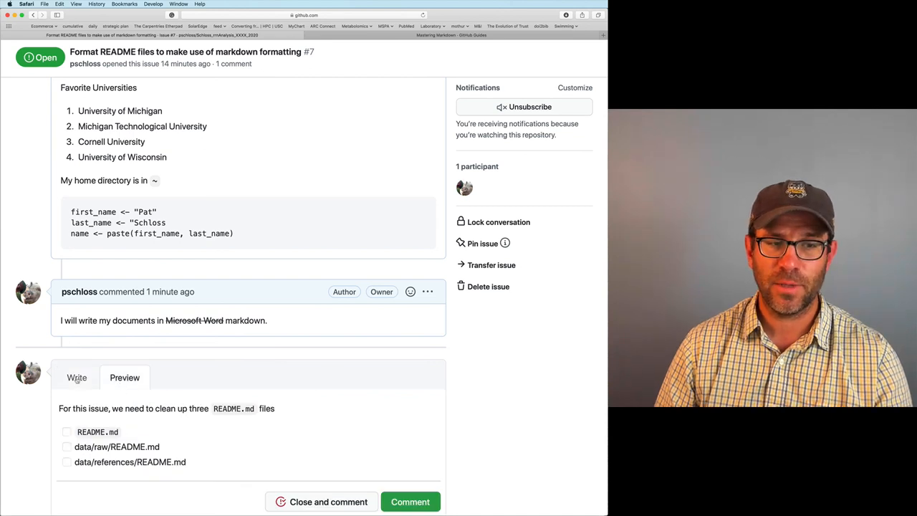
pyautogui.click(77, 378)
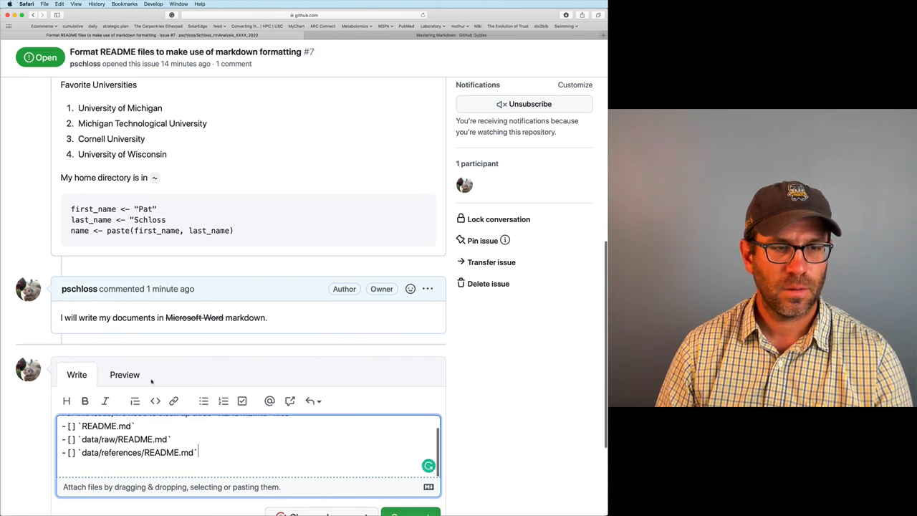
pyautogui.click(124, 376)
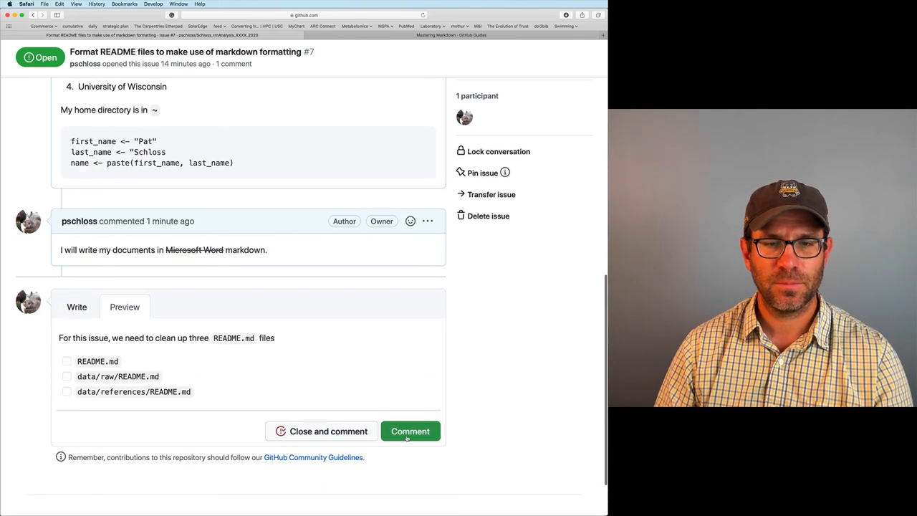
# Post the checklist comment and tick the top-level README.md task as done
pyautogui.click(410, 430)
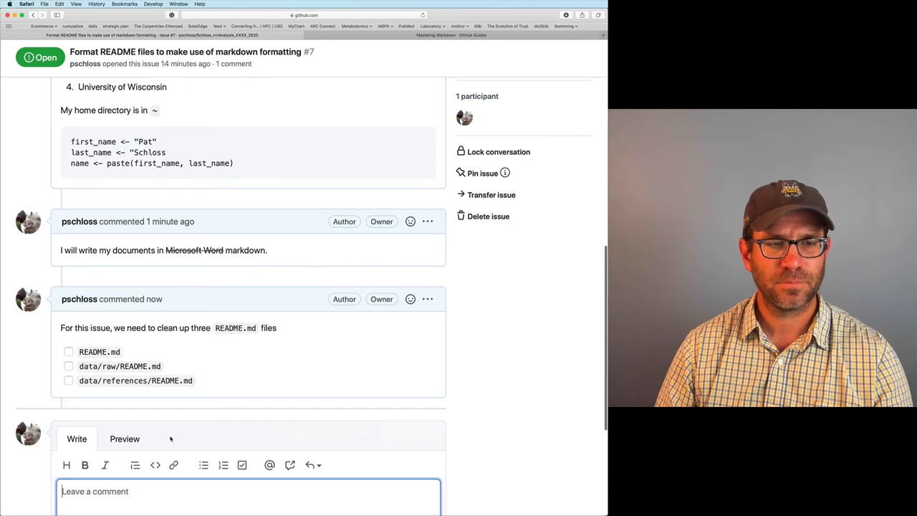
pyautogui.click(69, 351)
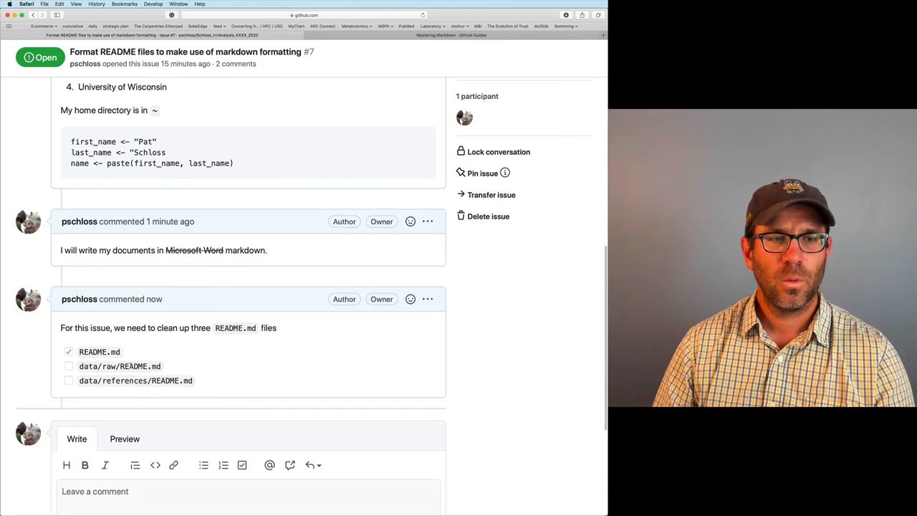
pyautogui.click(69, 351)
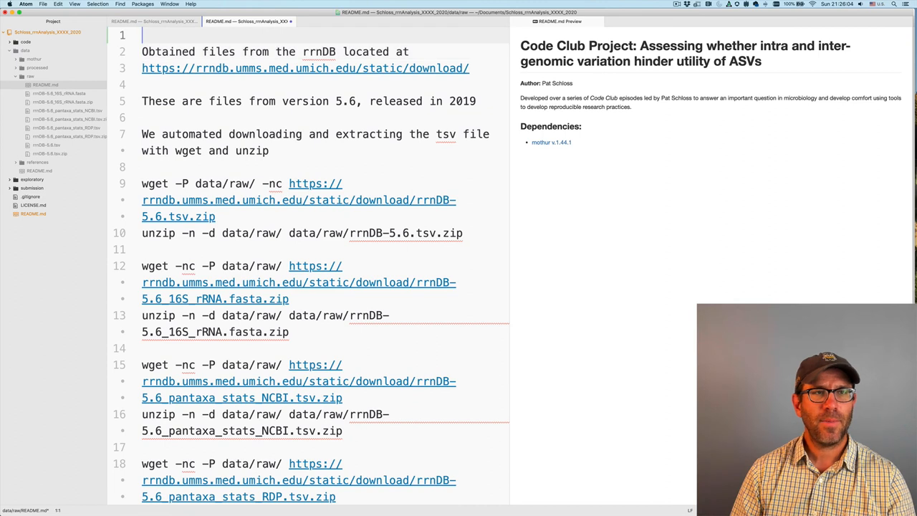
# Start data/raw/README.md with a top-level '# README' heading
pyautogui.write('#')
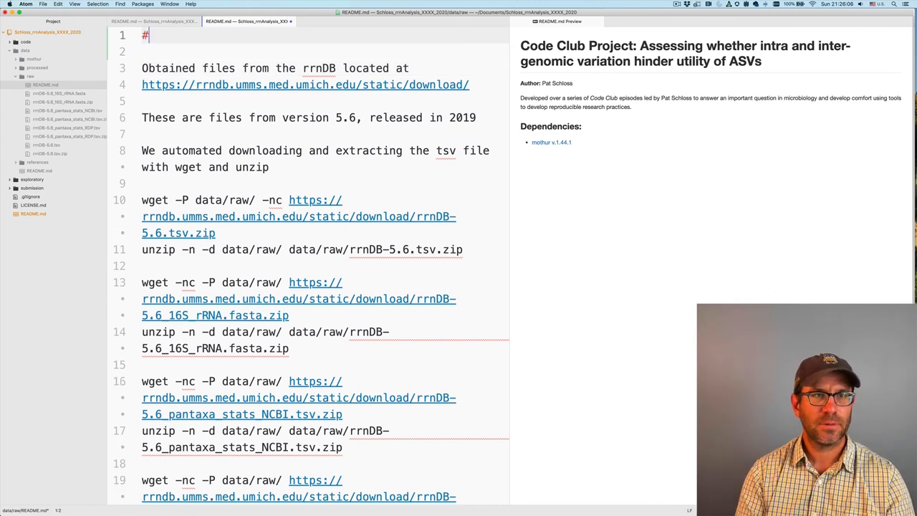
pyautogui.write('README')
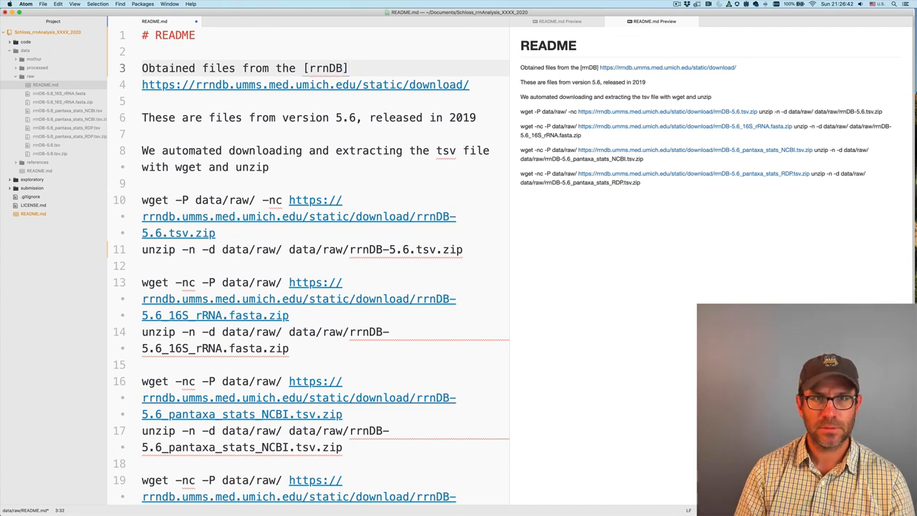
# Make rrnDB a markdown link to its download page and replace 'tsv' with 'rrnDB' in the text
pyautogui.write('(https://')
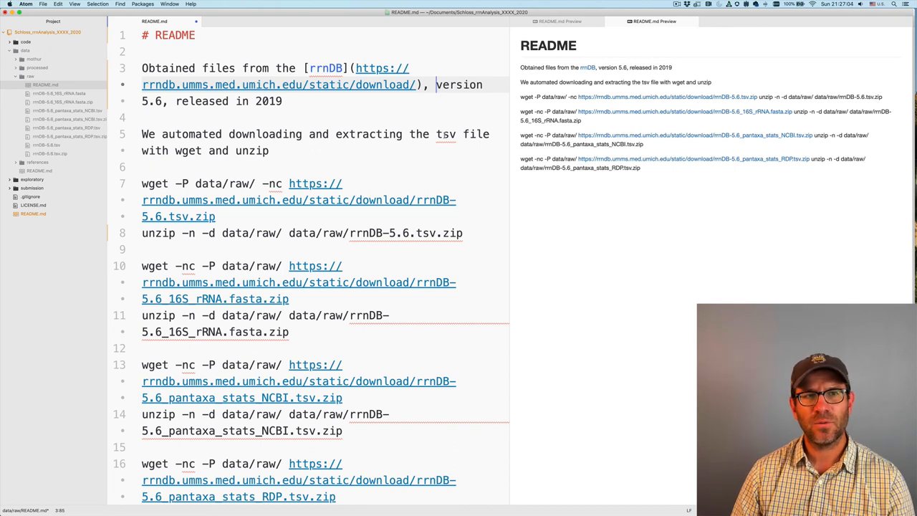
pyautogui.write('r')
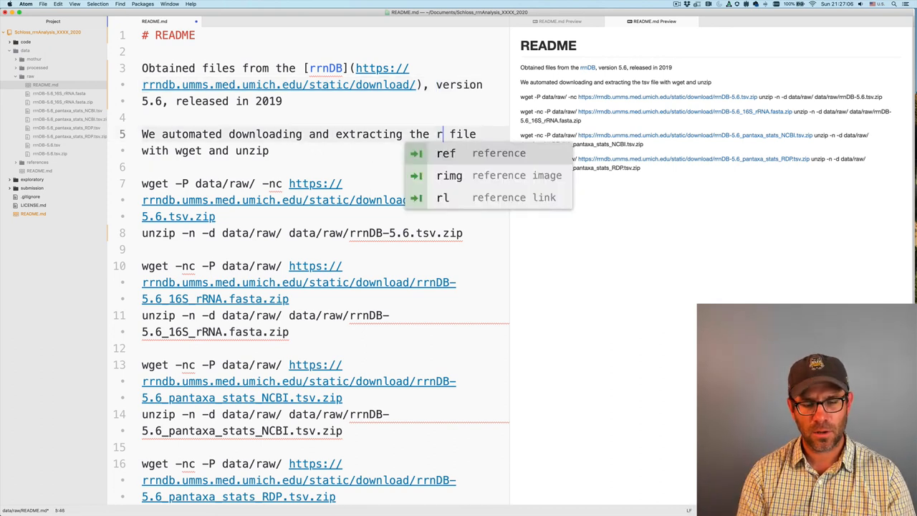
pyautogui.write('rndb')
pyautogui.write('```')
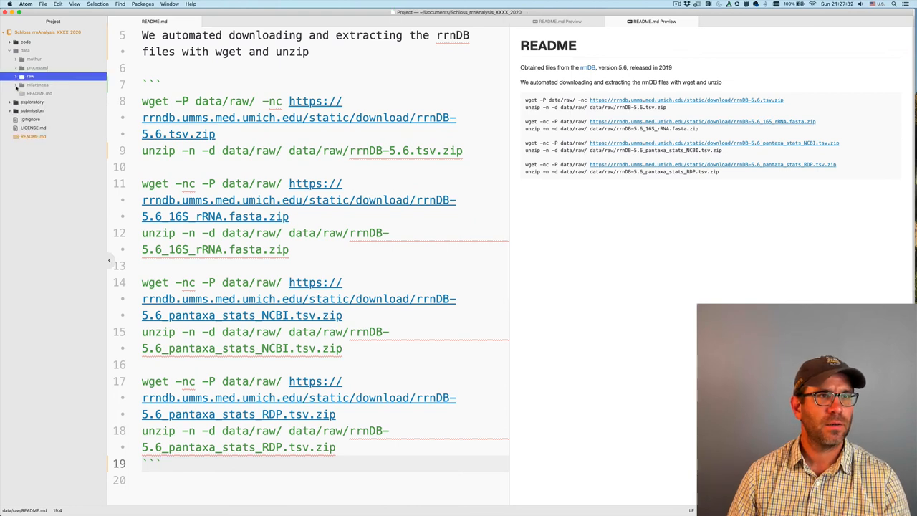
pyautogui.click(37, 85)
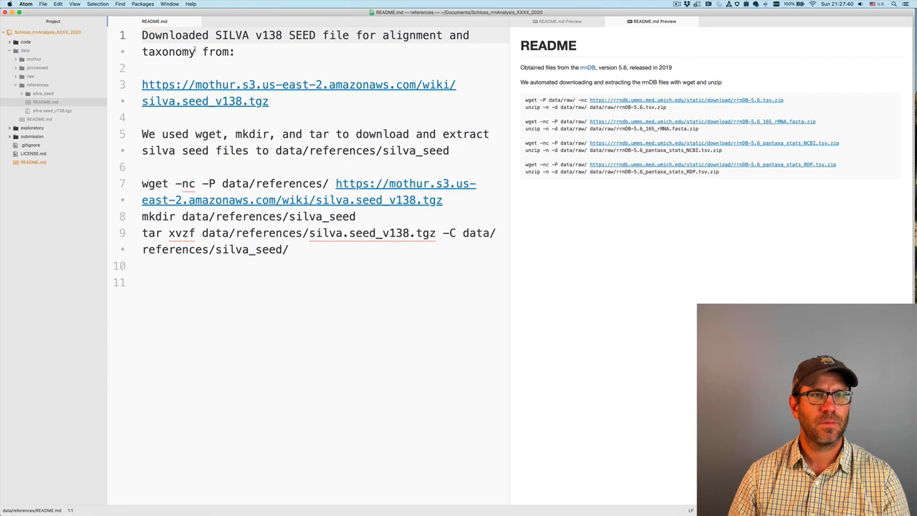
# Add a '# README' heading at the top and bracket 'SILVA v138 SEED file' as a markdown link
pyautogui.click(143, 34)
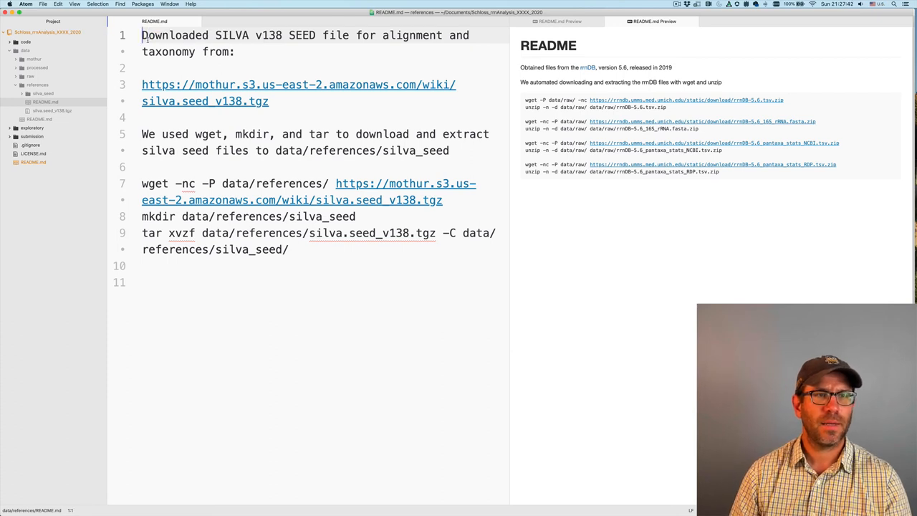
pyautogui.write('# README')
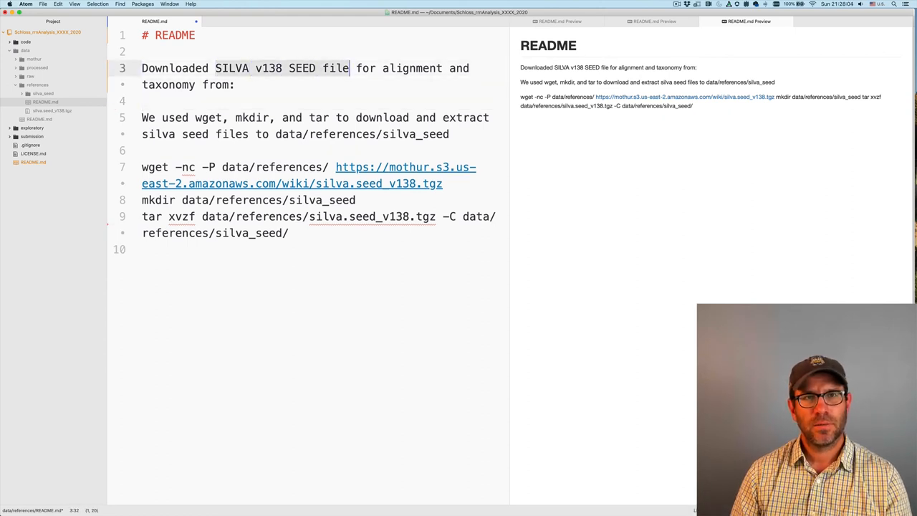
pyautogui.write('[SILVA v138 SEED file]()')
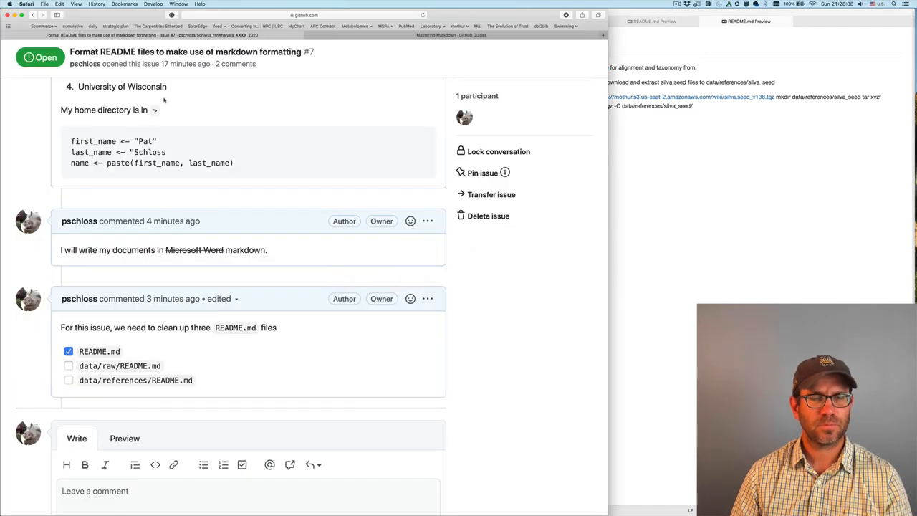
# Navigate to mothur.org/wiki/silva_reference_files to fill the SEED file link address
pyautogui.click(303, 14)
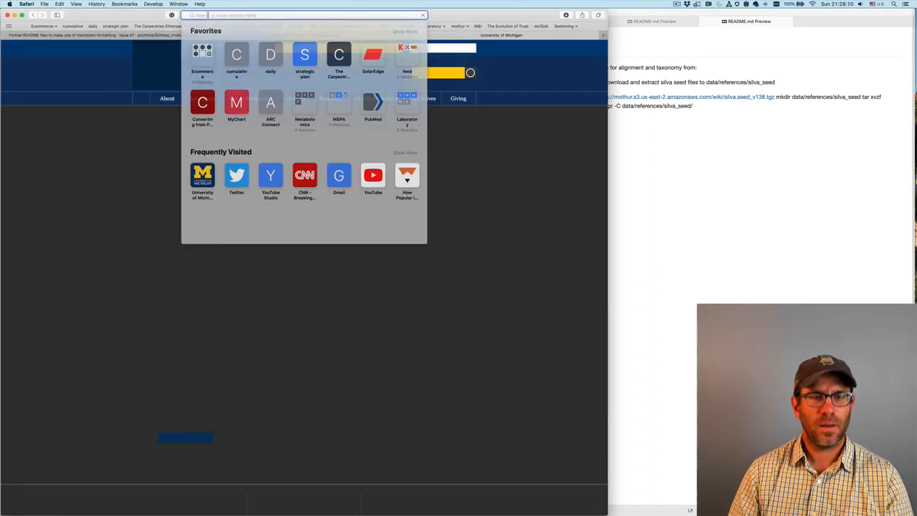
pyautogui.write('mothur.org/wiki/miseq_sop')
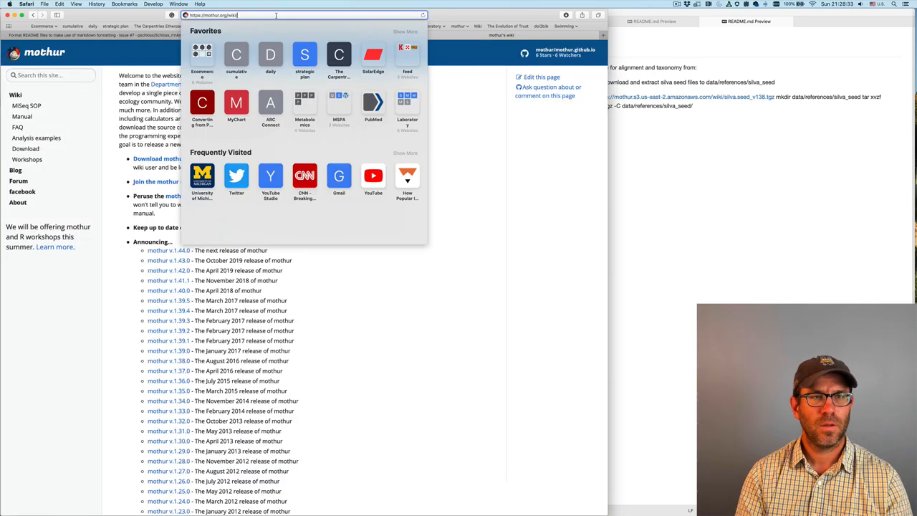
pyautogui.write('silva_reference_files/) for alignment and taxonomy from:')
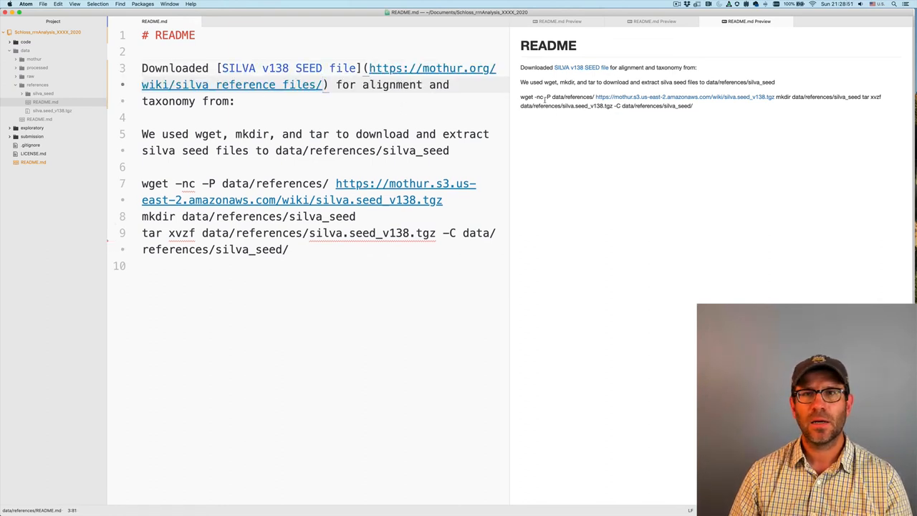
# Fence the wget, mkdir and tar commands with ``` as a code block
pyautogui.click(215, 166)
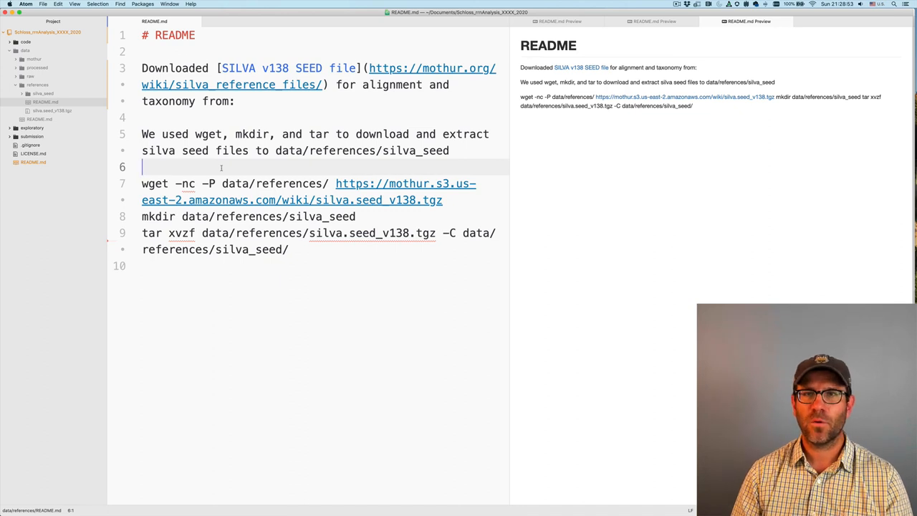
pyautogui.write('```')
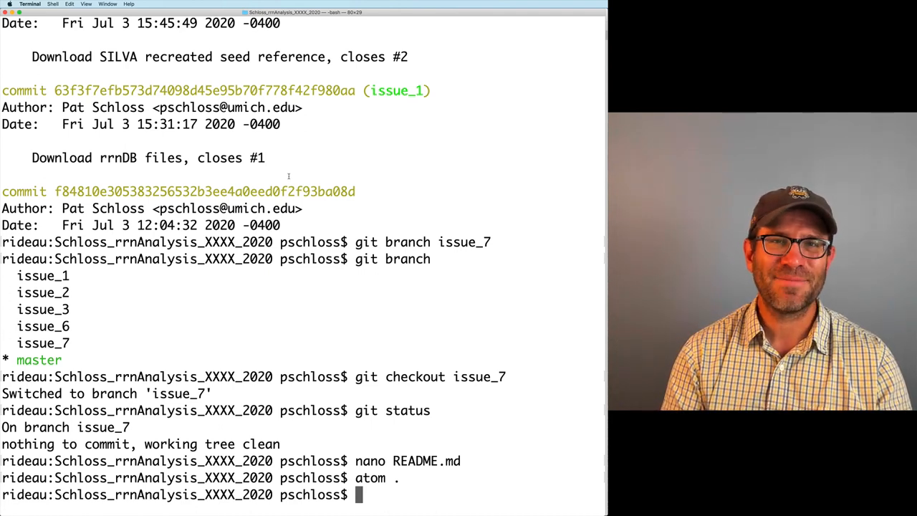
# Stage README.md, data/raw/README.md and data/references/README.md on issue_7, checking git status
pyautogui.write('git status')
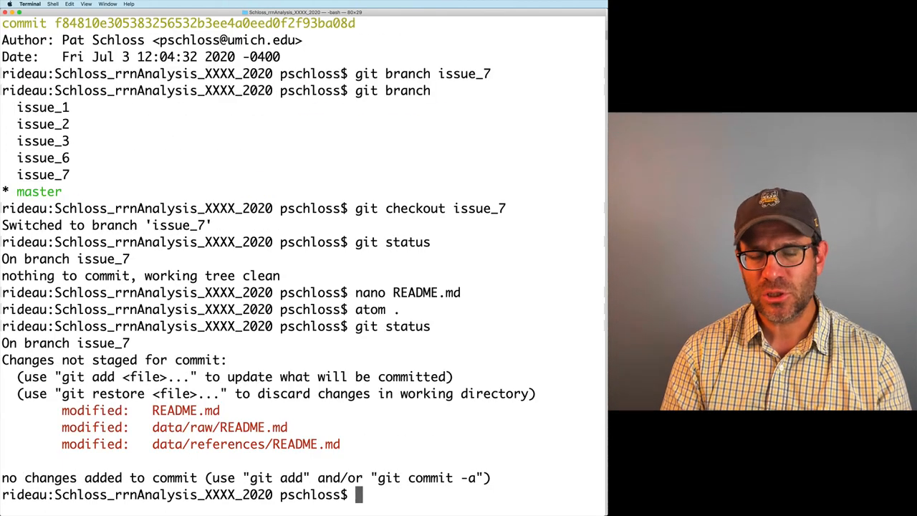
pyautogui.write('git add RE')
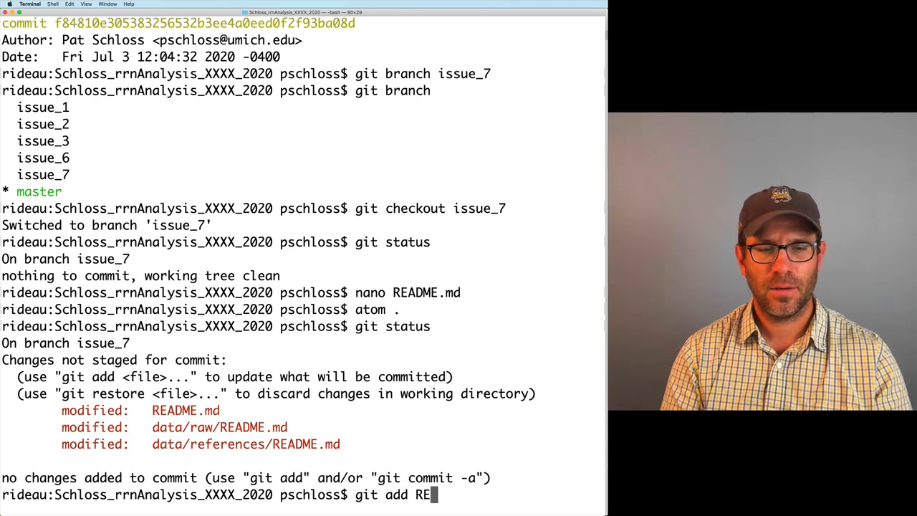
pyautogui.write('ADME.md')
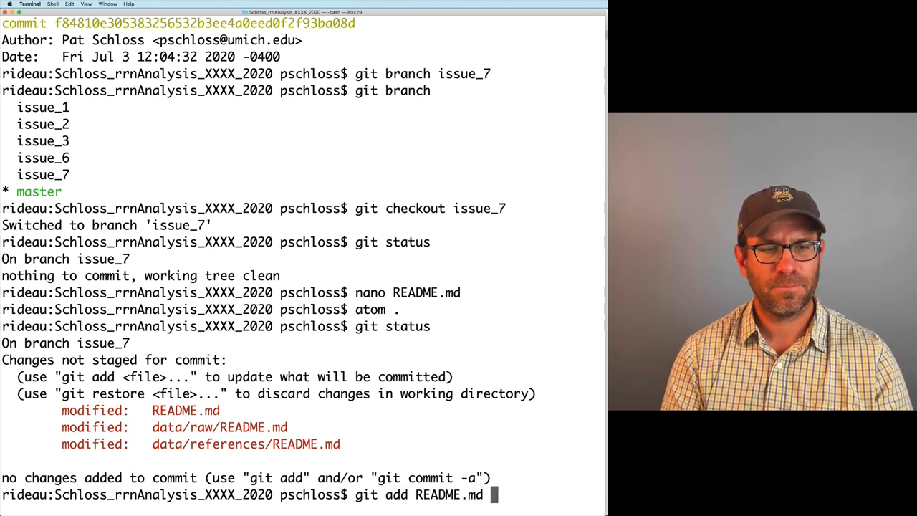
pyautogui.write('data/raw/README.m')
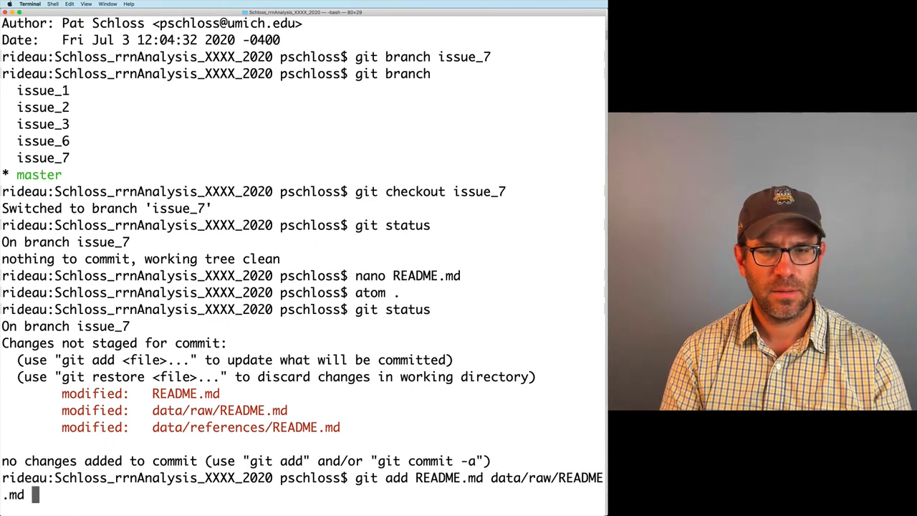
pyautogui.write('data/references/RES')
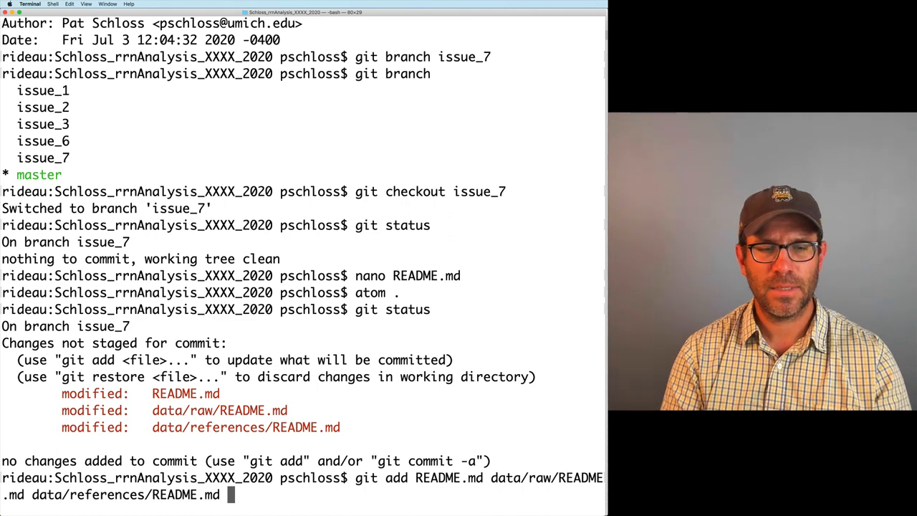
pyautogui.press('enter')
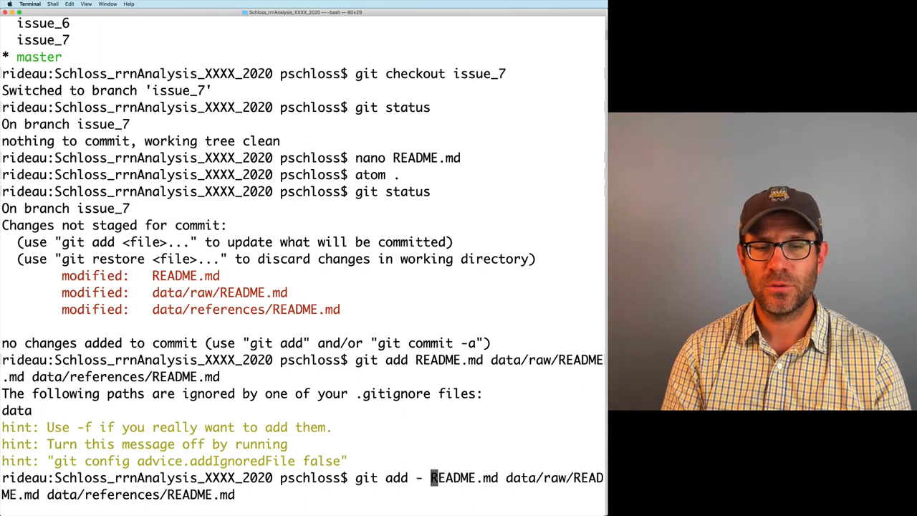
pyautogui.write('f')
pyautogui.write('git status')
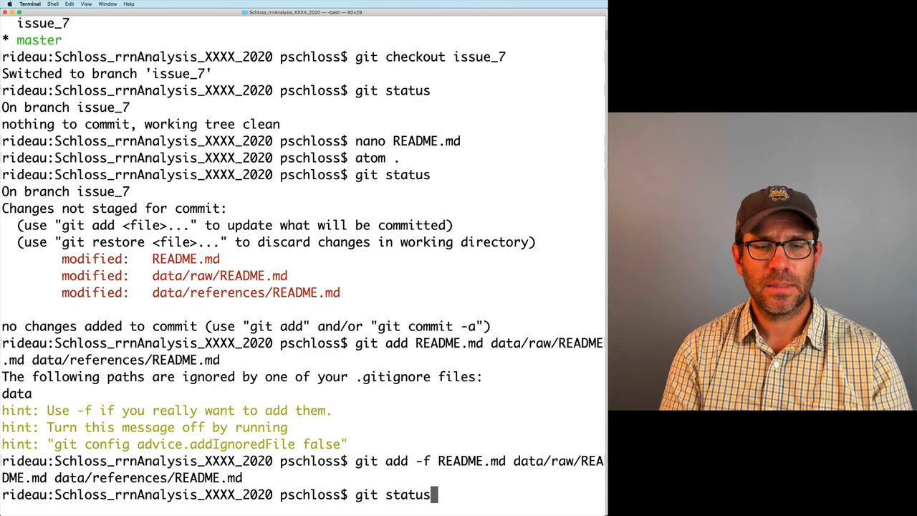
pyautogui.press('Return')
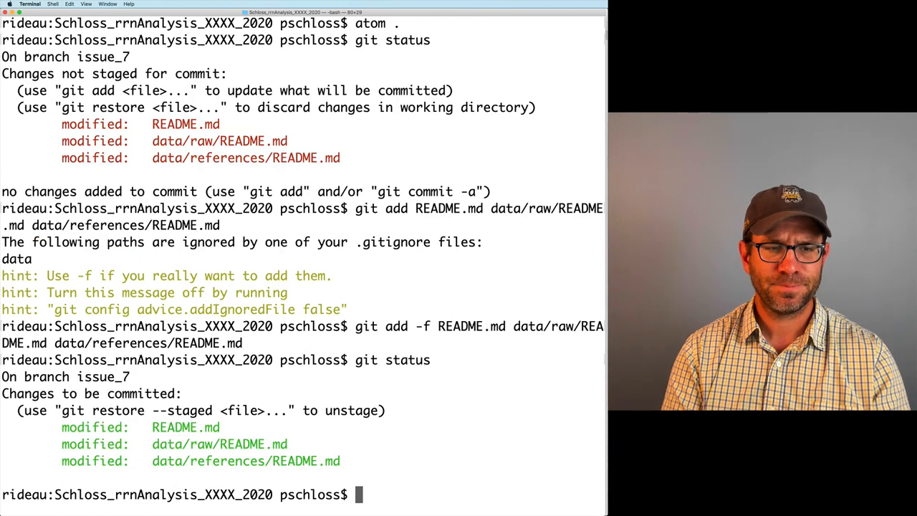
# Commit with the message "Apply markdown formatting, closes #7"
pyautogui.write('git commit')
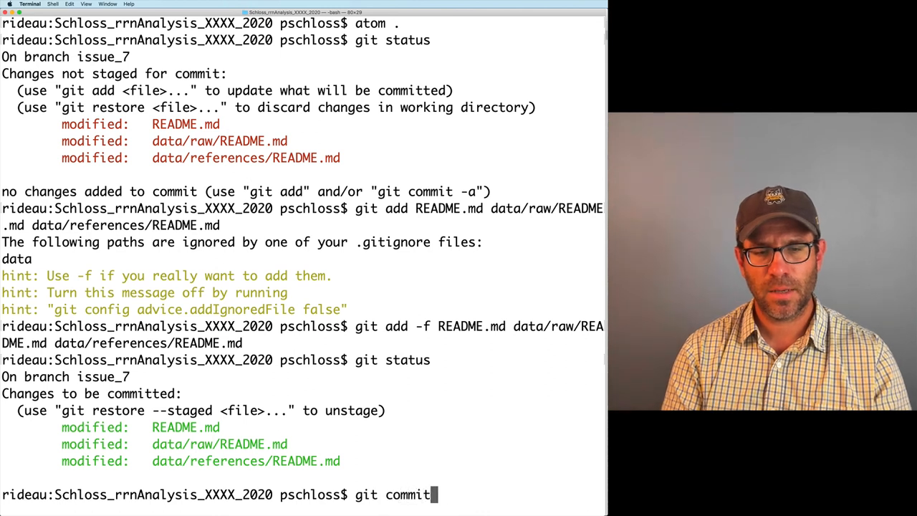
pyautogui.write('-m "')
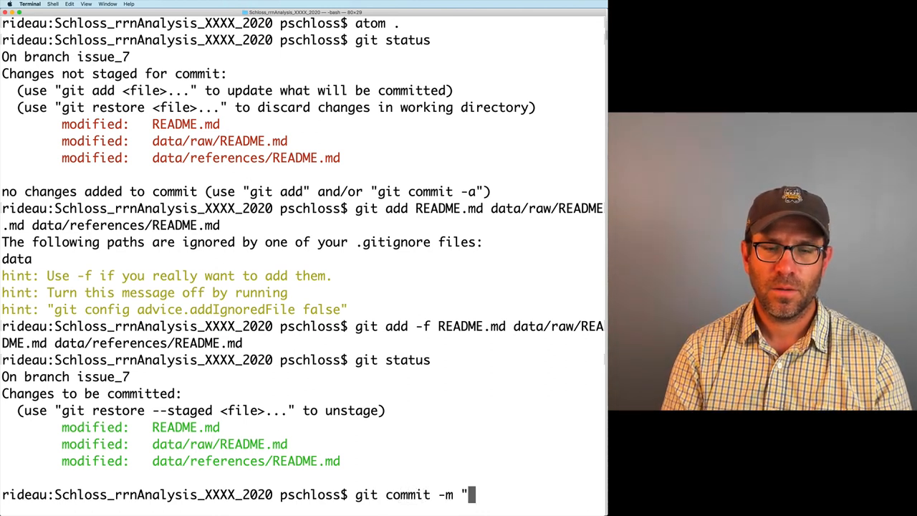
pyautogui.write('Apply markdown foramtting,')
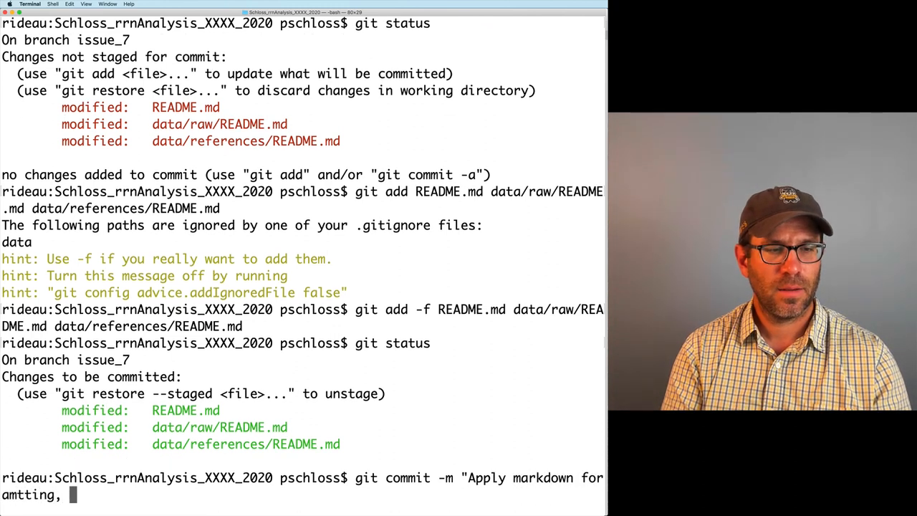
pyautogui.write('closes')
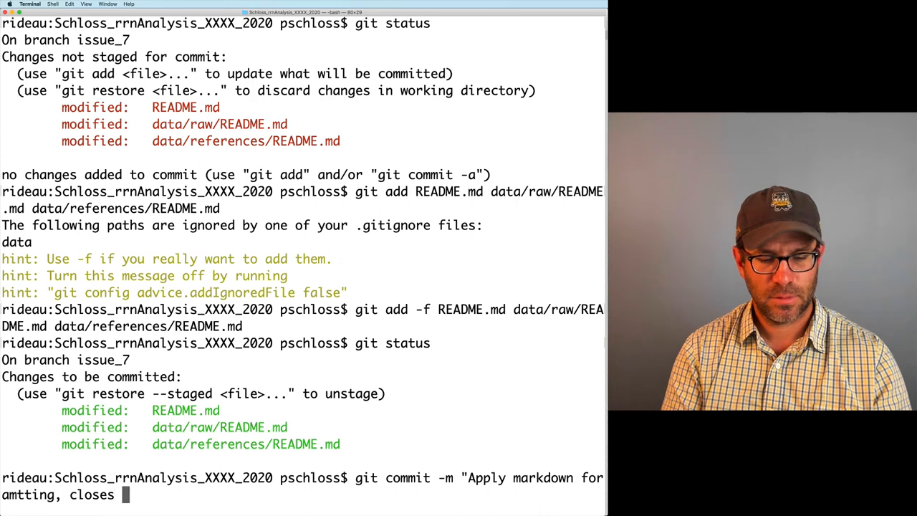
pyautogui.write('#7"')
pyautogui.write('git status')
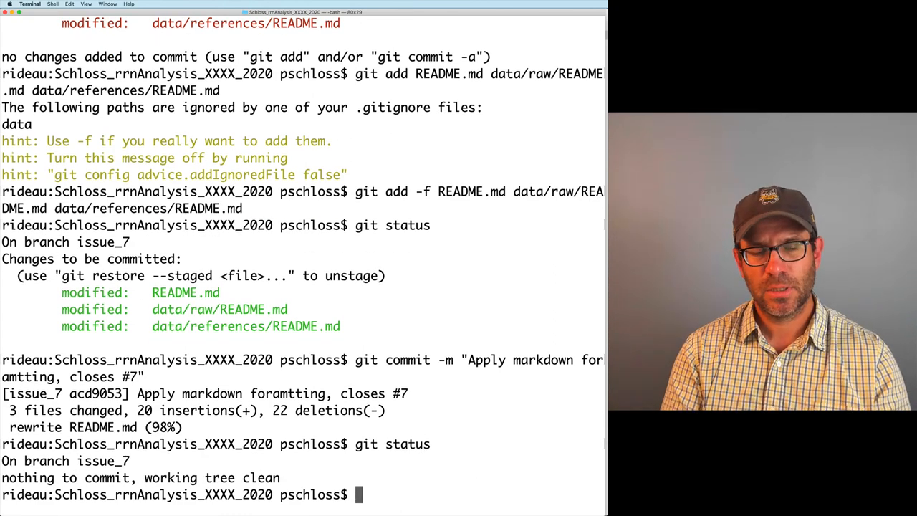
# Checkout master, merge issue_7 into it and push to GitHub
pyautogui.write('git checkout')
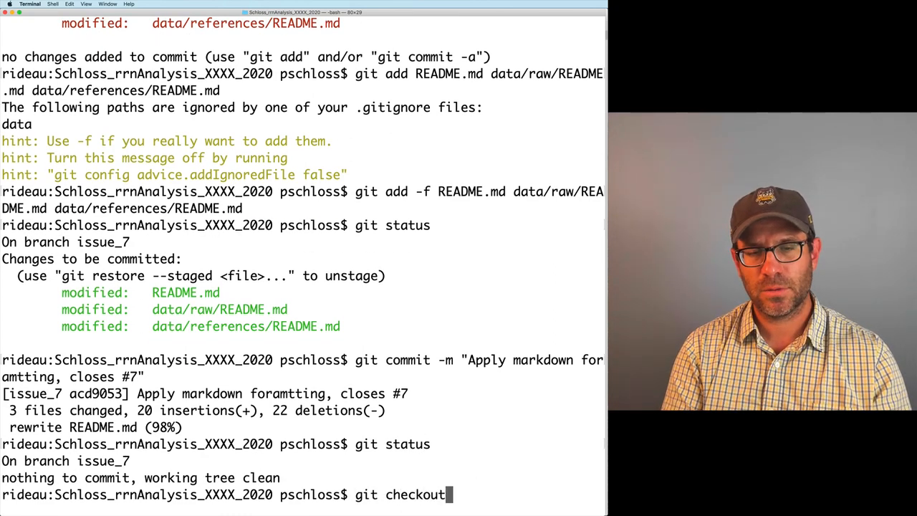
pyautogui.write('mater')
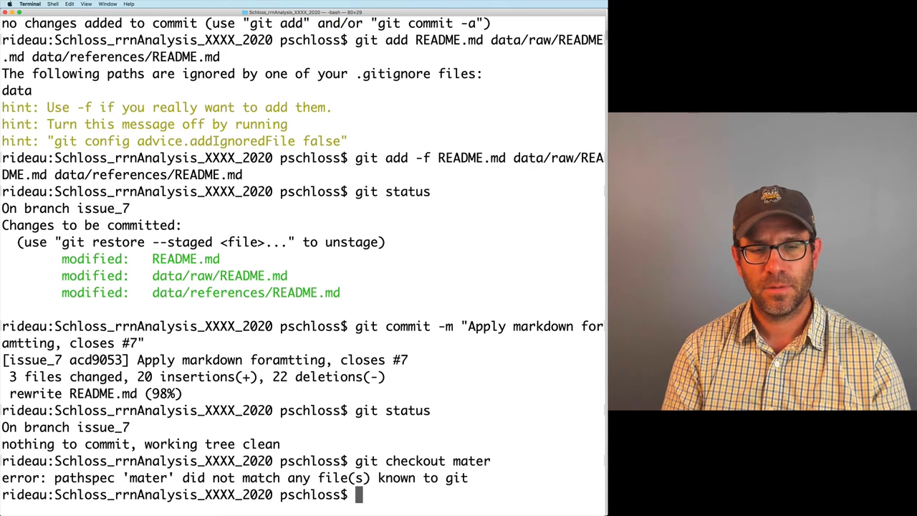
pyautogui.write('git checkout master')
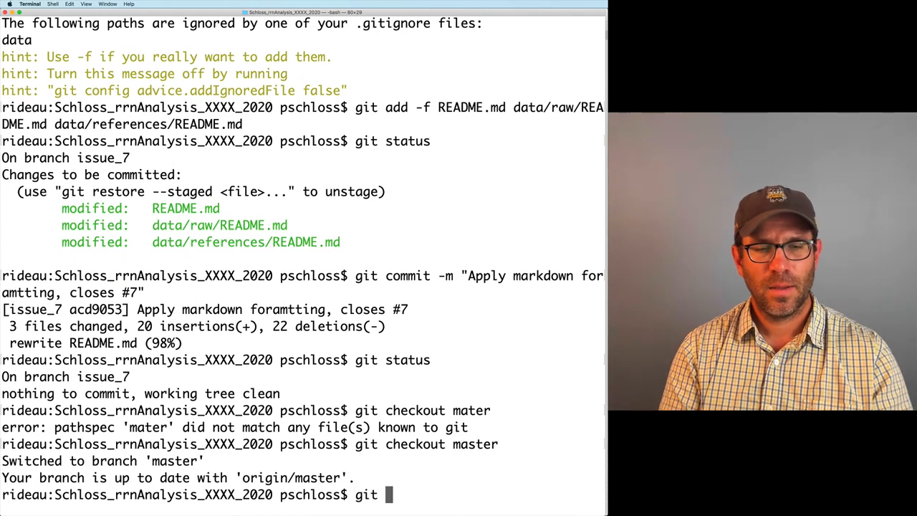
pyautogui.write('merge issue_')
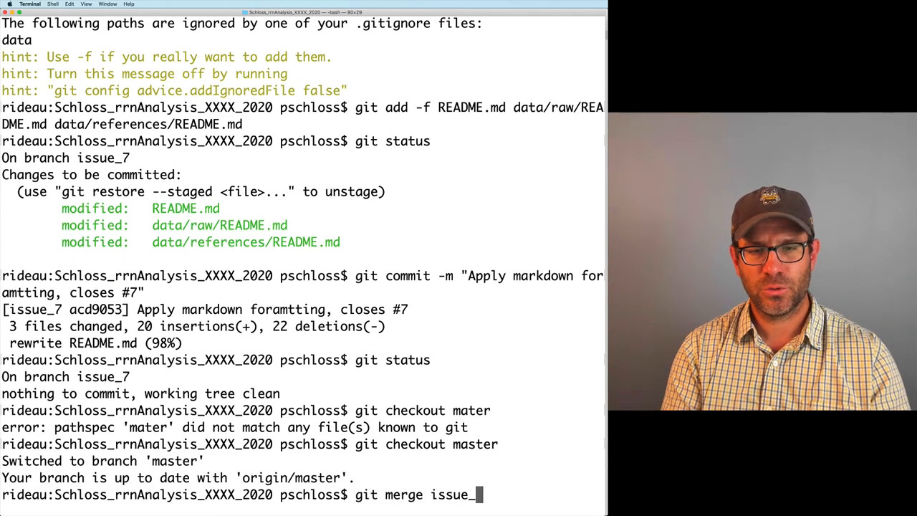
pyautogui.press('enter')
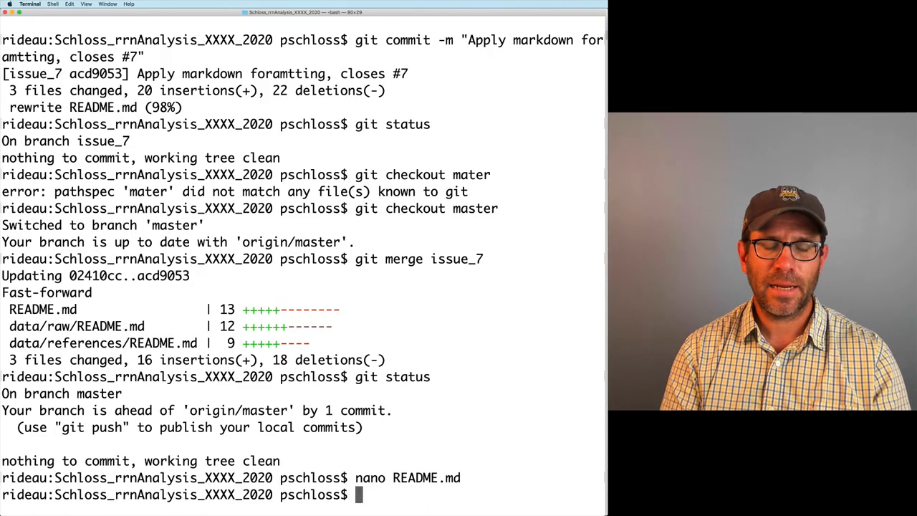
pyautogui.write('git push')
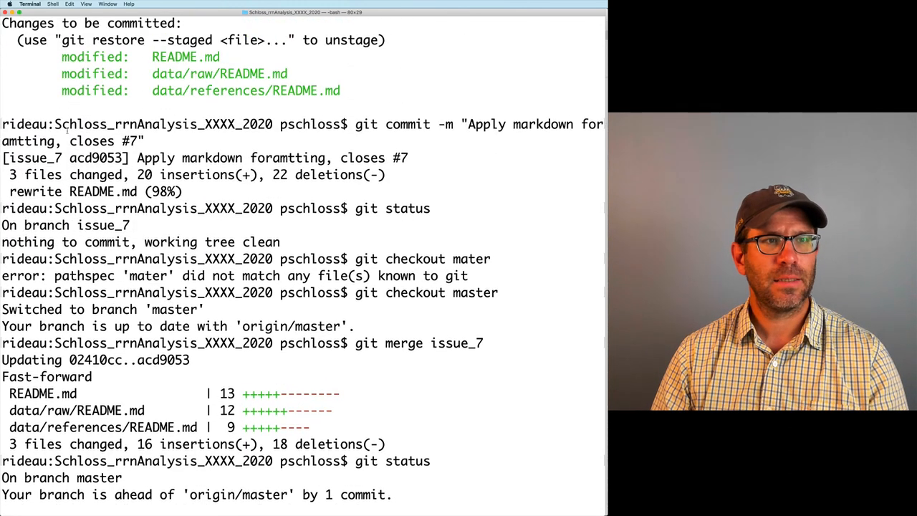
# Tick the data/raw and data/references README checklist items on closed issue #7
pyautogui.moveTo(355, 124); pyautogui.dragTo(144, 140)
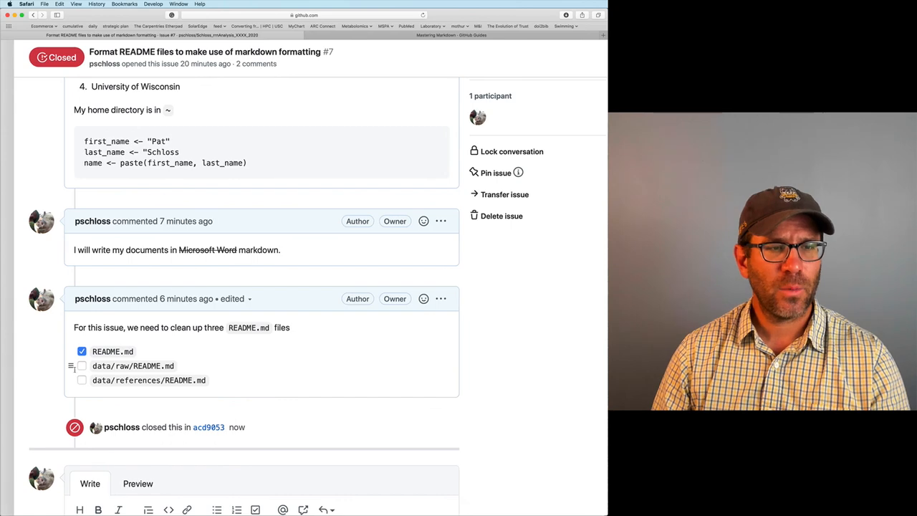
pyautogui.click(82, 366)
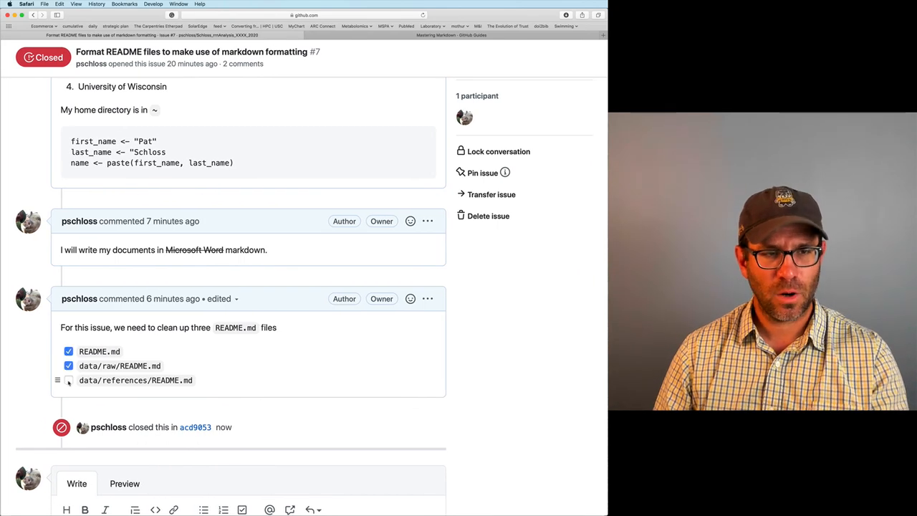
pyautogui.click(68, 380)
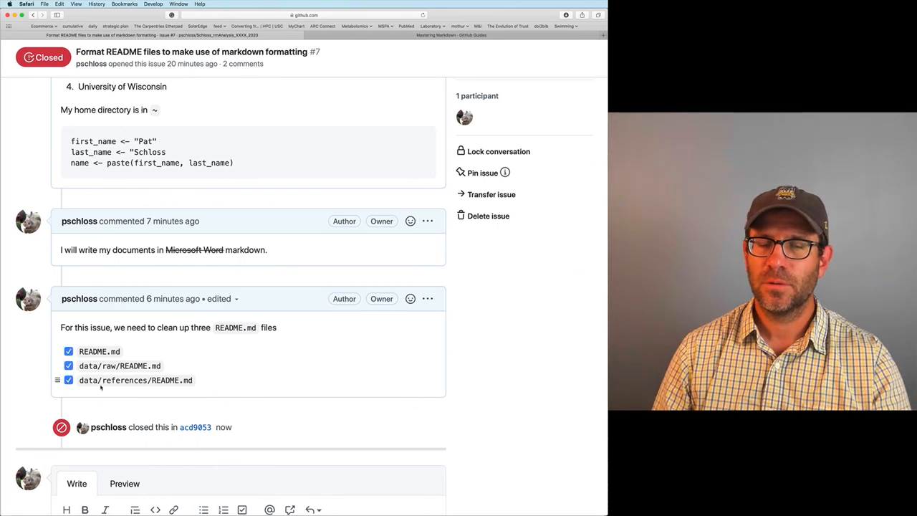